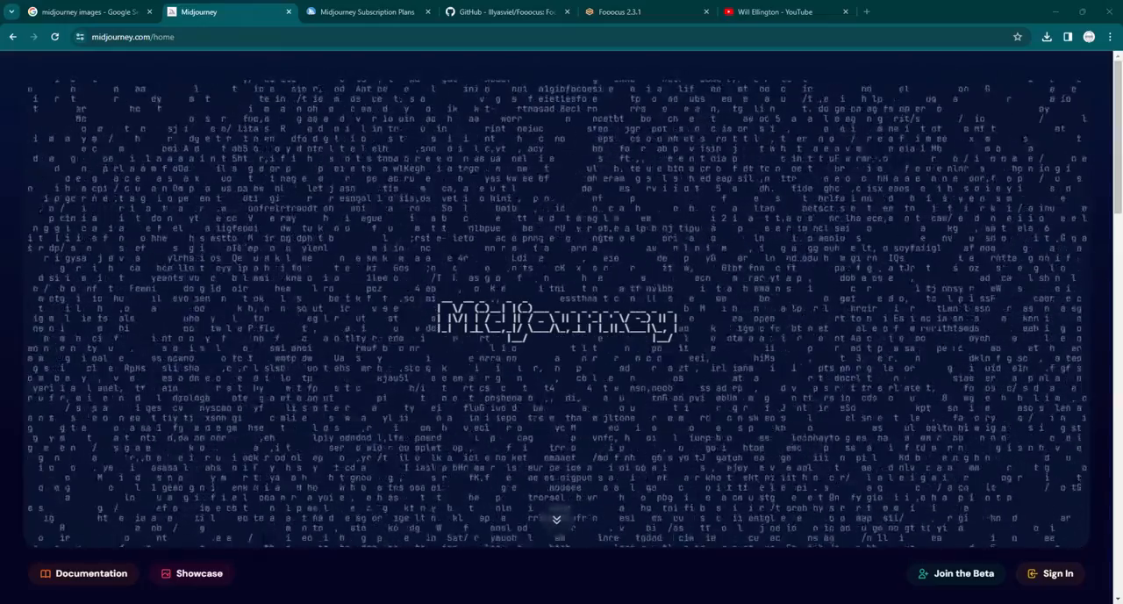
Switch to the Google image results for 'midjourney images'
left_click(88, 11)
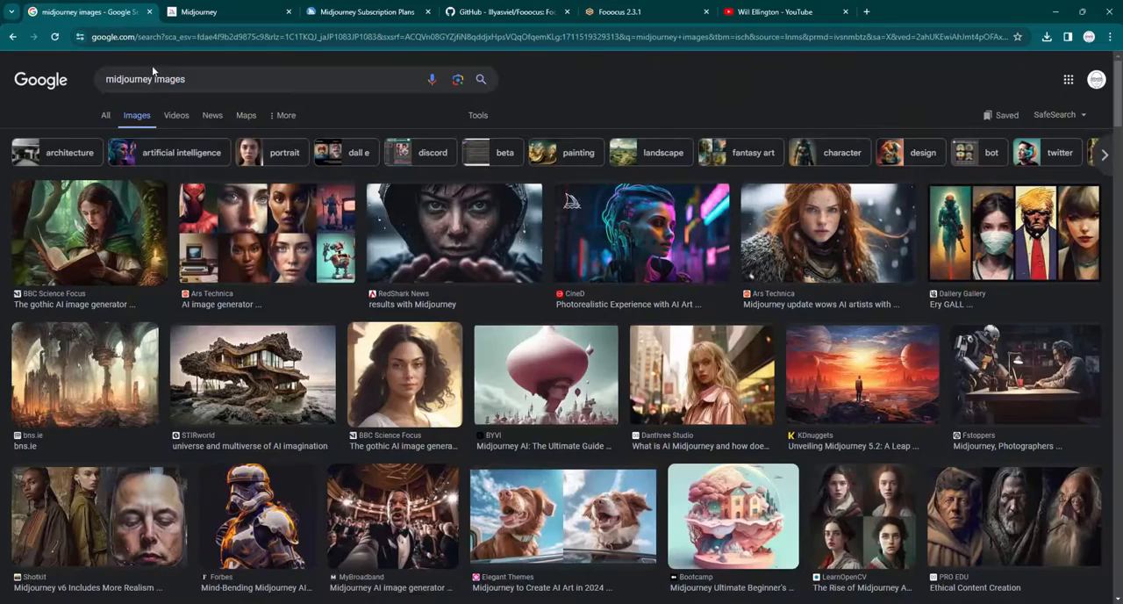
mouse_move(316, 102)
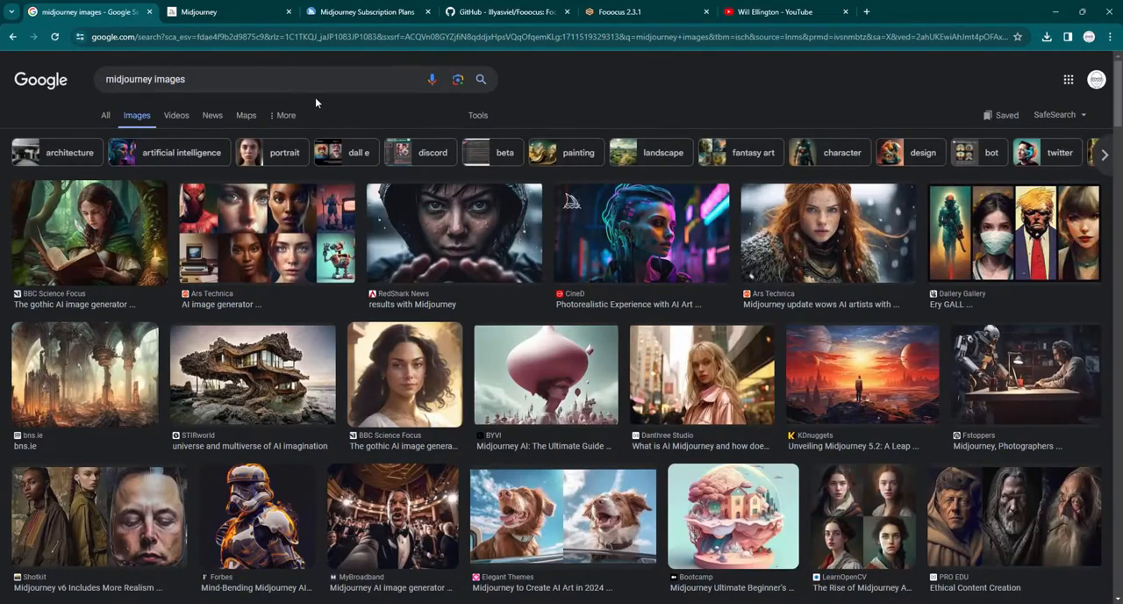
mouse_move(309, 124)
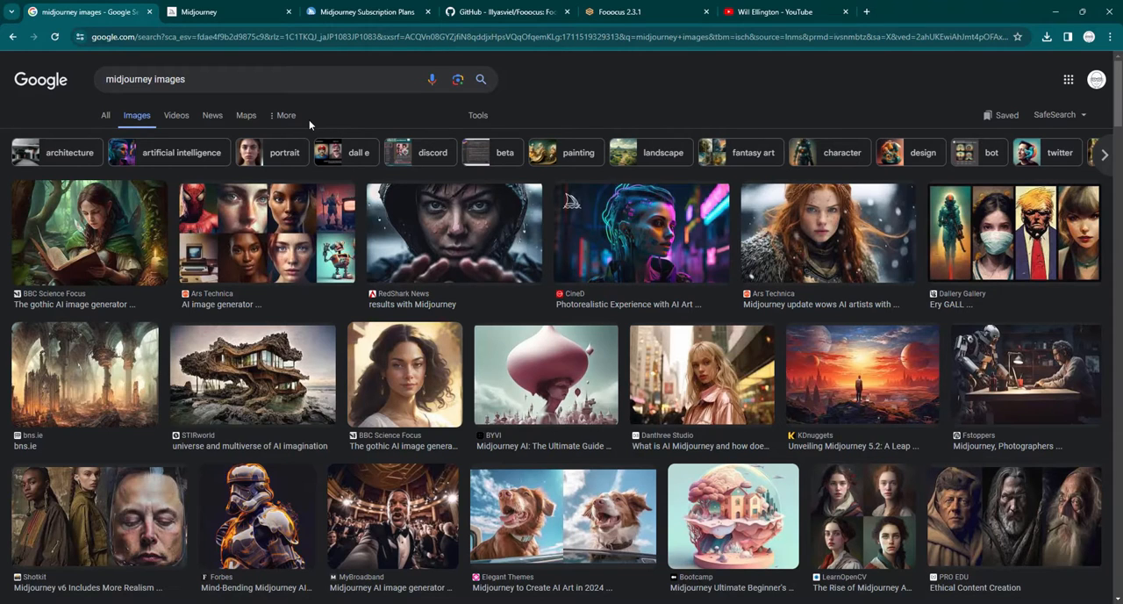
mouse_move(451, 49)
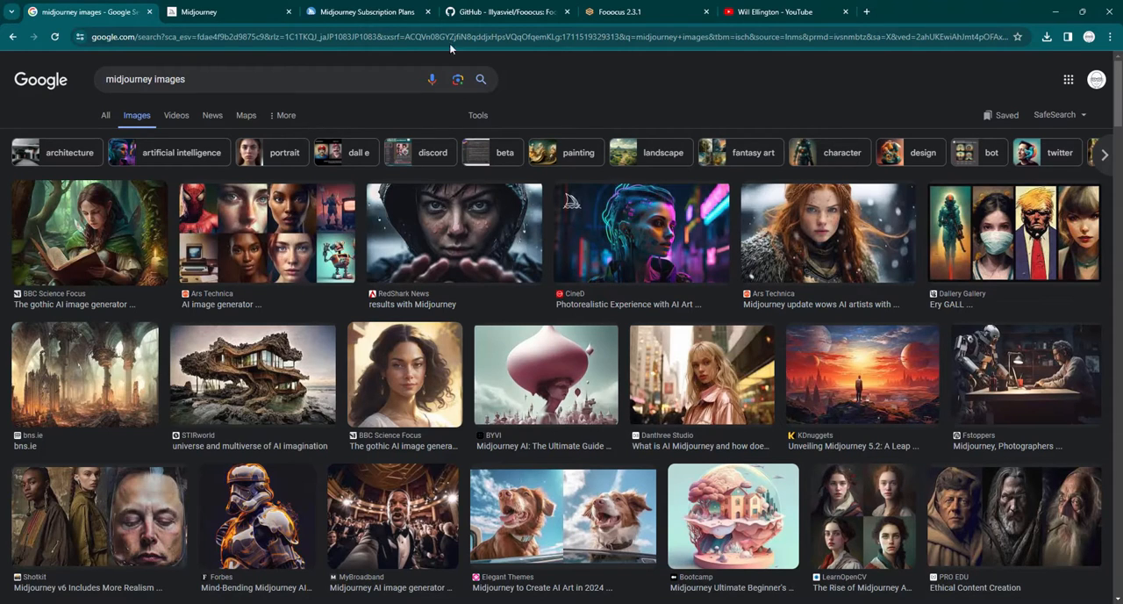
Switch to the Midjourney Subscription Plans docs page with the plan comparison
left_click(360, 11)
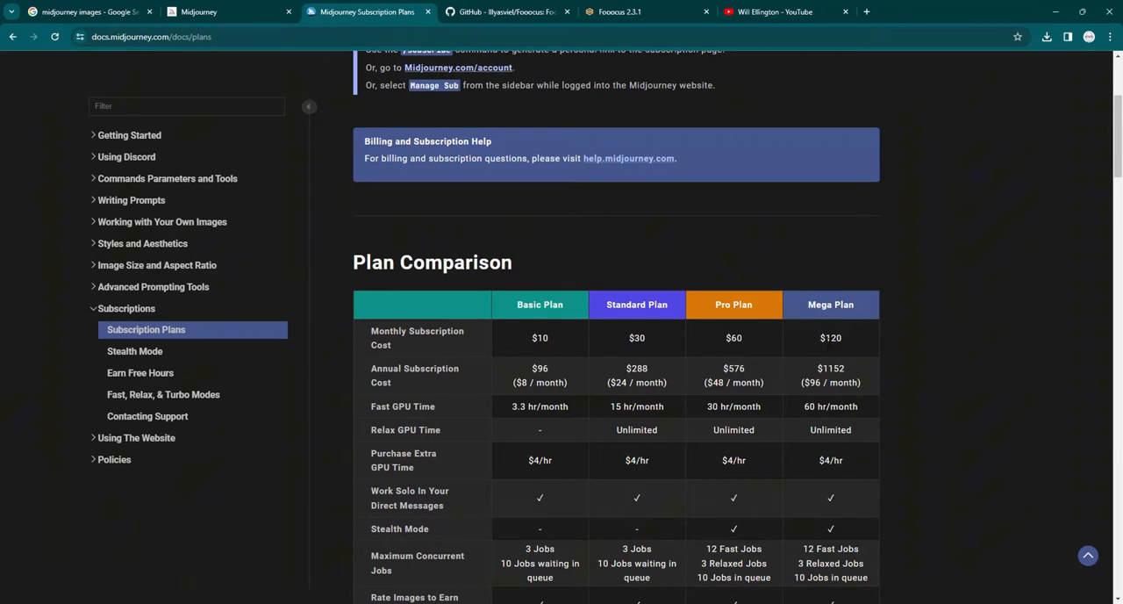
mouse_move(516, 435)
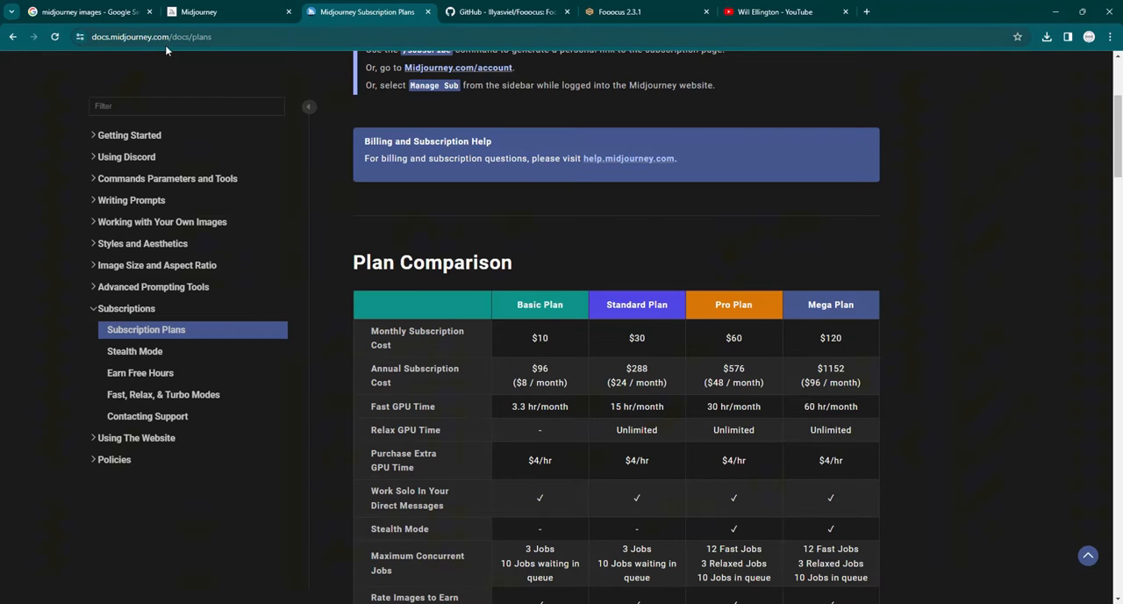
Return to the midjourney image results and browse further example images
left_click(85, 10)
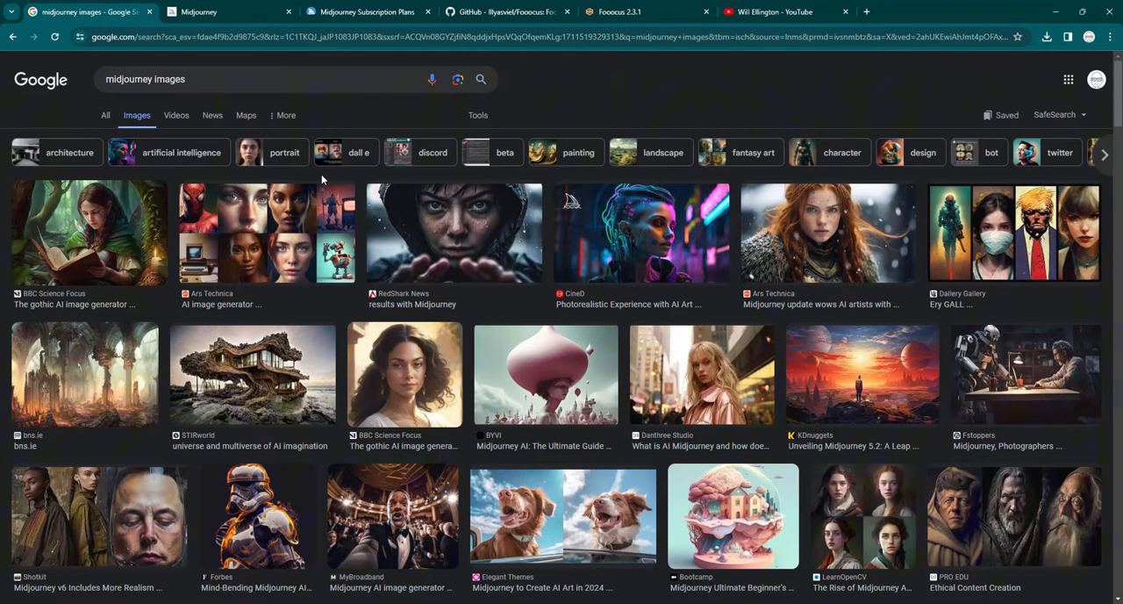
mouse_move(376, 251)
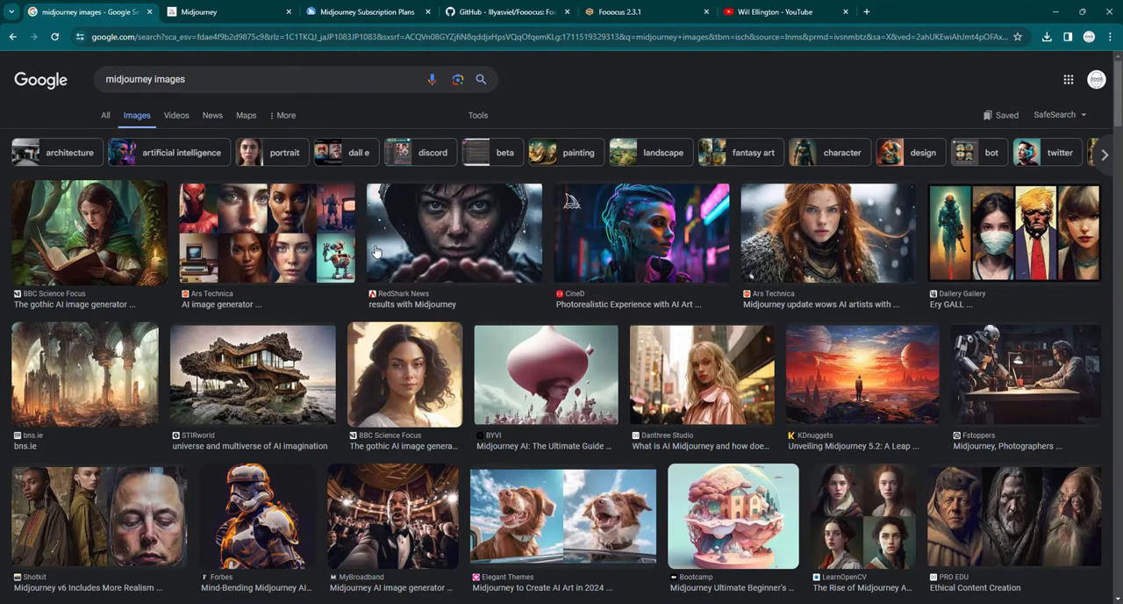
mouse_move(516, 377)
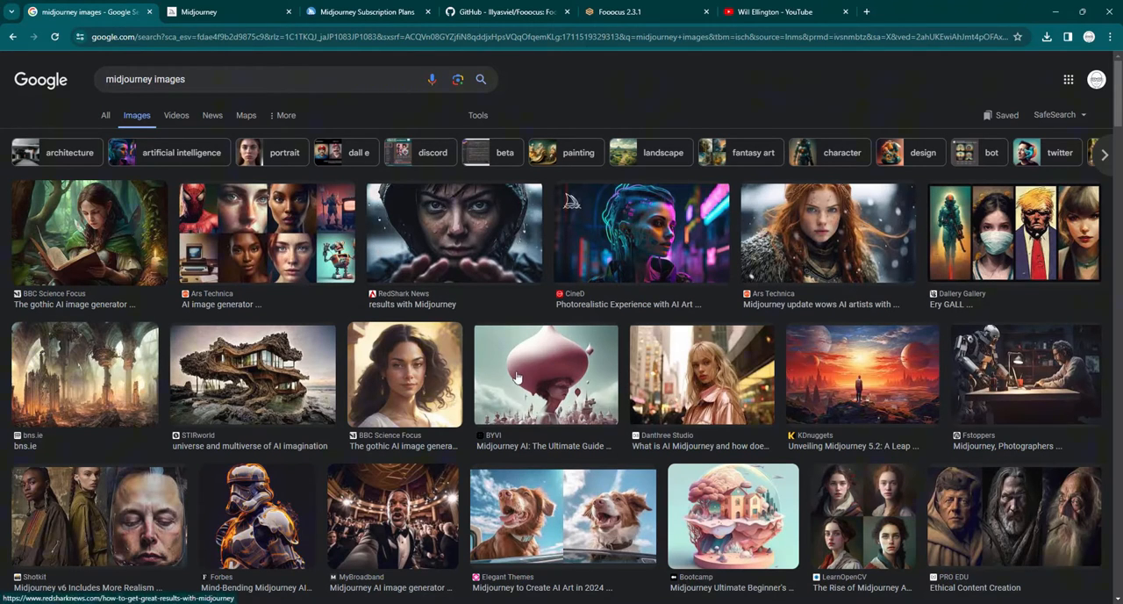
scroll("down", 3)
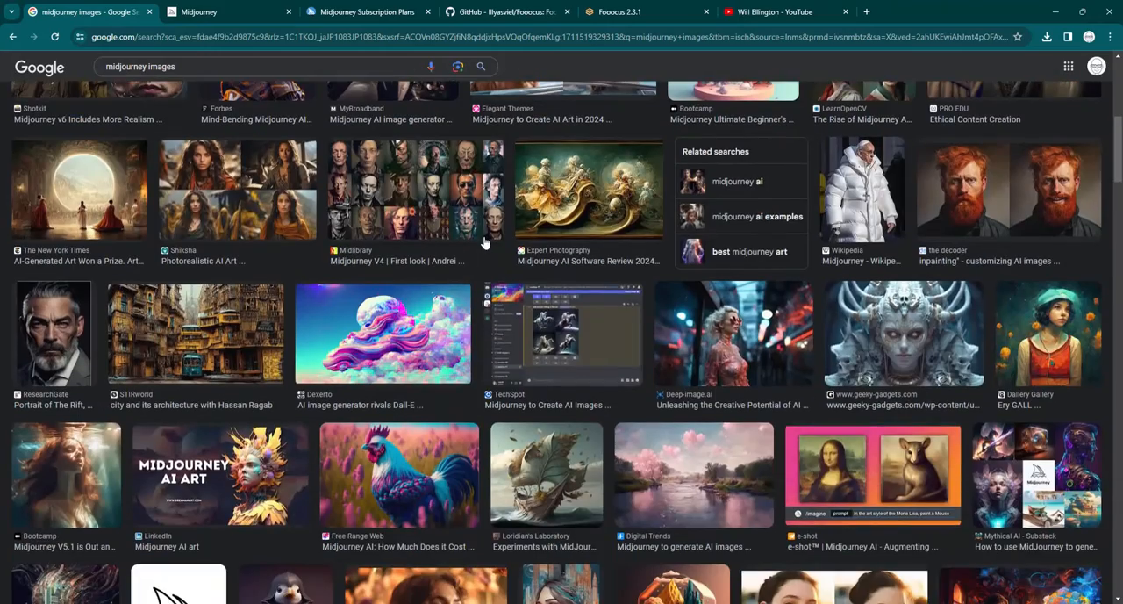
scroll("down", 3)
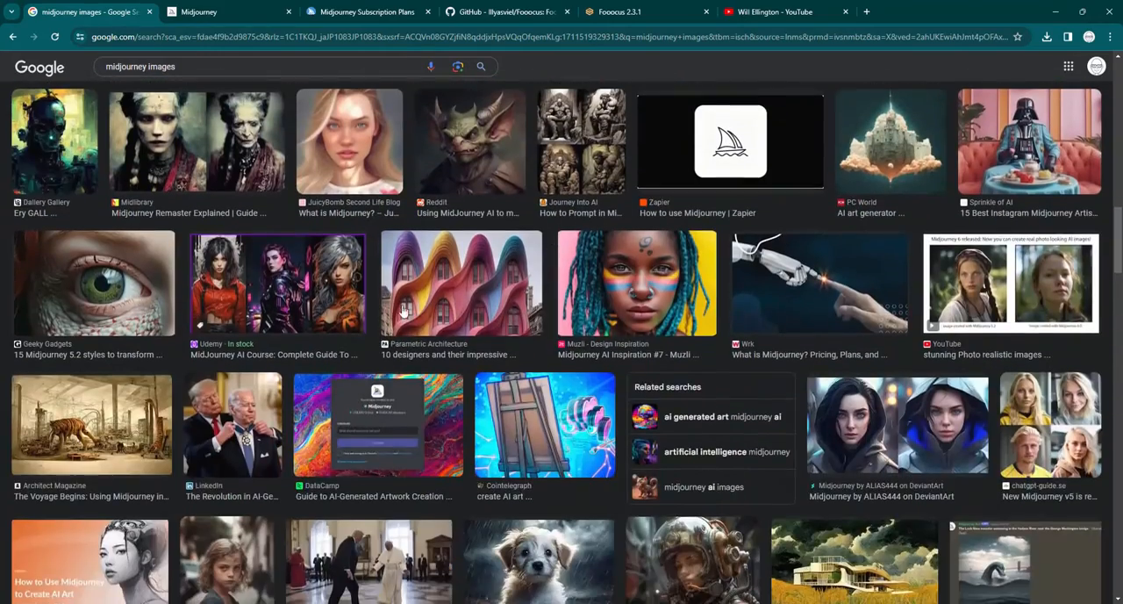
scroll("down", 3)
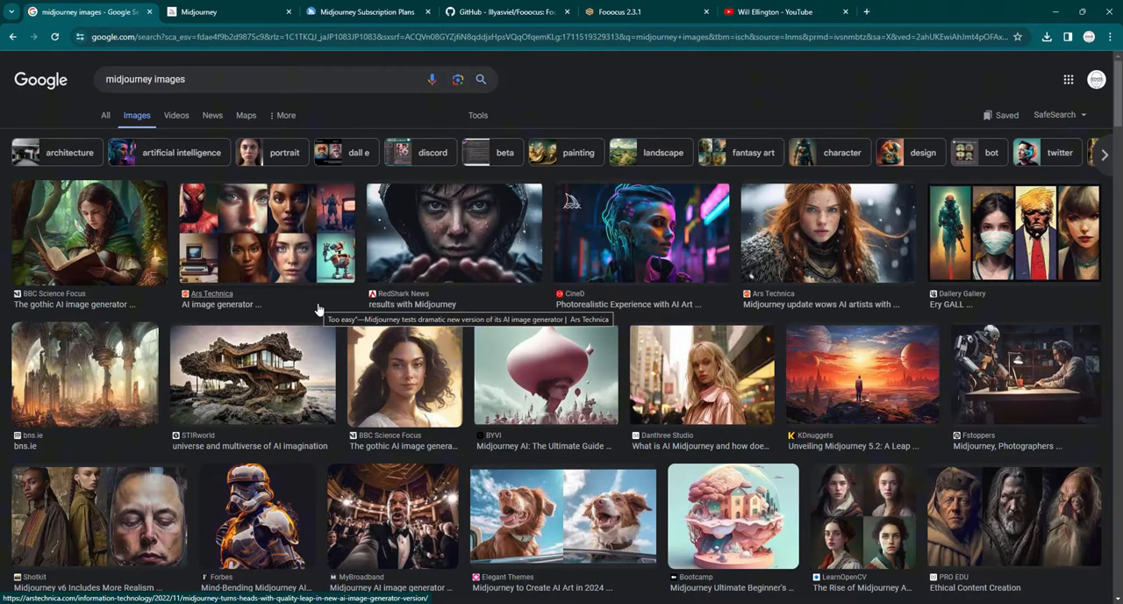
mouse_move(320, 296)
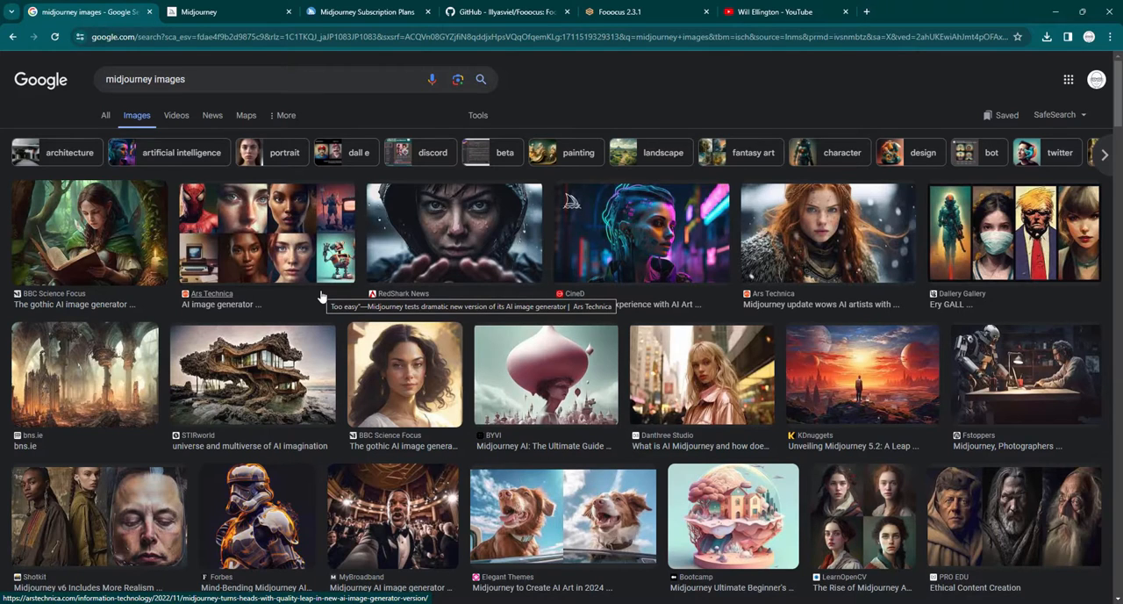
Return to the Midjourney plan comparison of Basic, Standard, Pro and Mega
left_click(360, 10)
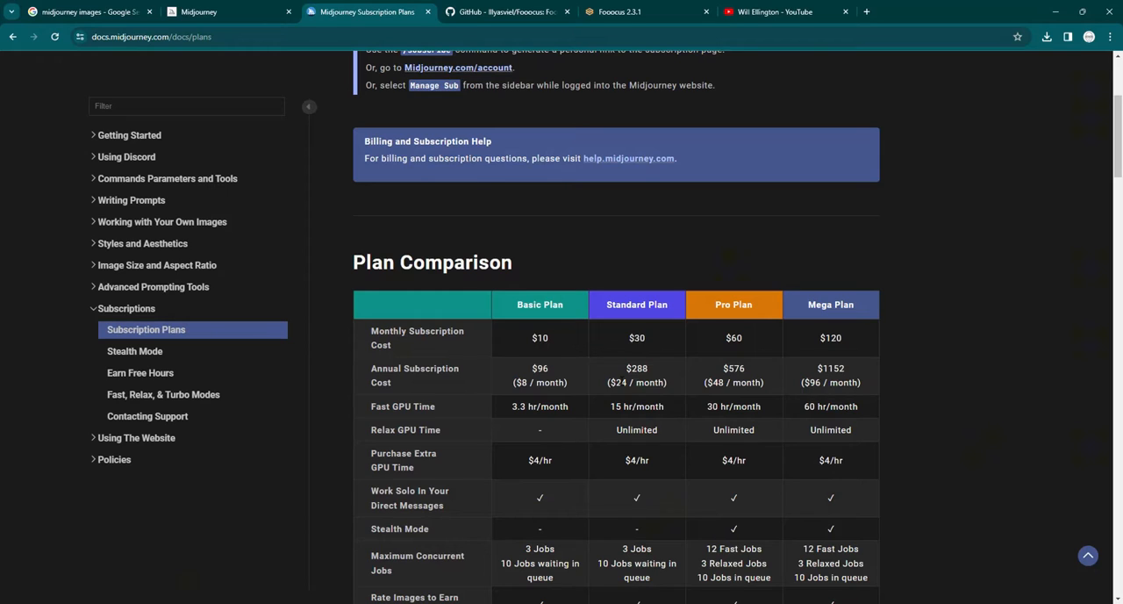
mouse_move(618, 396)
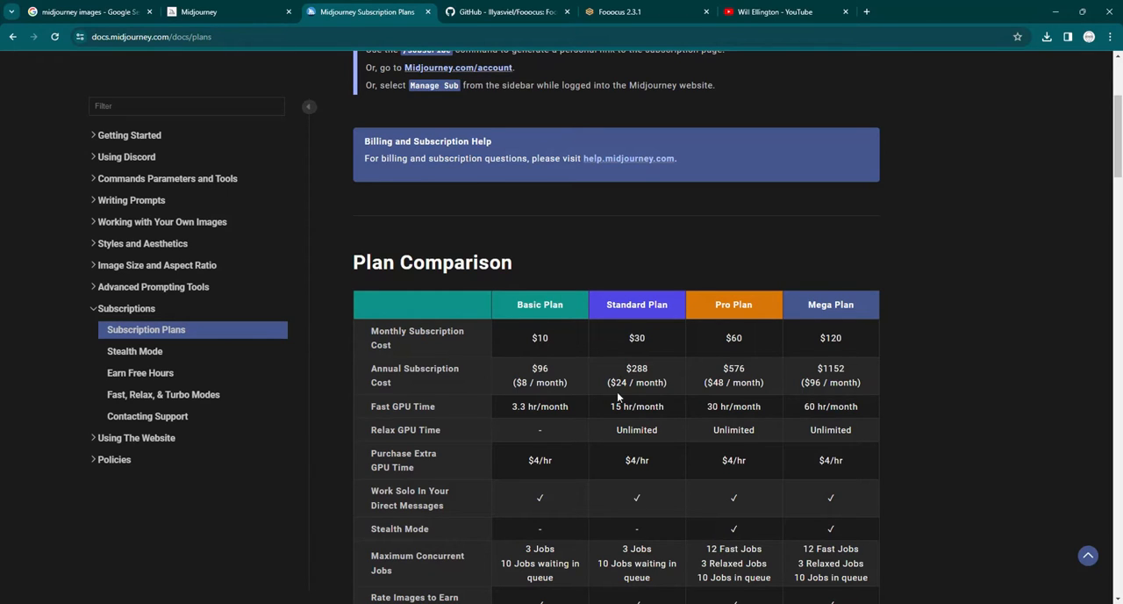
mouse_move(618, 397)
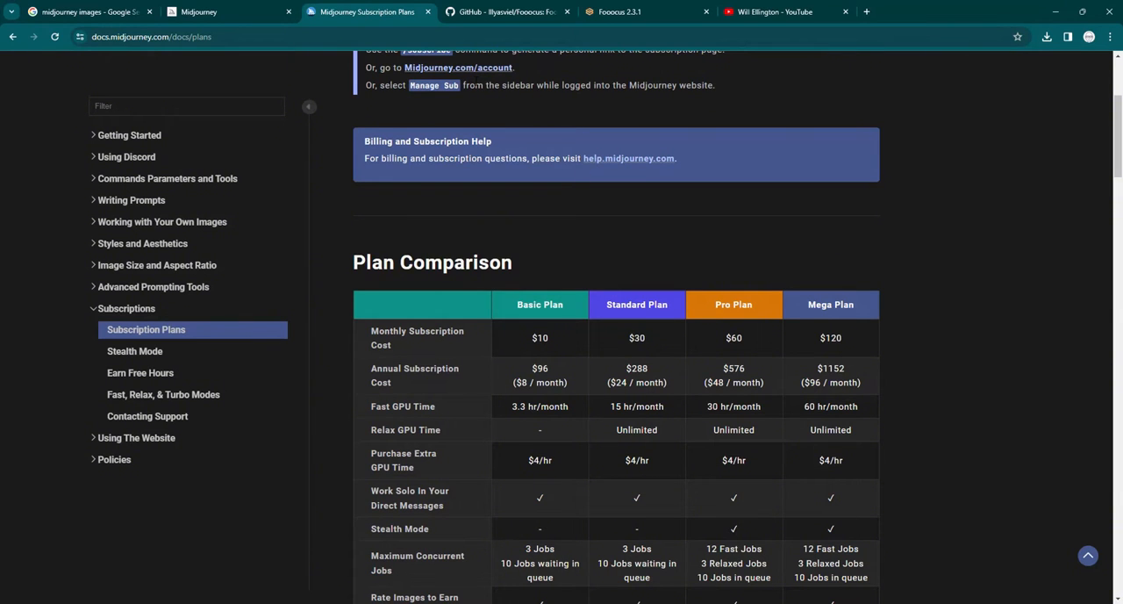
Switch to the lllyasviel/Fooocus GitHub repository page
left_click(507, 10)
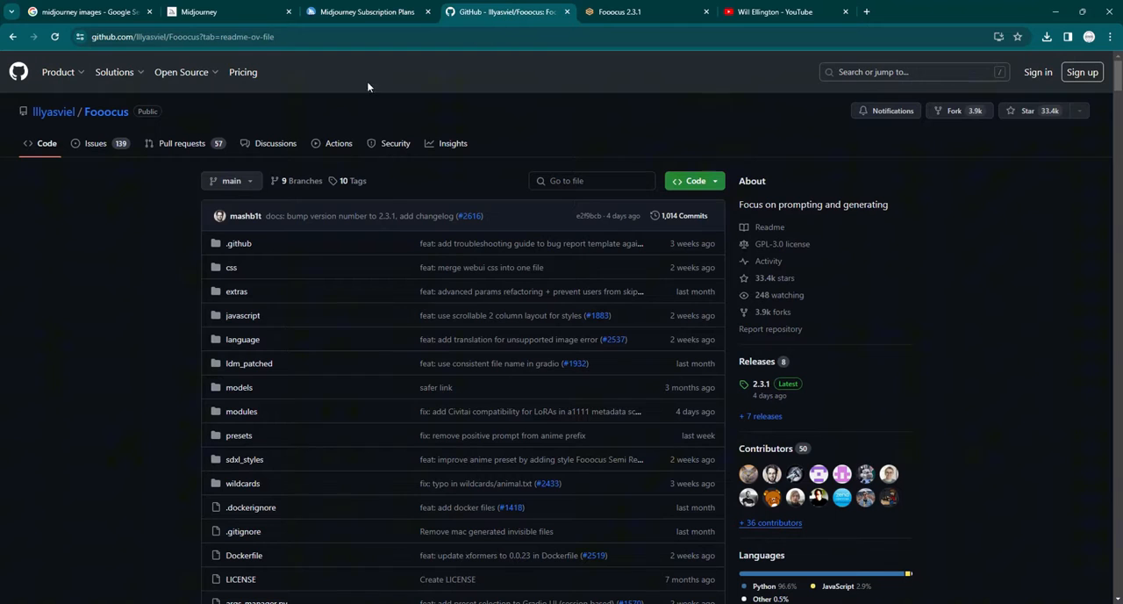
mouse_move(105, 112)
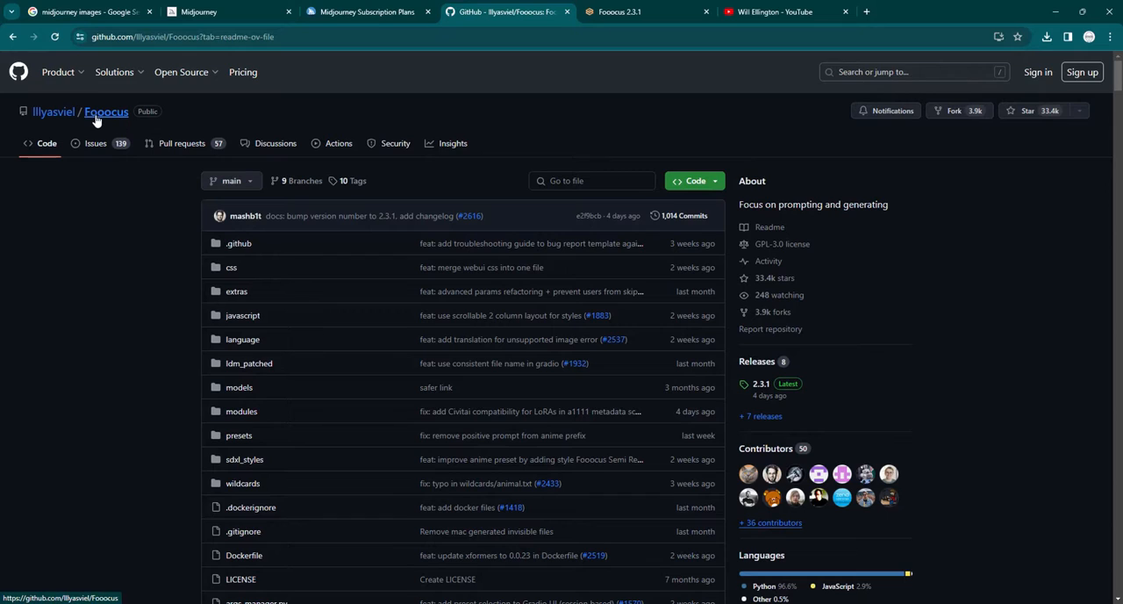
mouse_move(105, 123)
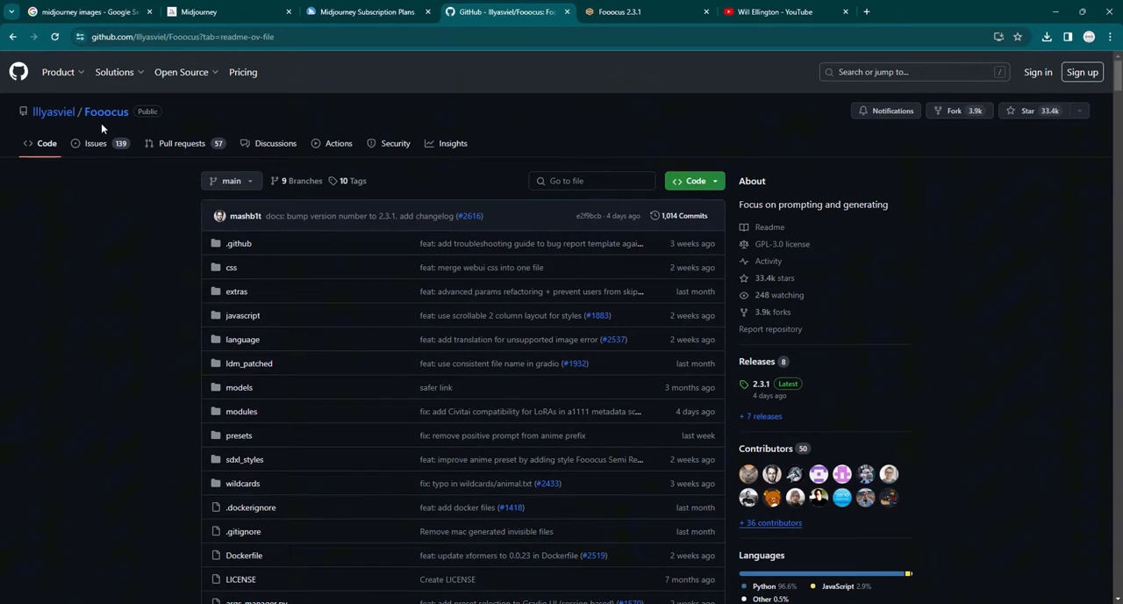
mouse_move(130, 325)
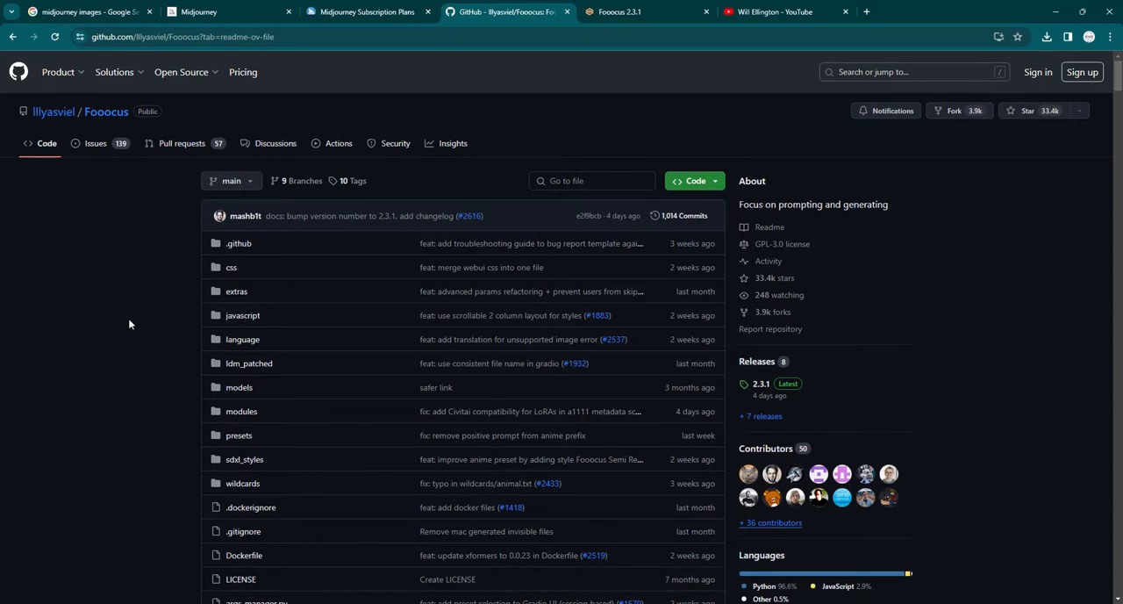
mouse_move(122, 254)
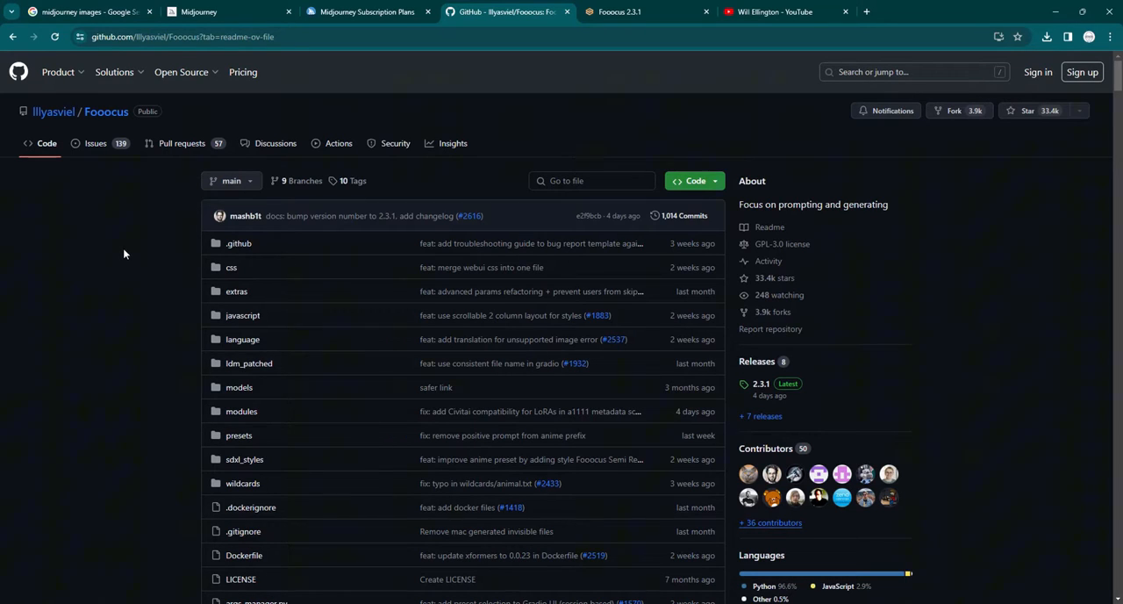
mouse_move(95, 223)
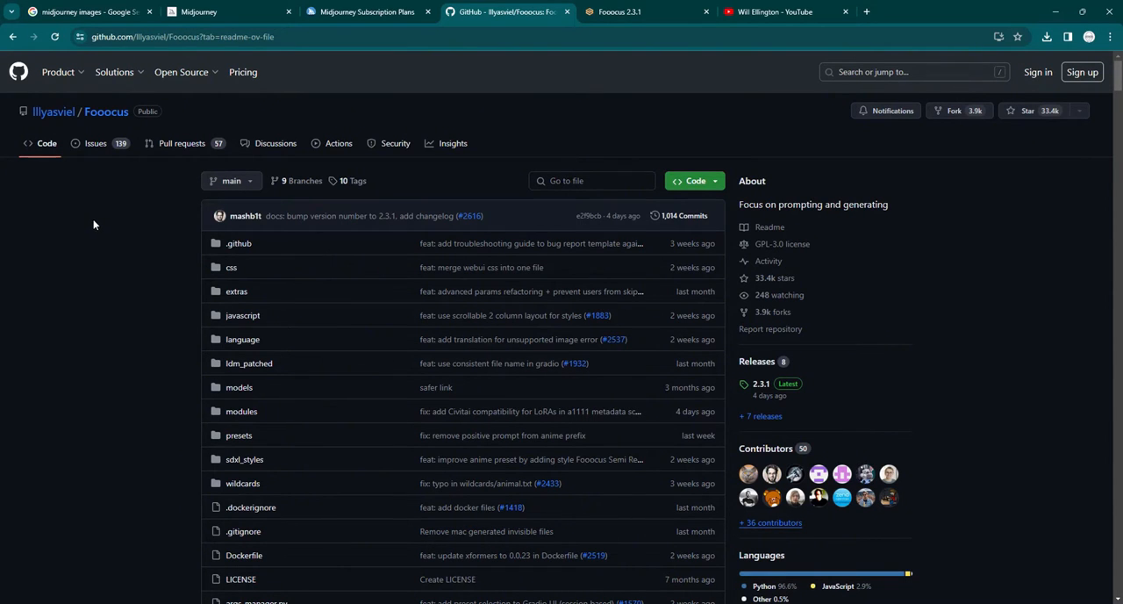
Scroll the Fooocus README down to the Windows Download section with run.bat instructions
scroll("down", 3)
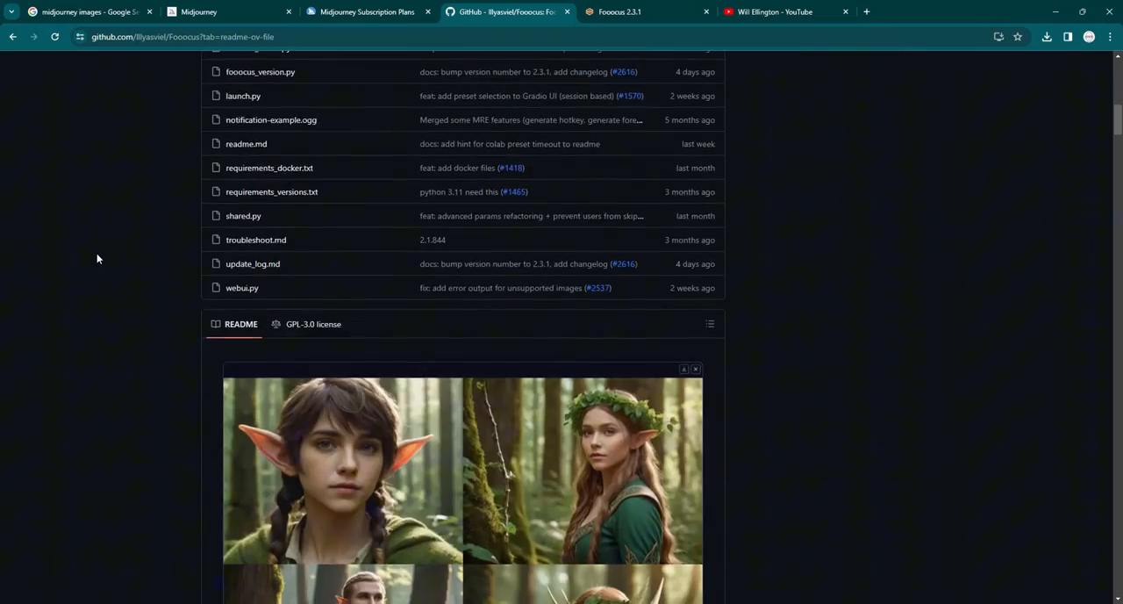
scroll("down", 3)
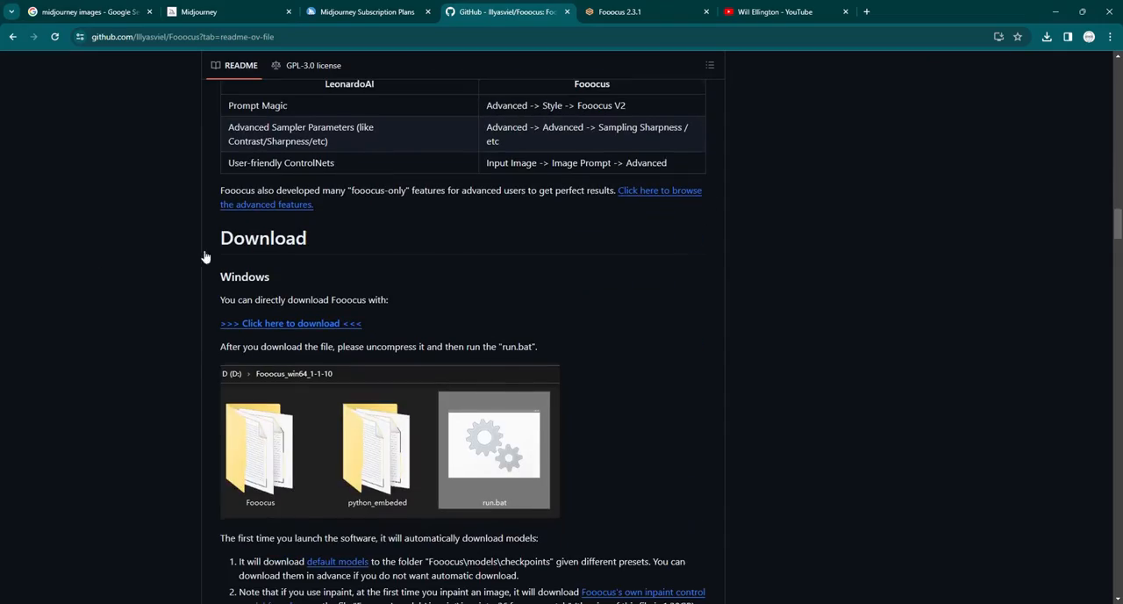
mouse_move(193, 272)
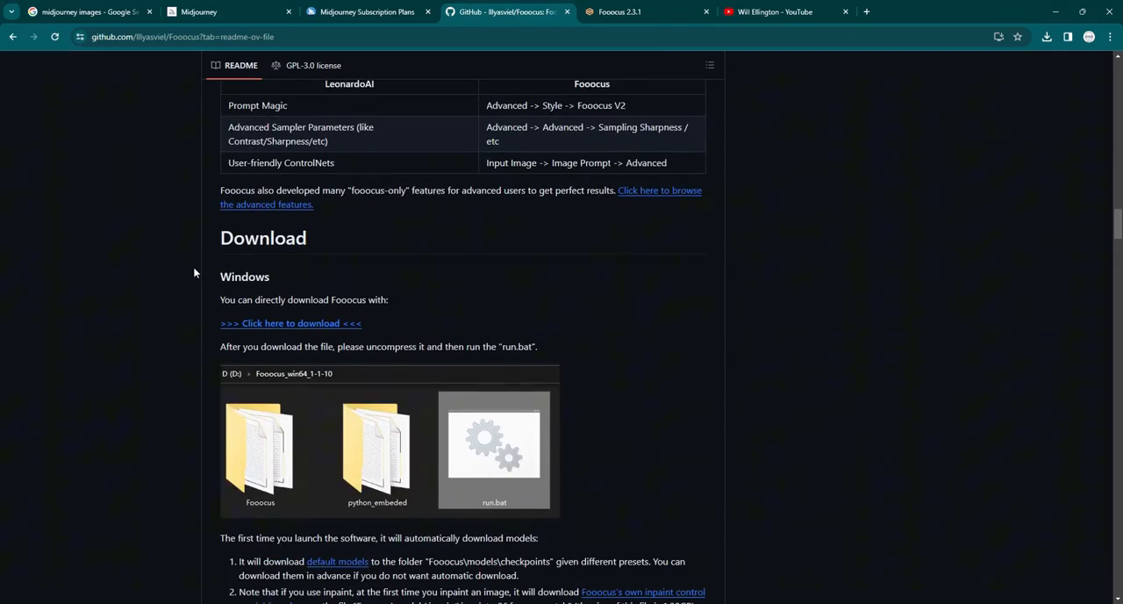
scroll("down", 3)
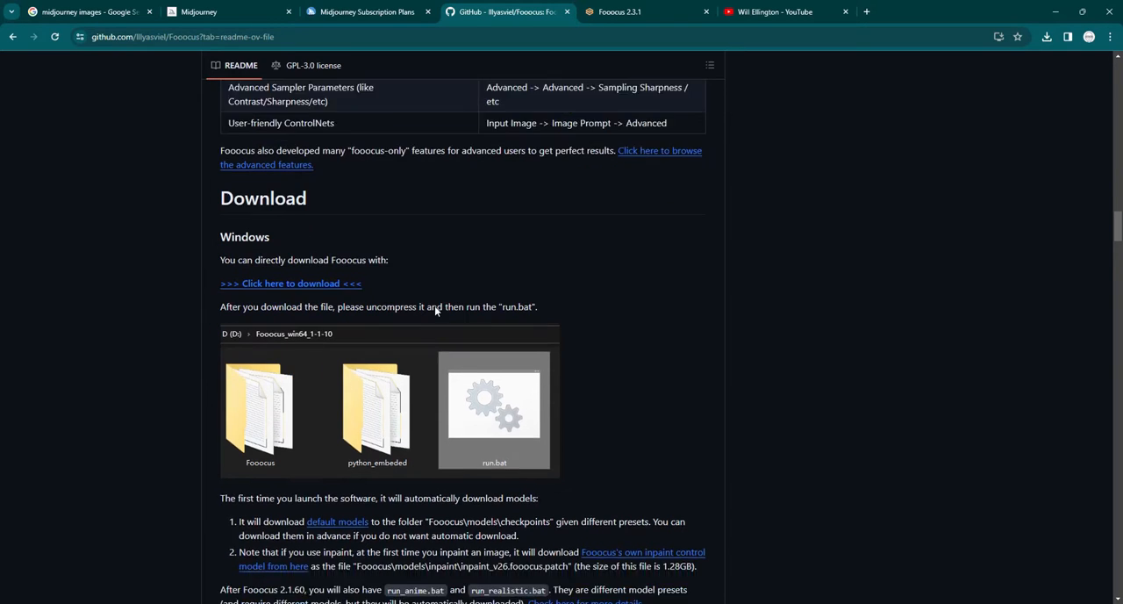
scroll("down", 3)
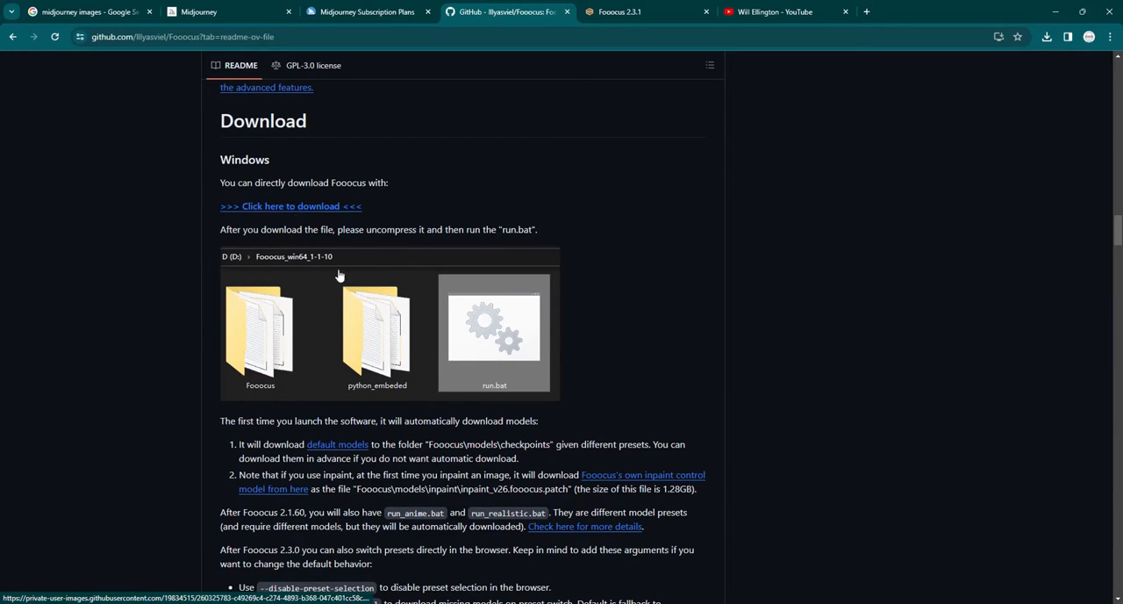
mouse_move(260, 279)
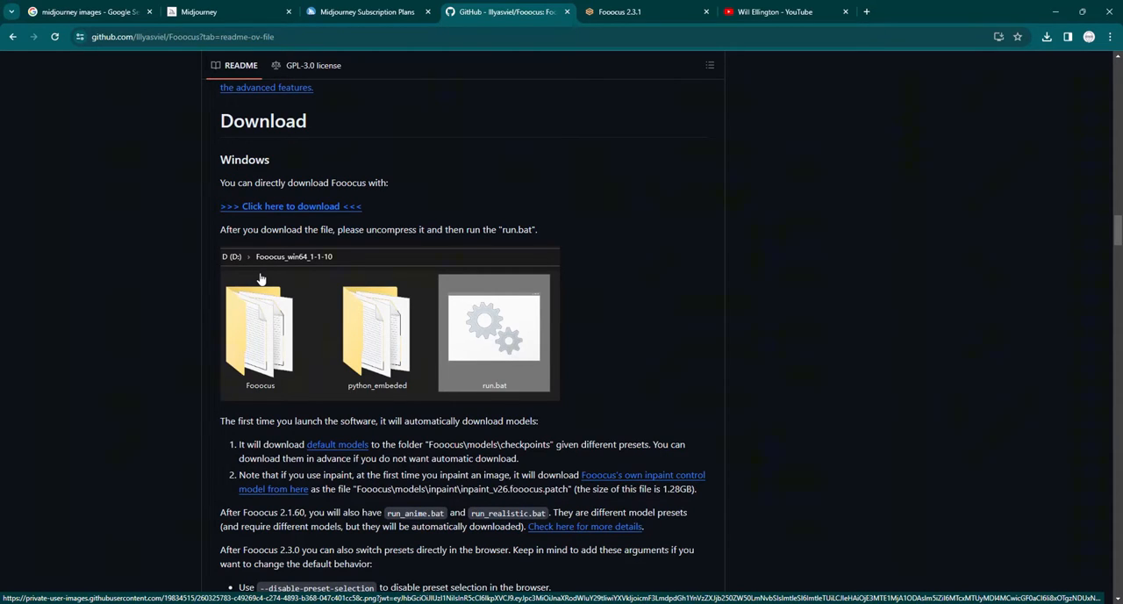
mouse_move(467, 347)
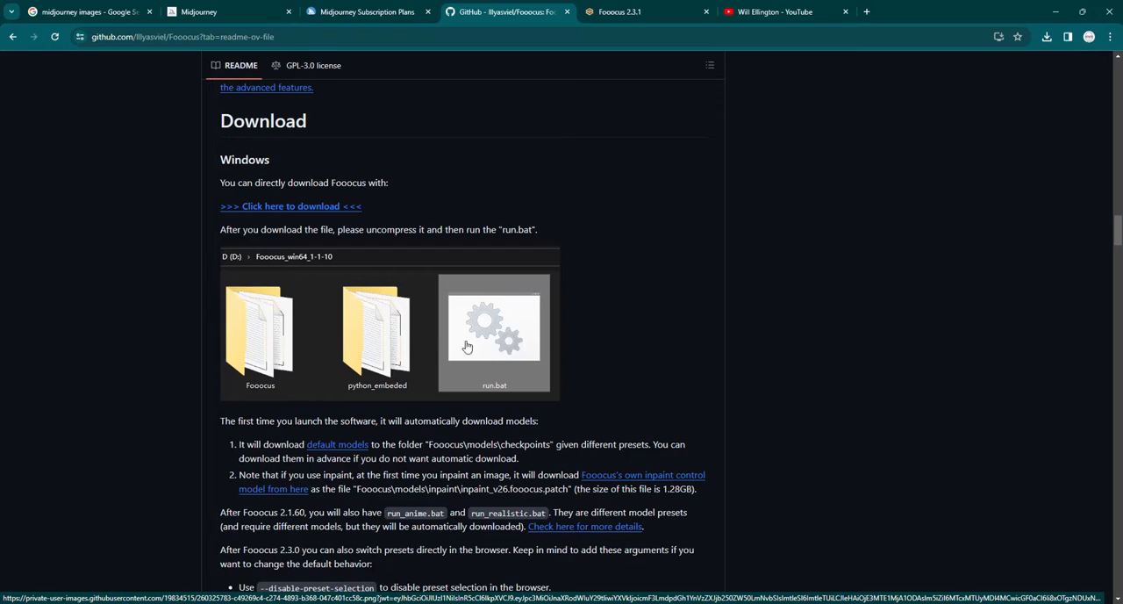
mouse_move(491, 343)
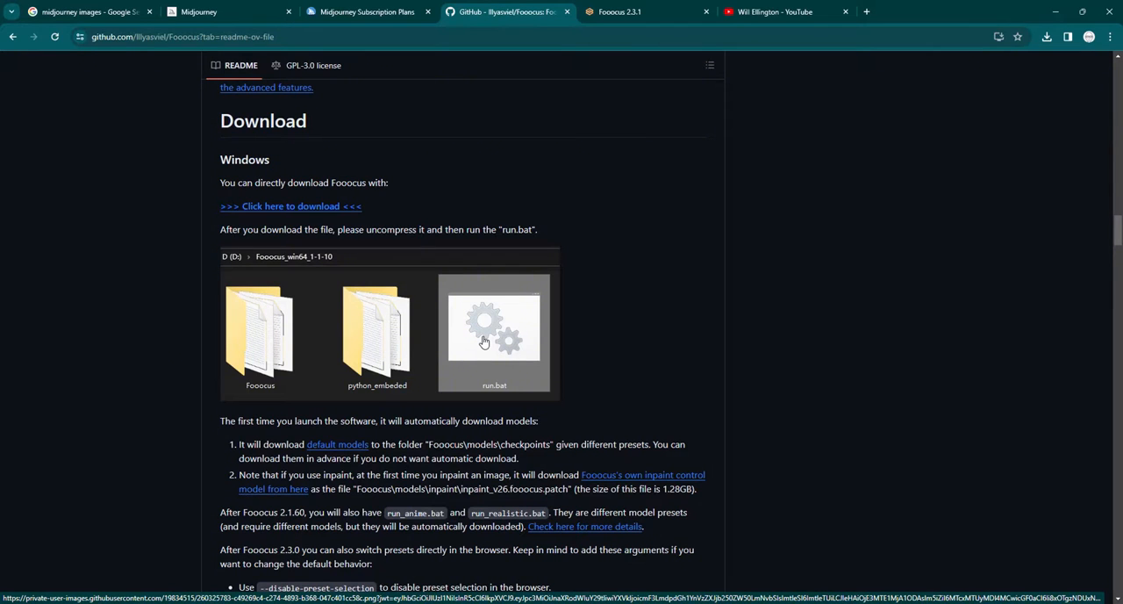
scroll("down", 3)
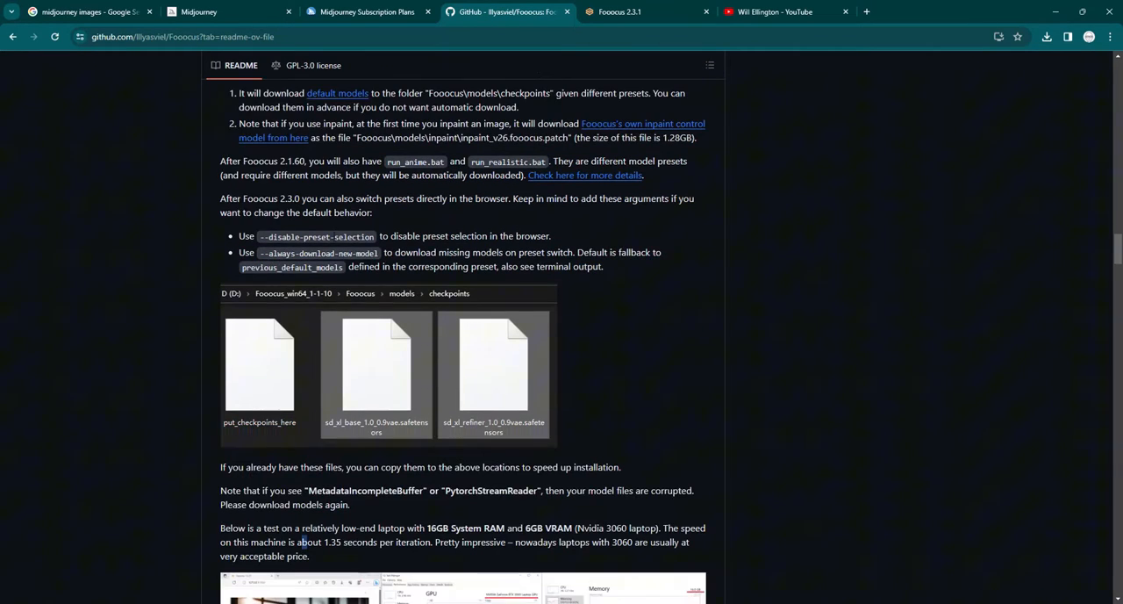
scroll("down", 3)
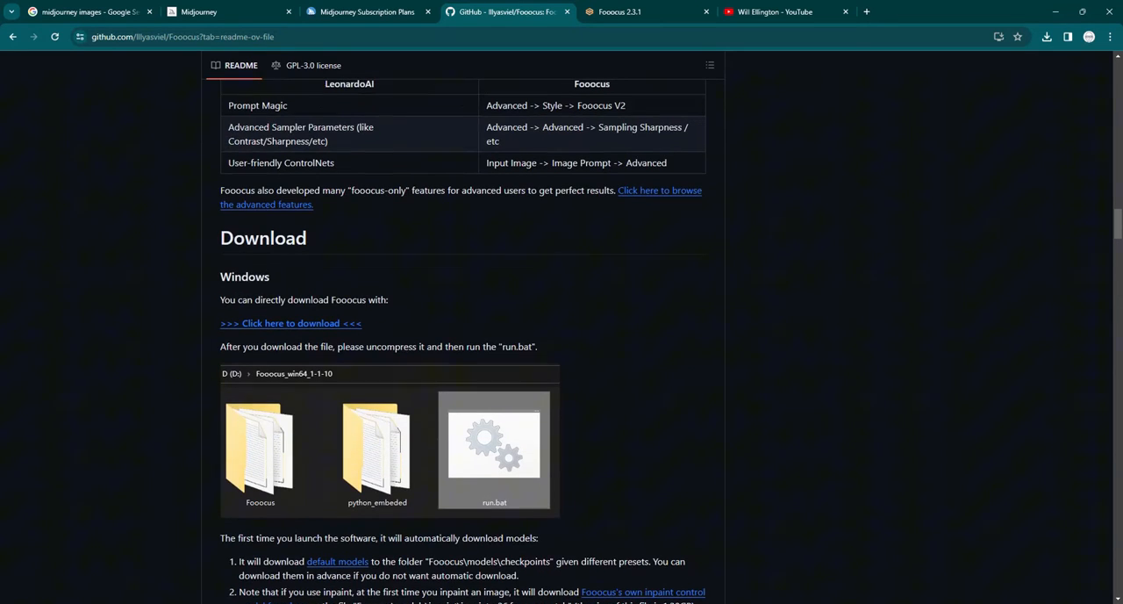
mouse_move(471, 383)
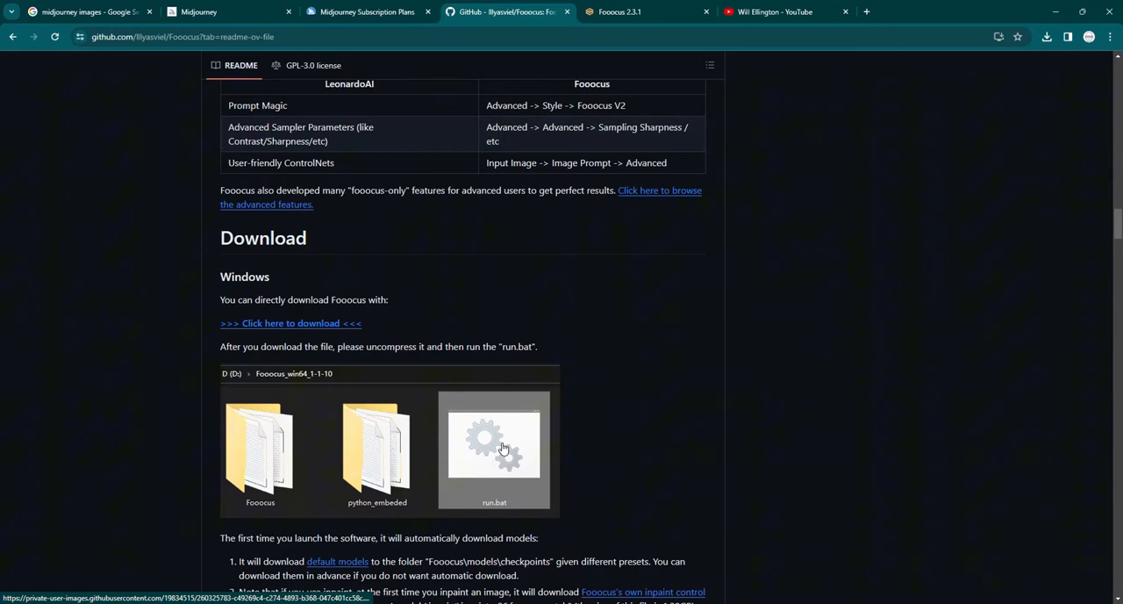
mouse_move(506, 453)
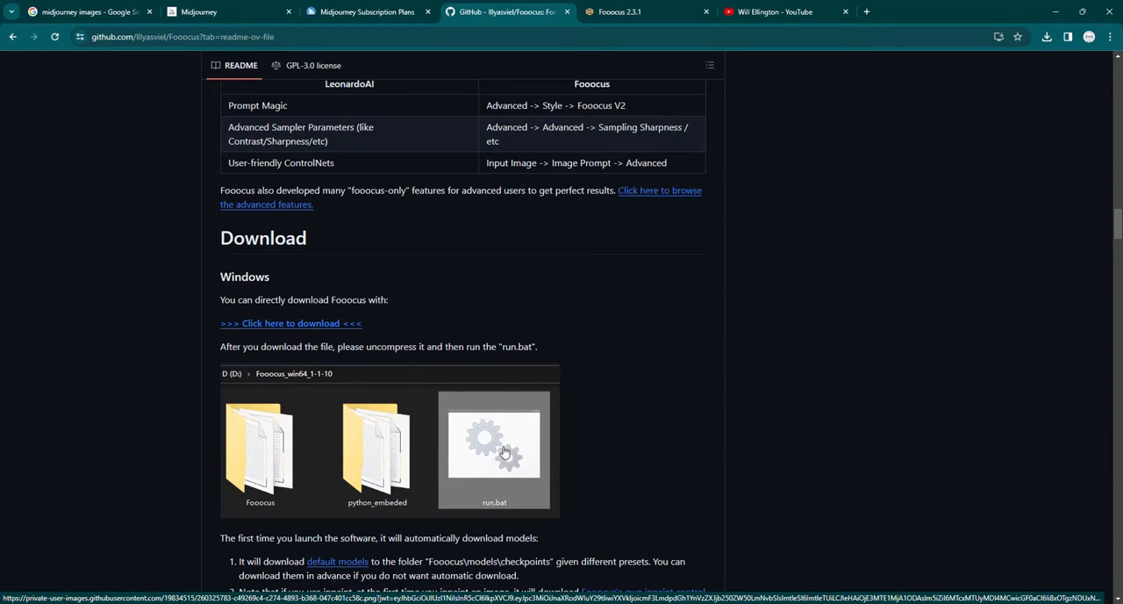
Reload the local Fooocus interface and enter the prompt 'cat on a skateboard'
left_click(618, 10)
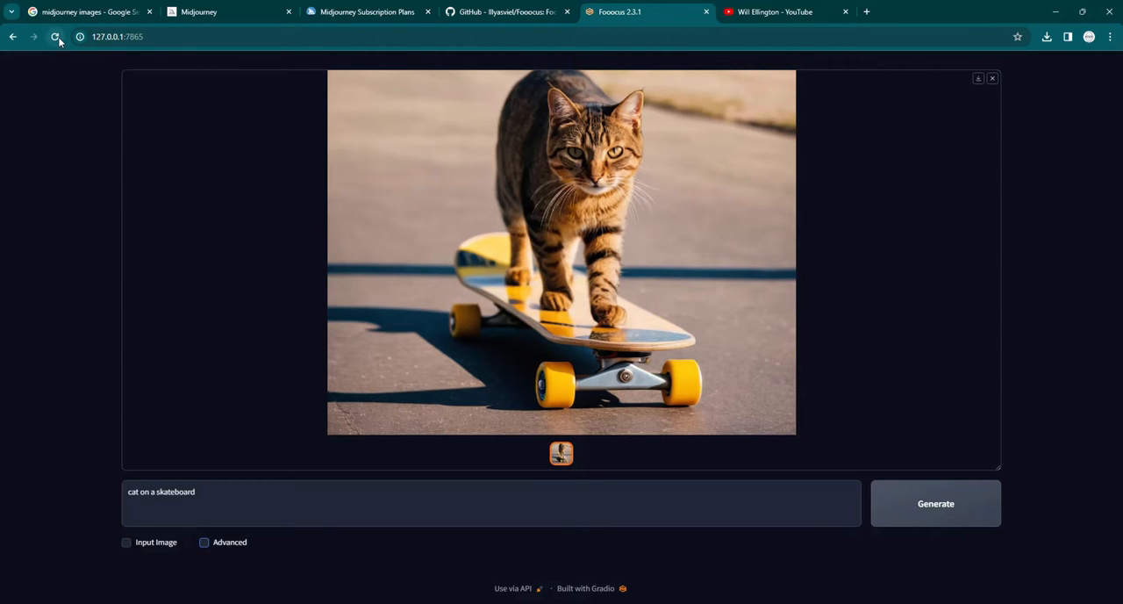
left_click(54, 35)
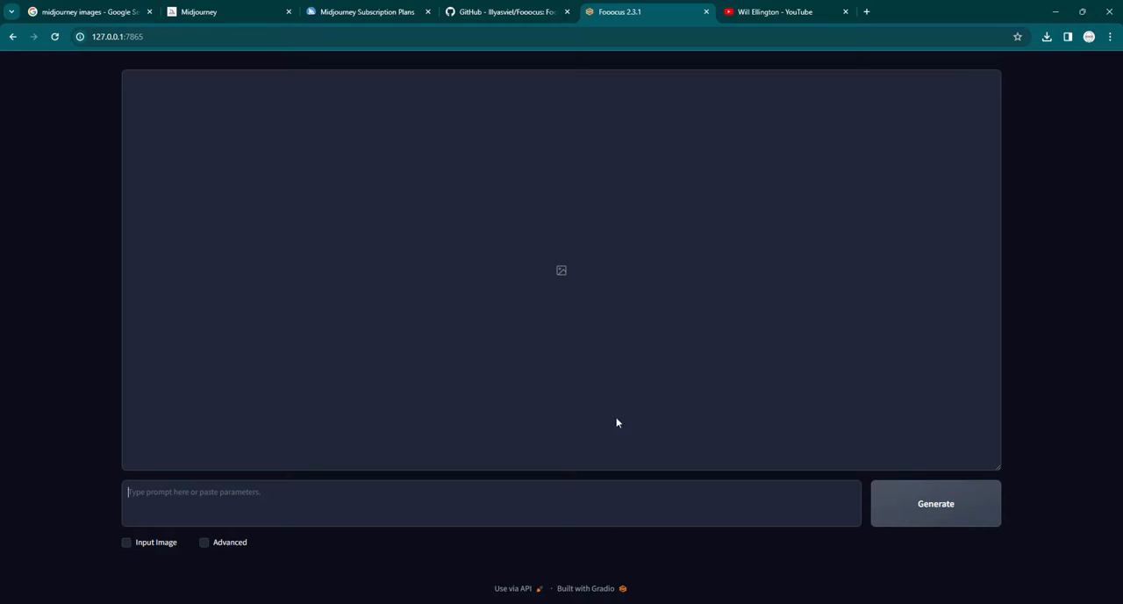
mouse_move(763, 287)
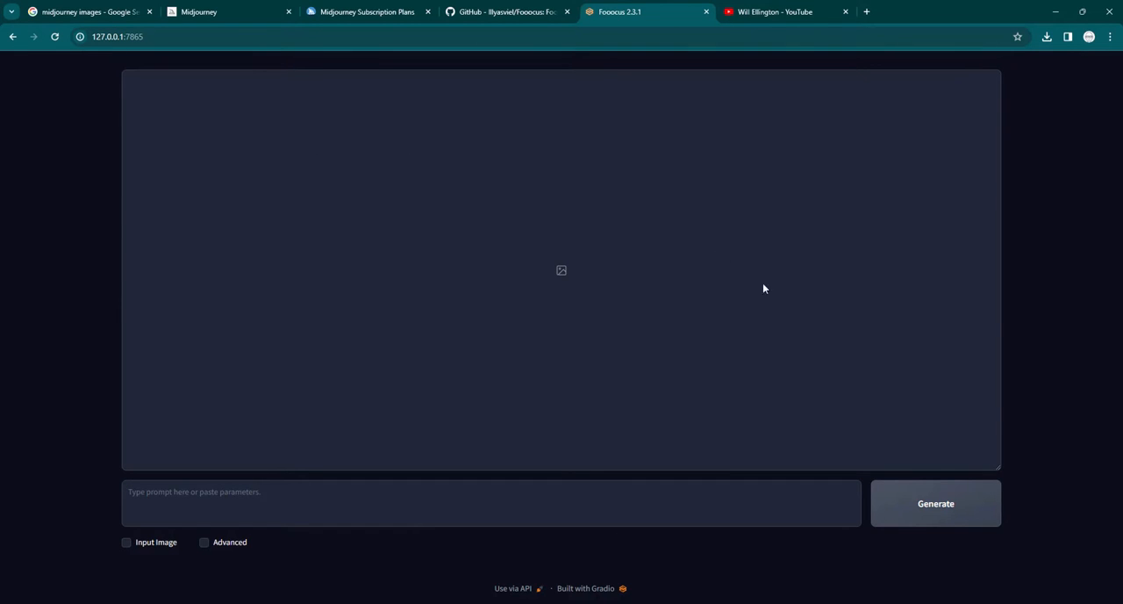
mouse_move(435, 442)
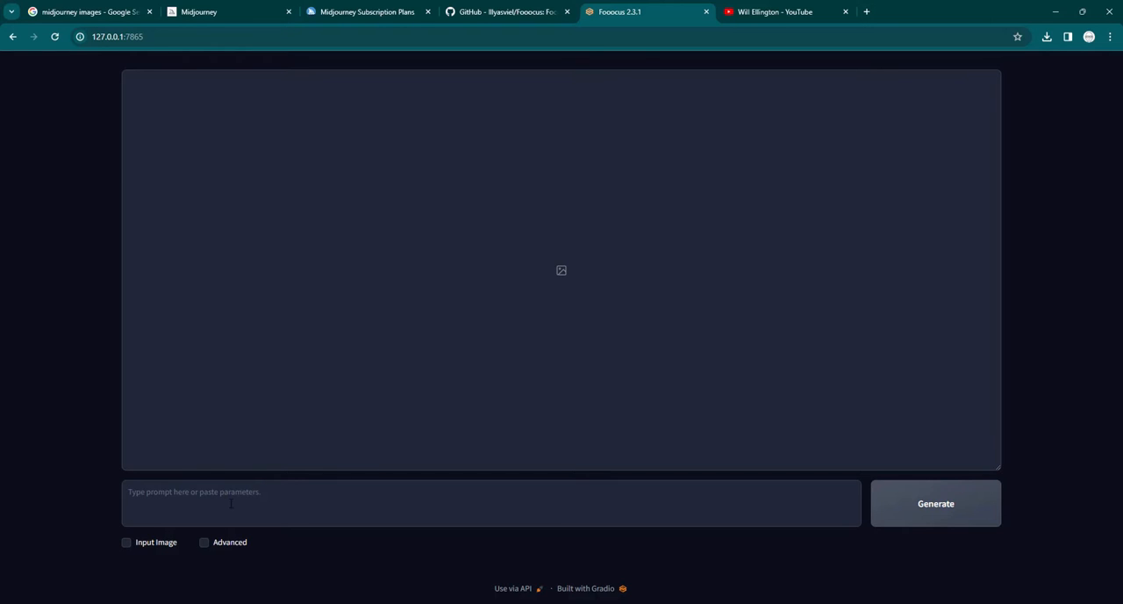
type("cat")
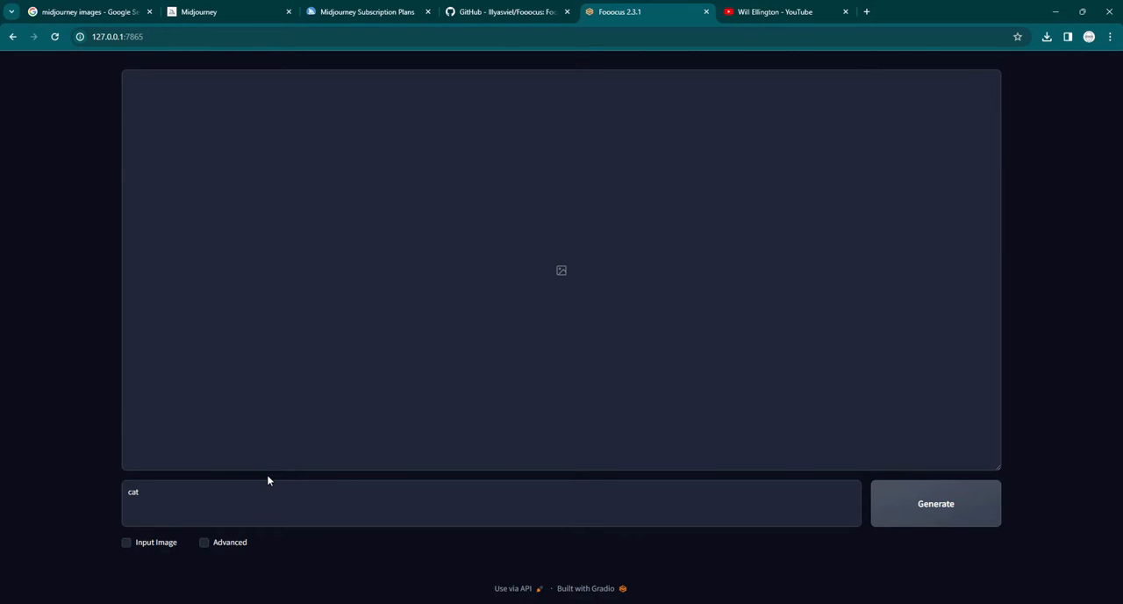
type("on a skateboard")
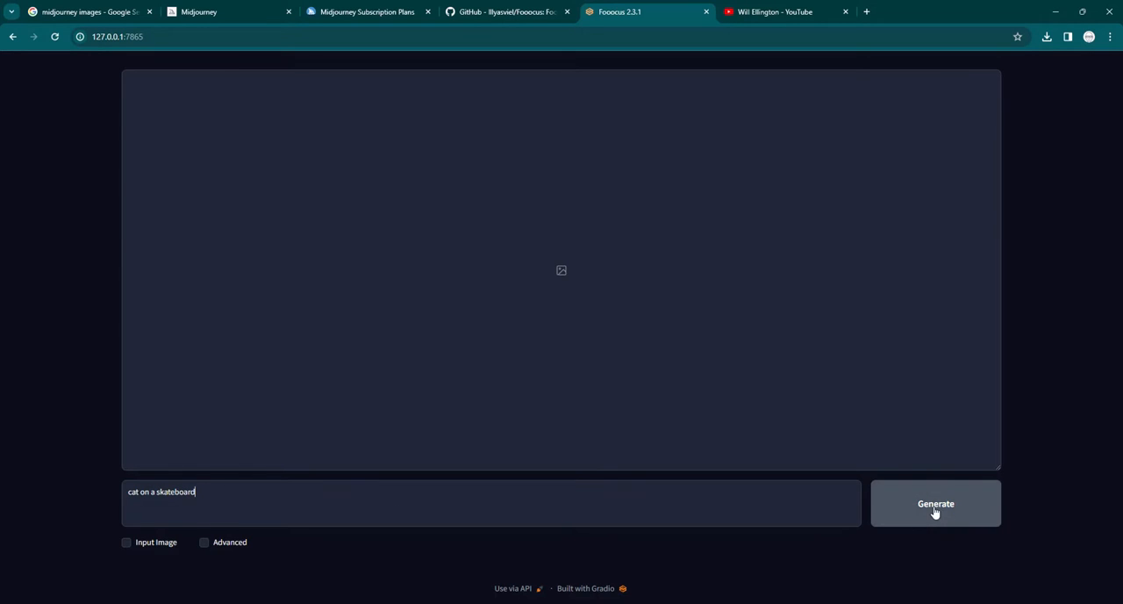
Generate the cat-on-skateboard image, checking the GitHub README while it renders
left_click(934, 502)
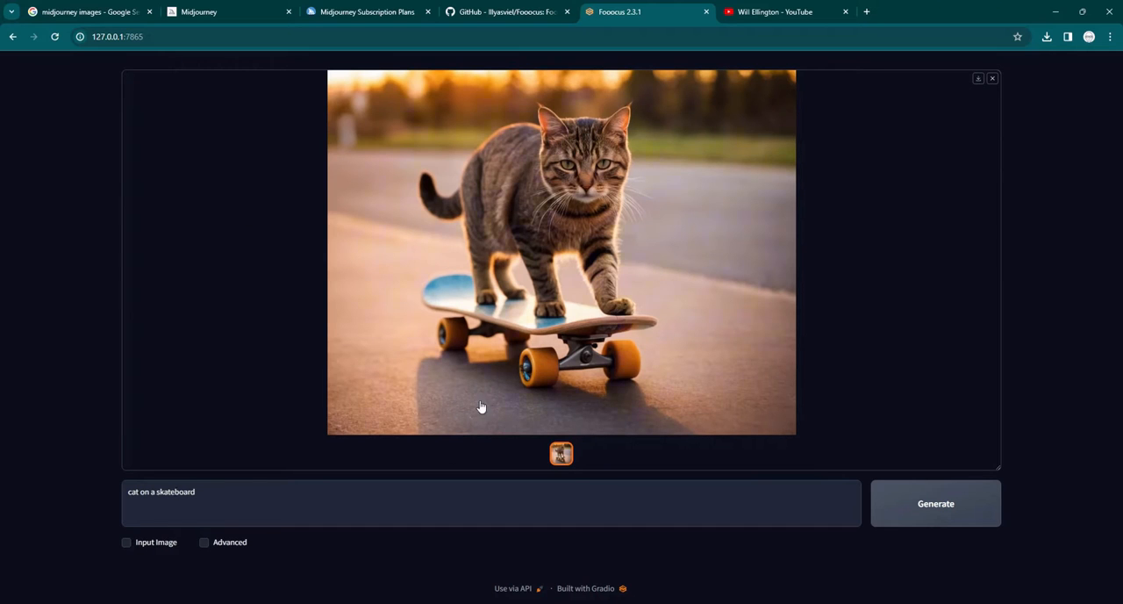
mouse_move(593, 360)
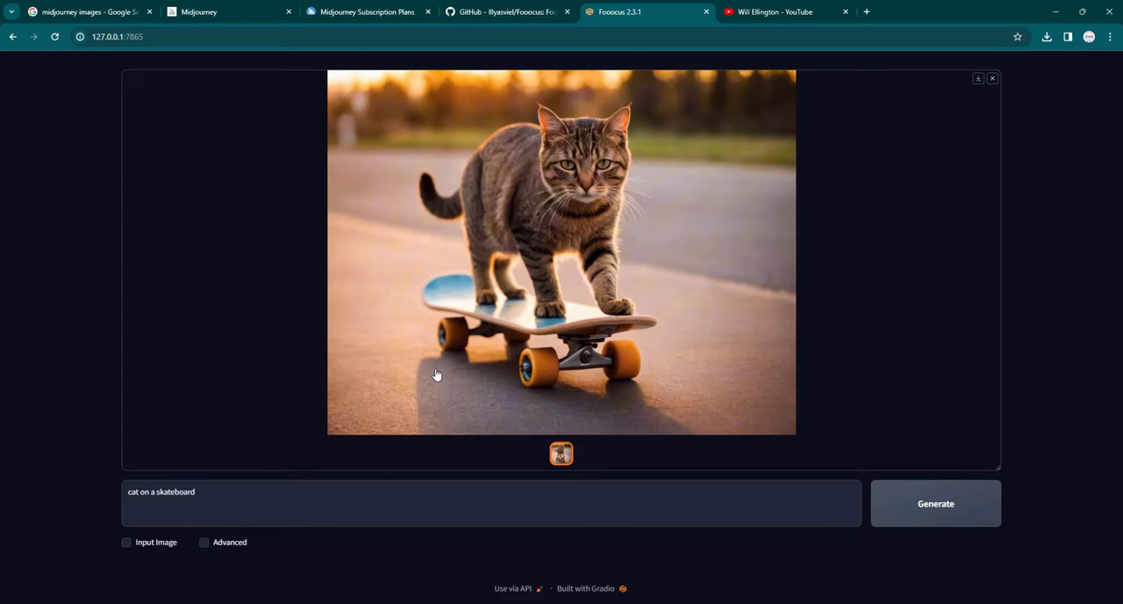
mouse_move(225, 258)
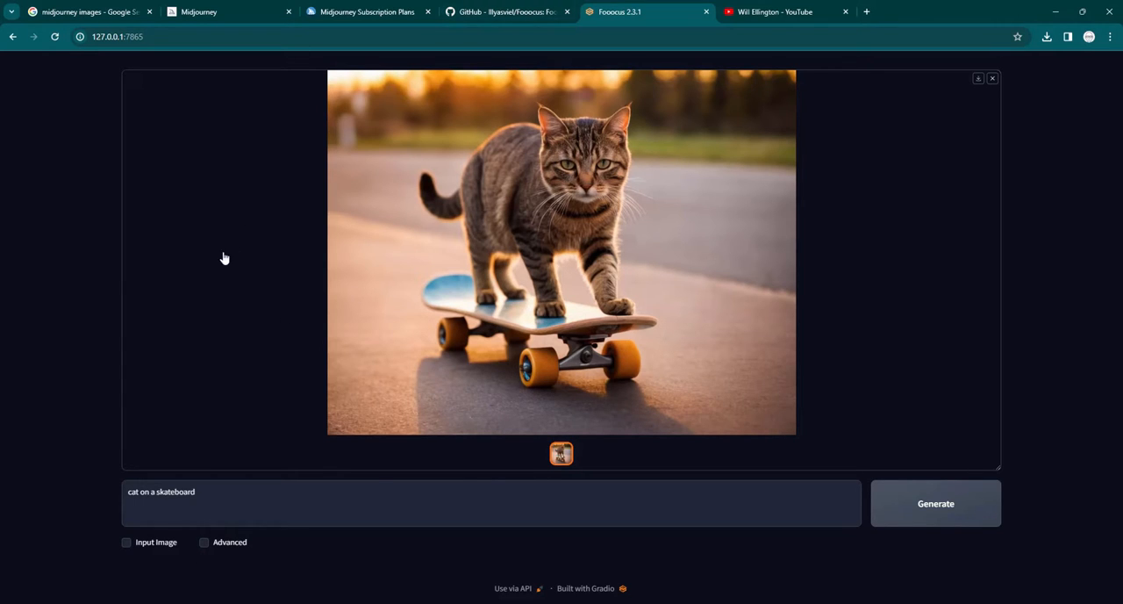
mouse_move(211, 196)
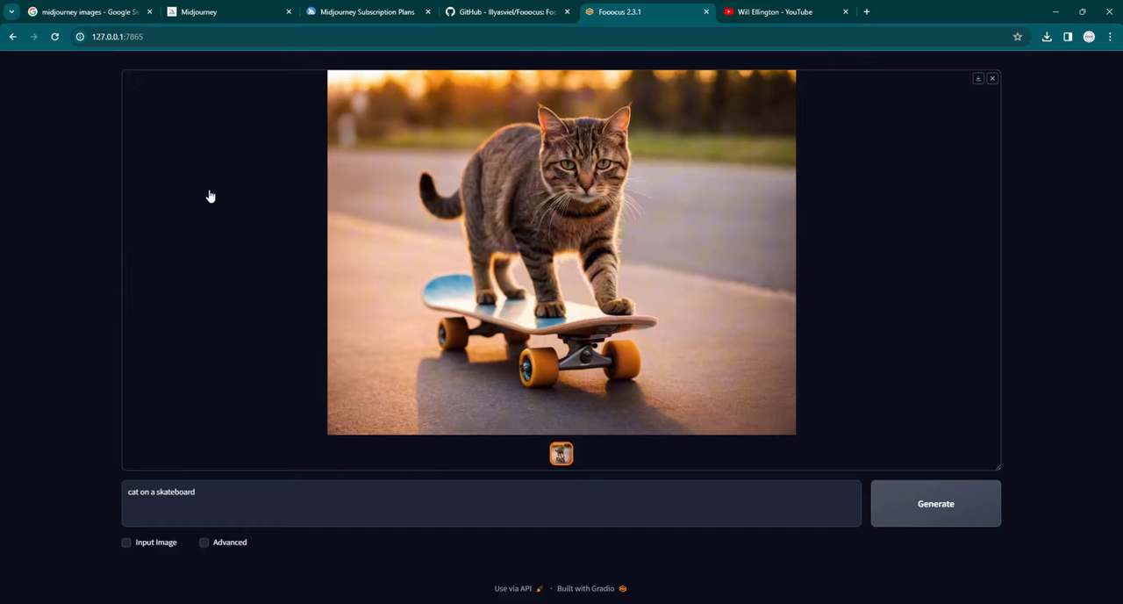
left_click(507, 10)
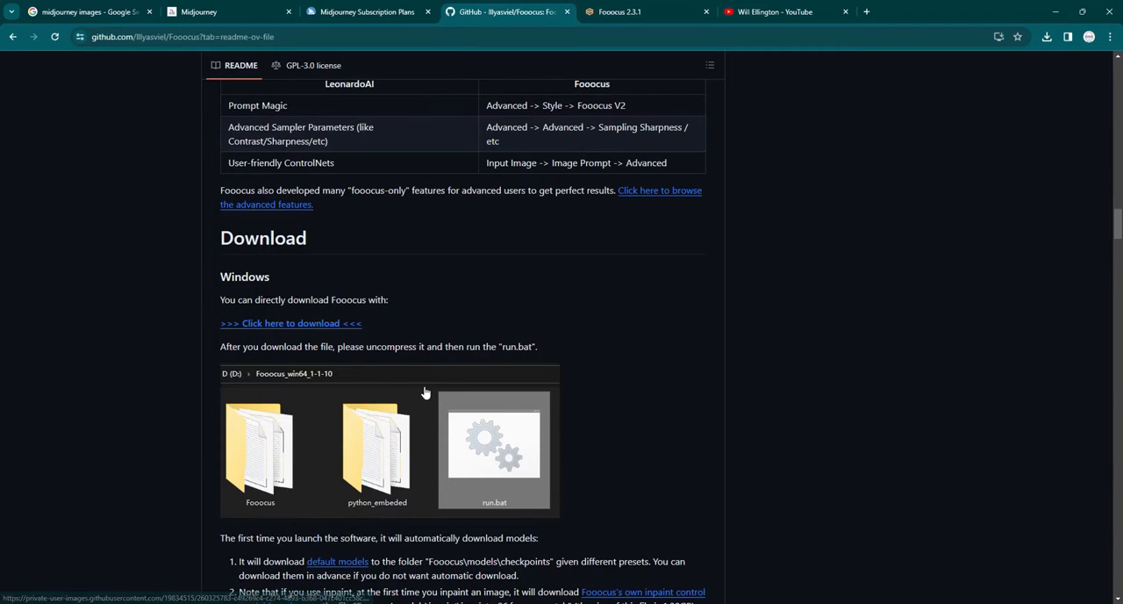
mouse_move(467, 430)
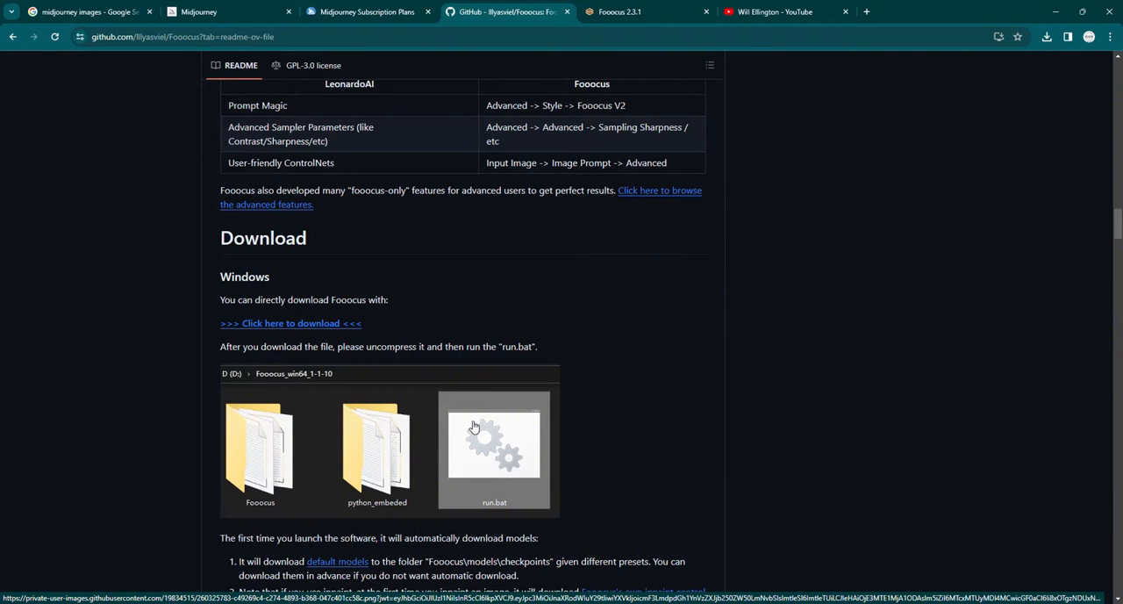
mouse_move(473, 428)
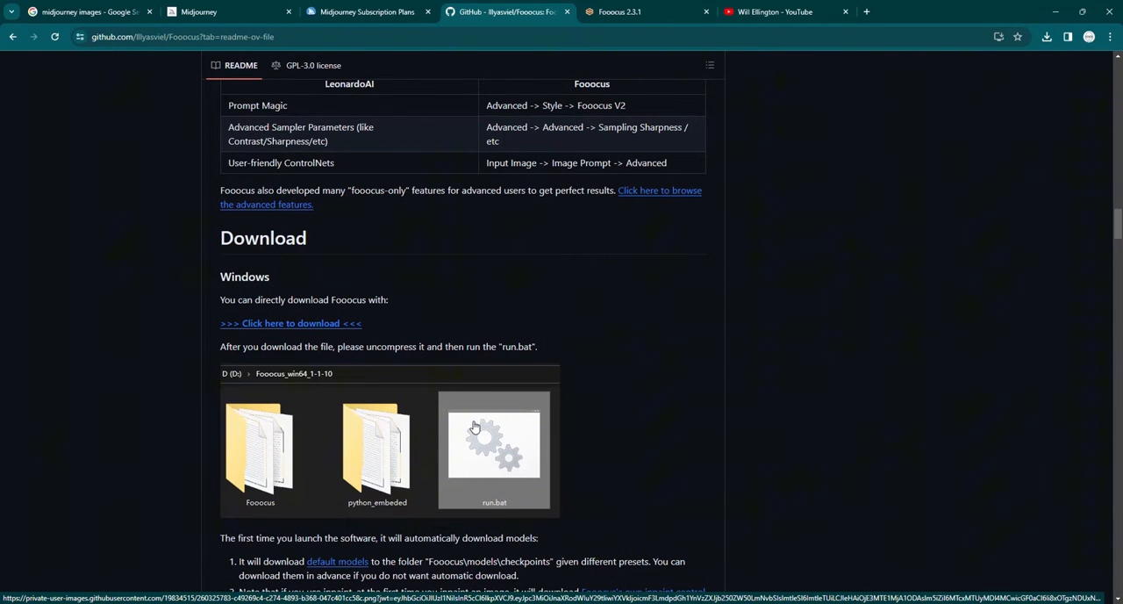
mouse_move(474, 425)
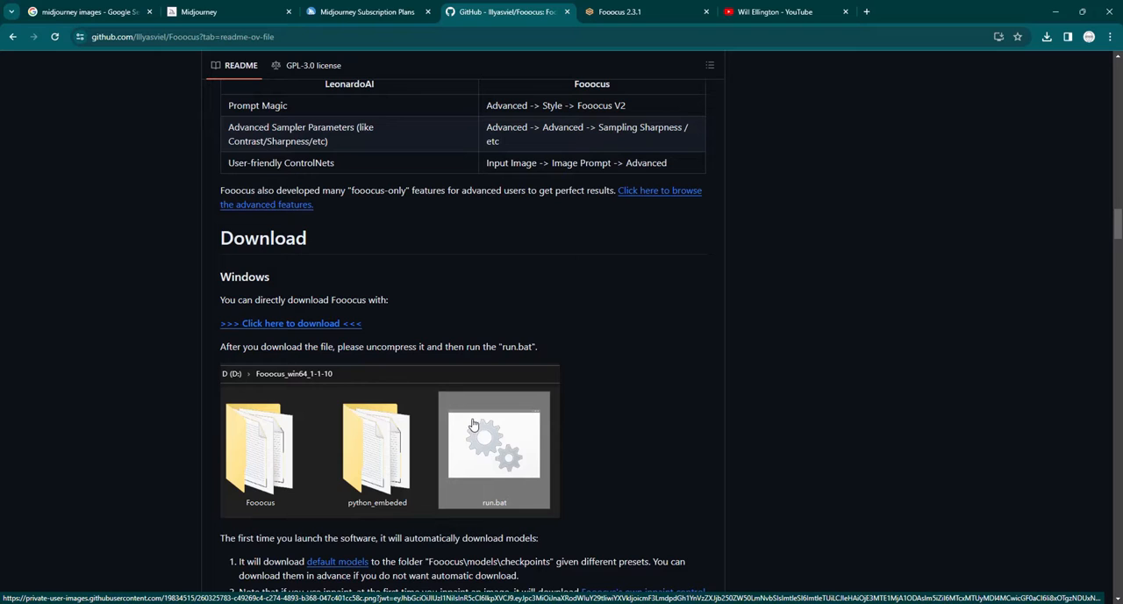
left_click(648, 11)
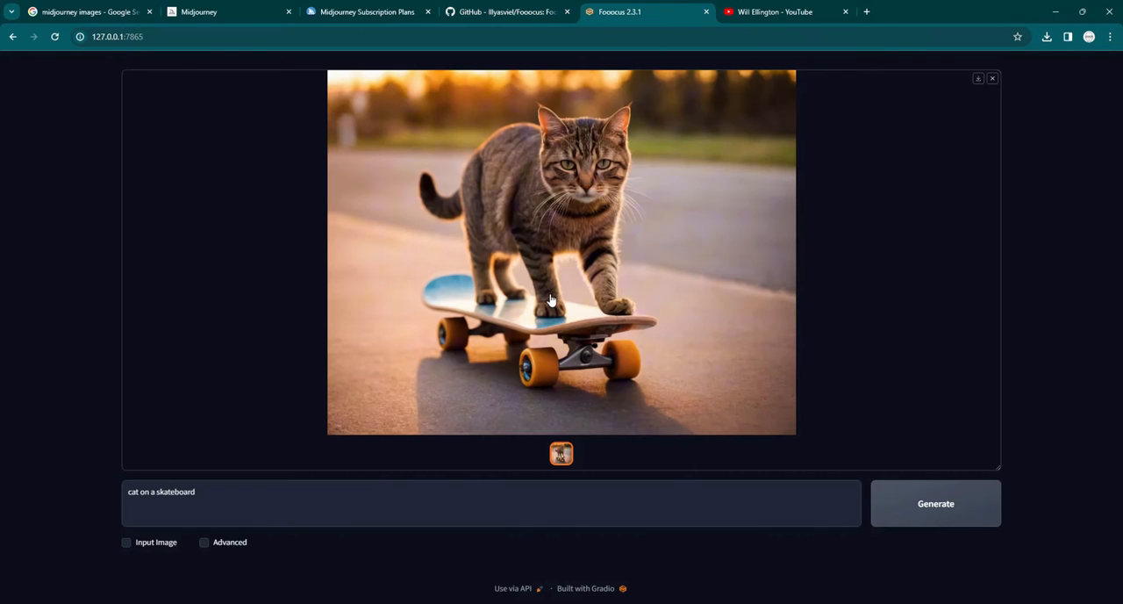
mouse_move(537, 210)
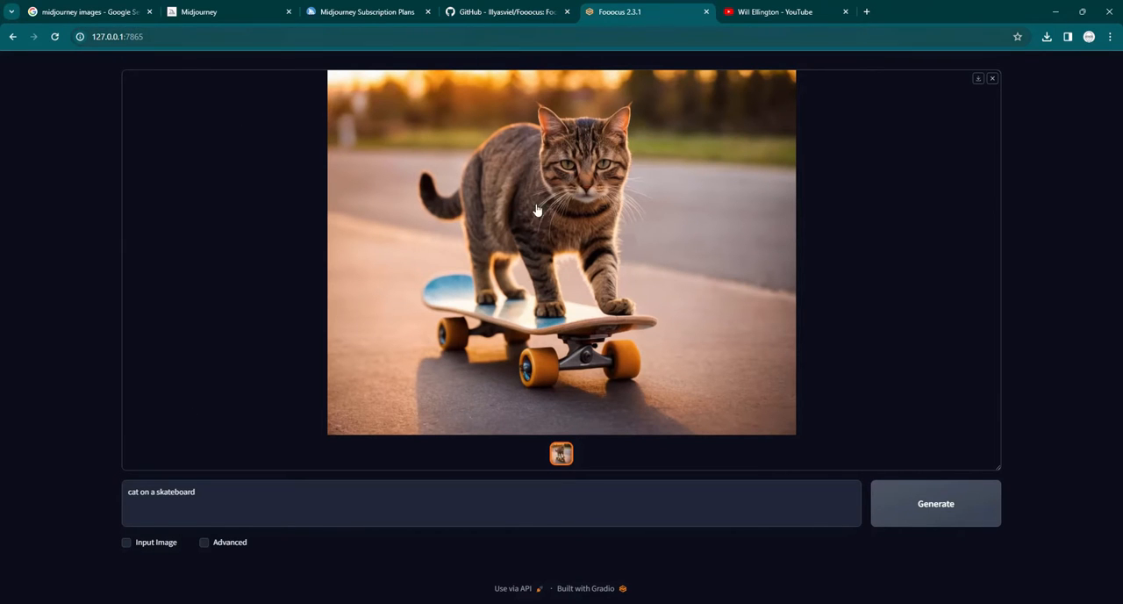
left_click(505, 10)
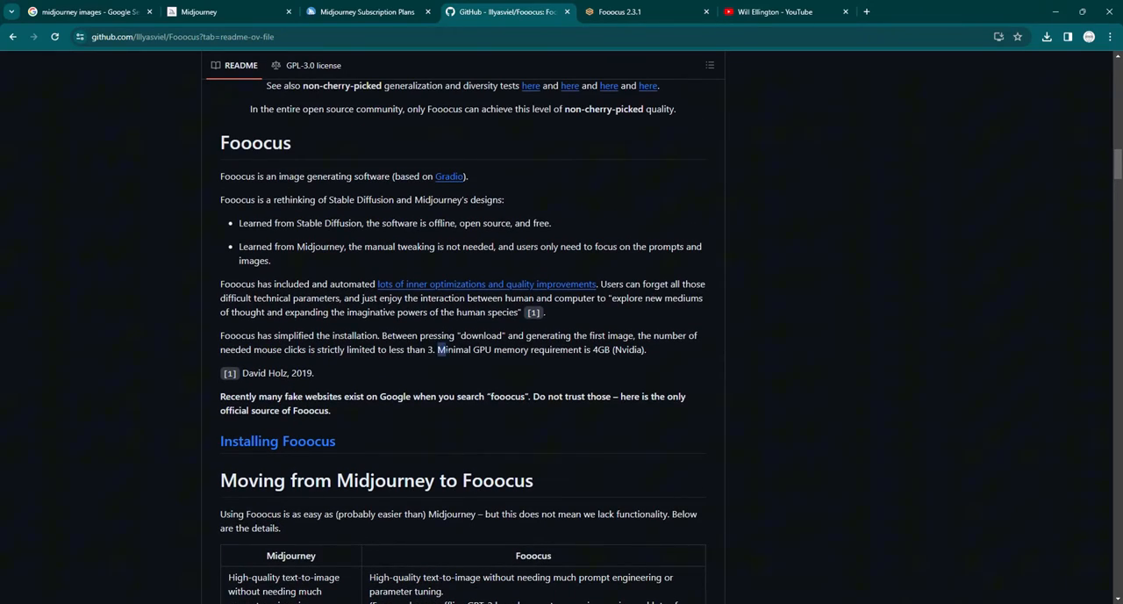
Highlight the README sentence about the 4GB Nvidia minimum GPU memory
left_click_drag(439, 349, 595, 349)
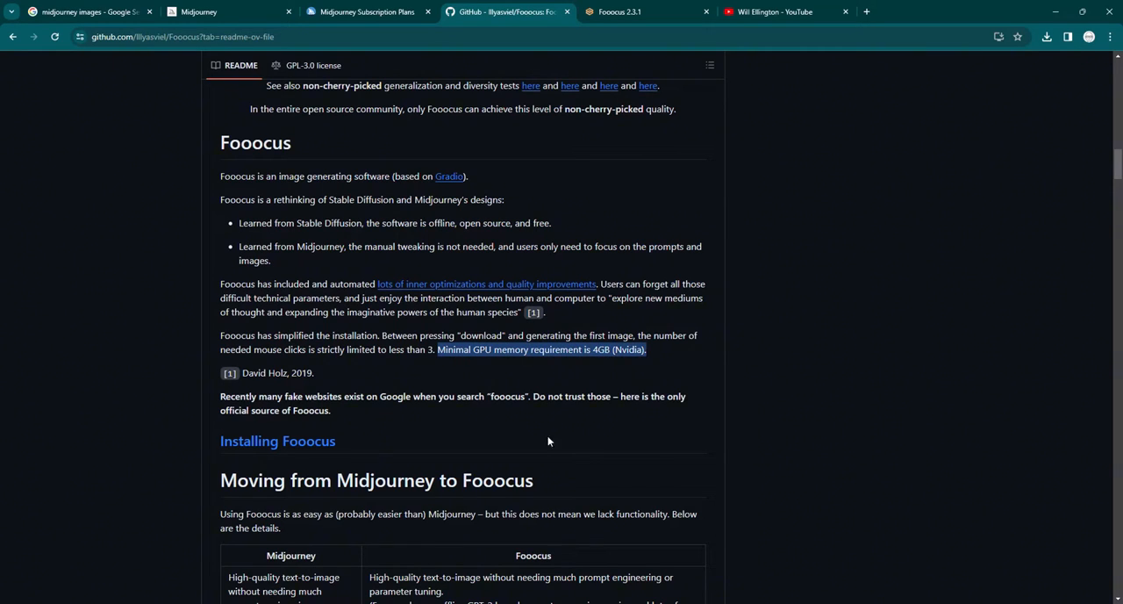
mouse_move(446, 425)
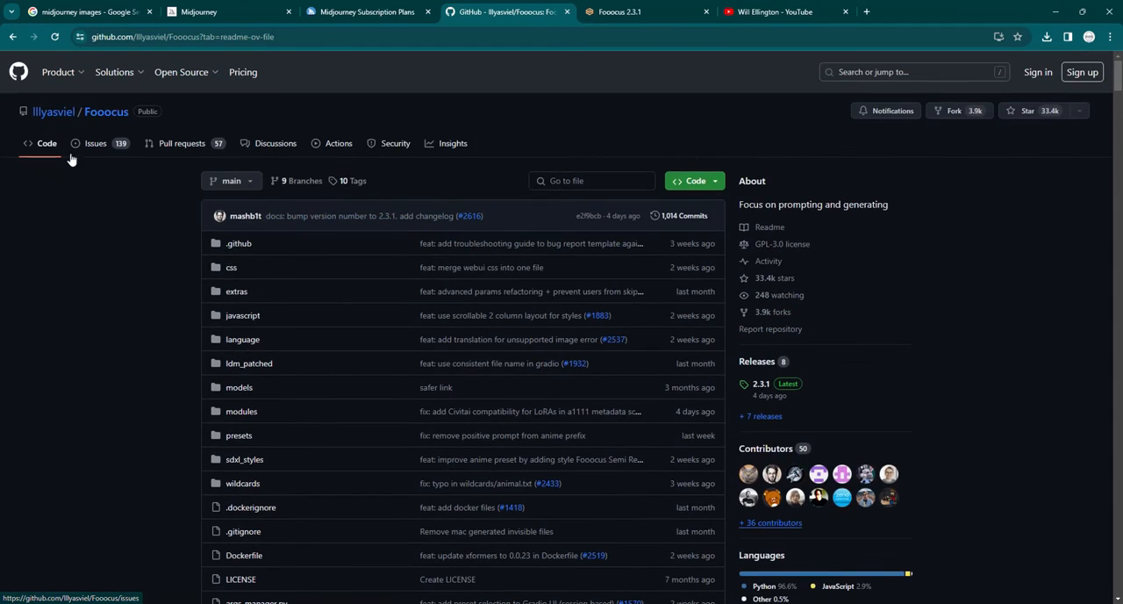
Scroll the README back down to the Windows Download section
scroll("down", 3)
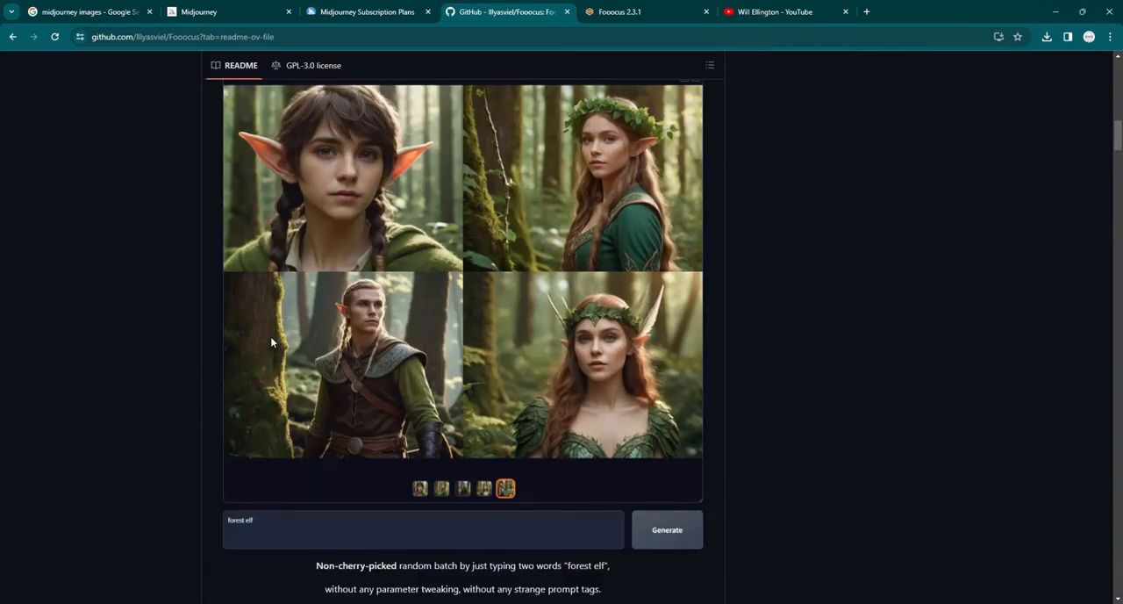
scroll("down", 3)
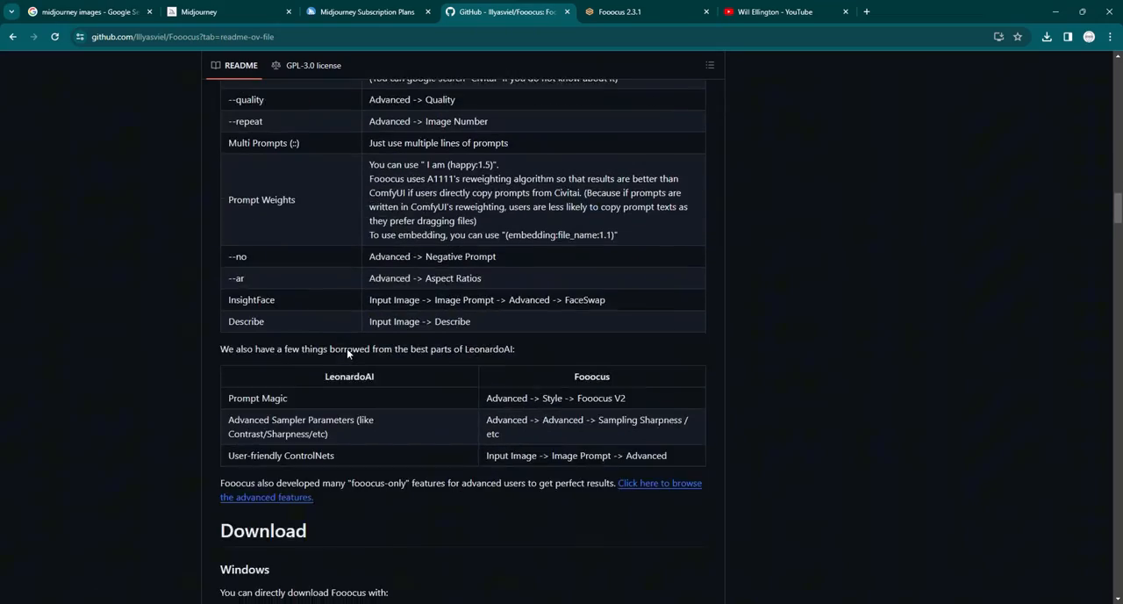
scroll("down", 3)
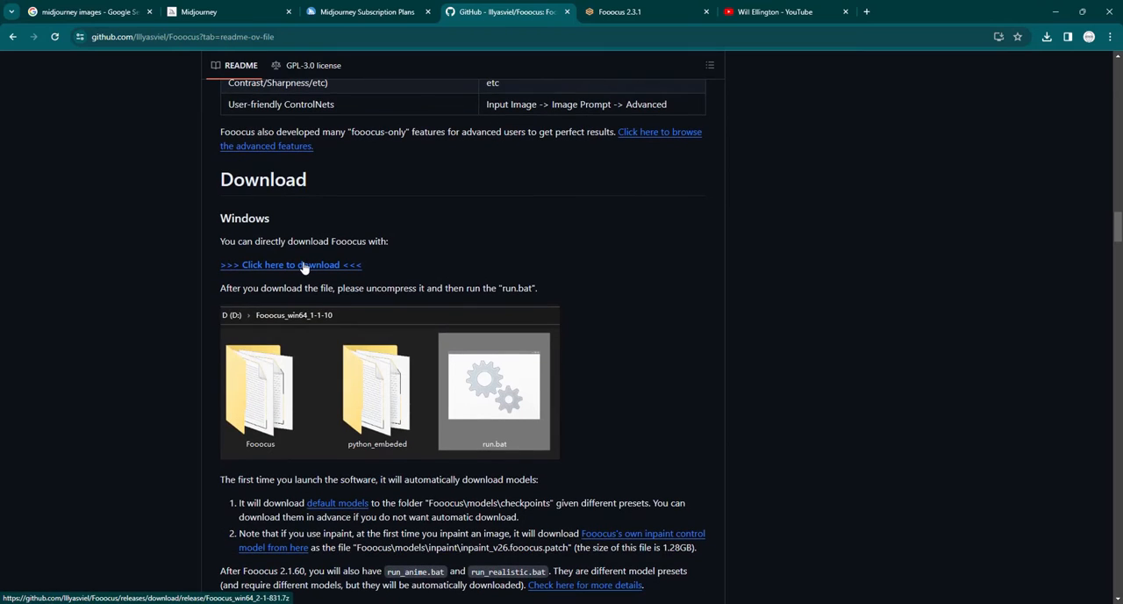
mouse_move(349, 402)
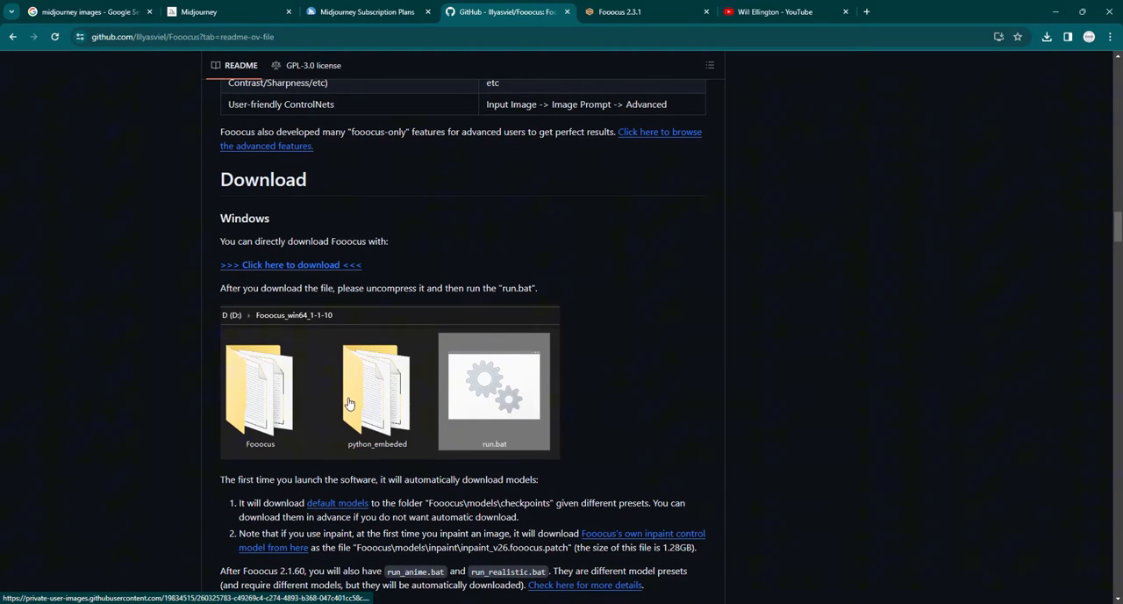
mouse_move(349, 407)
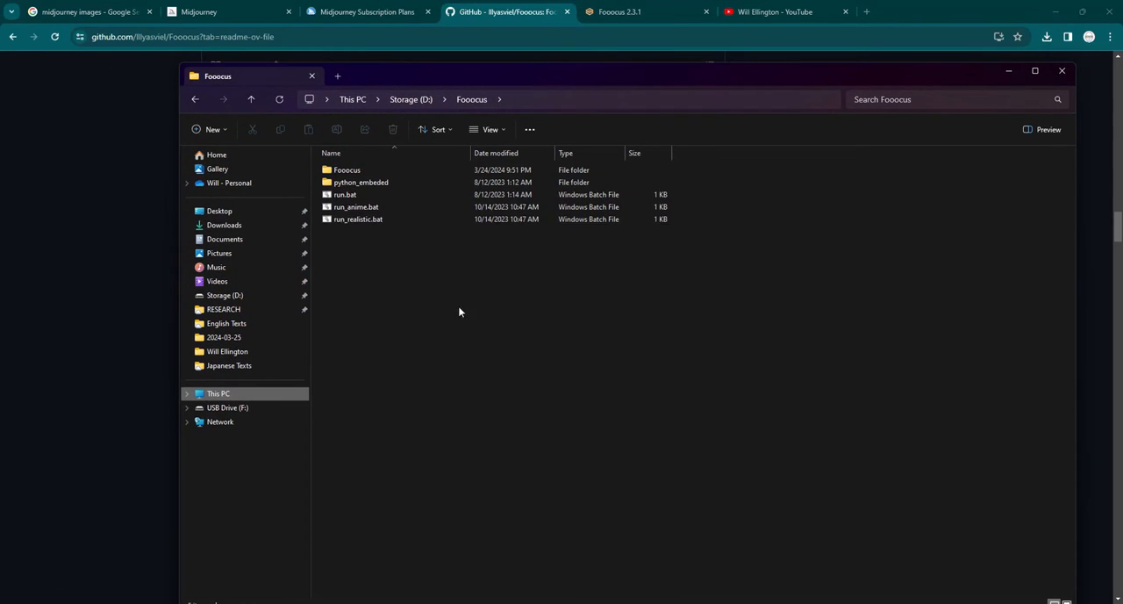
left_click(358, 219)
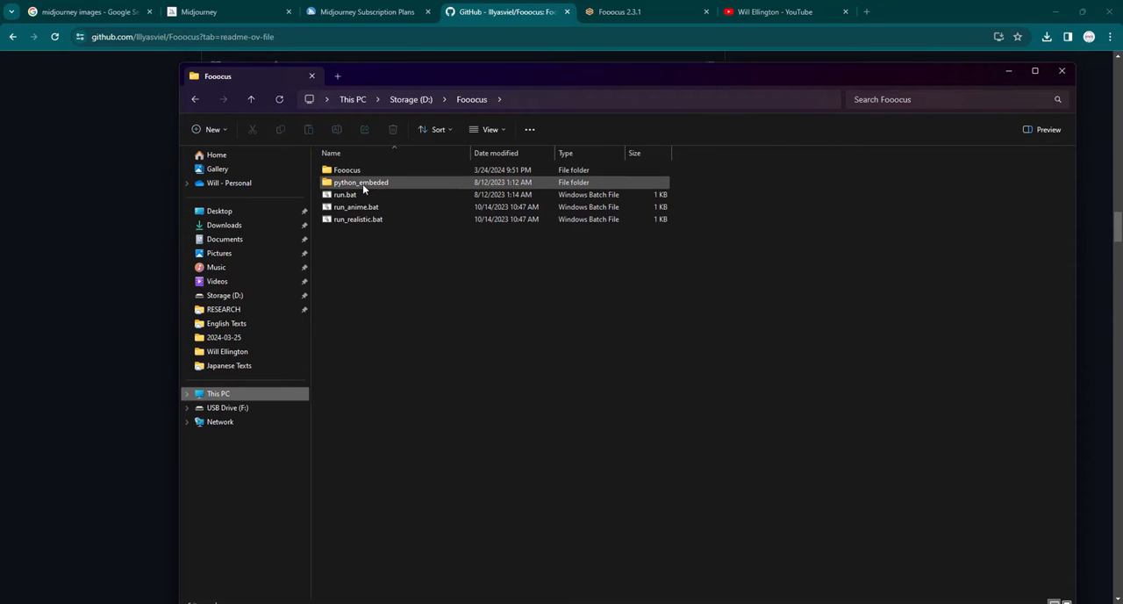
left_click(344, 193)
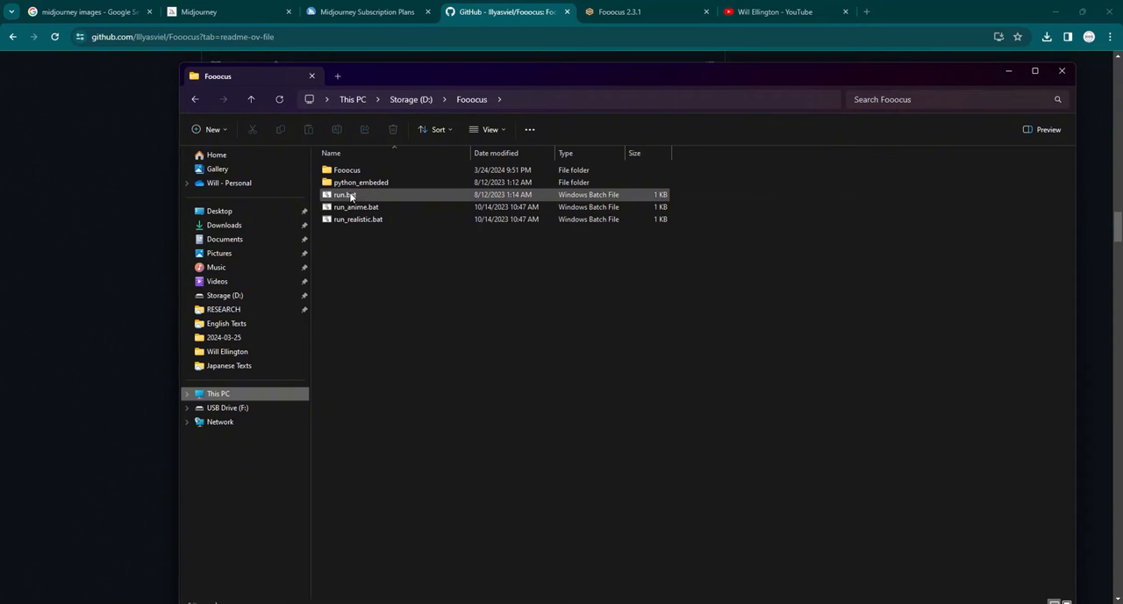
left_click(355, 207)
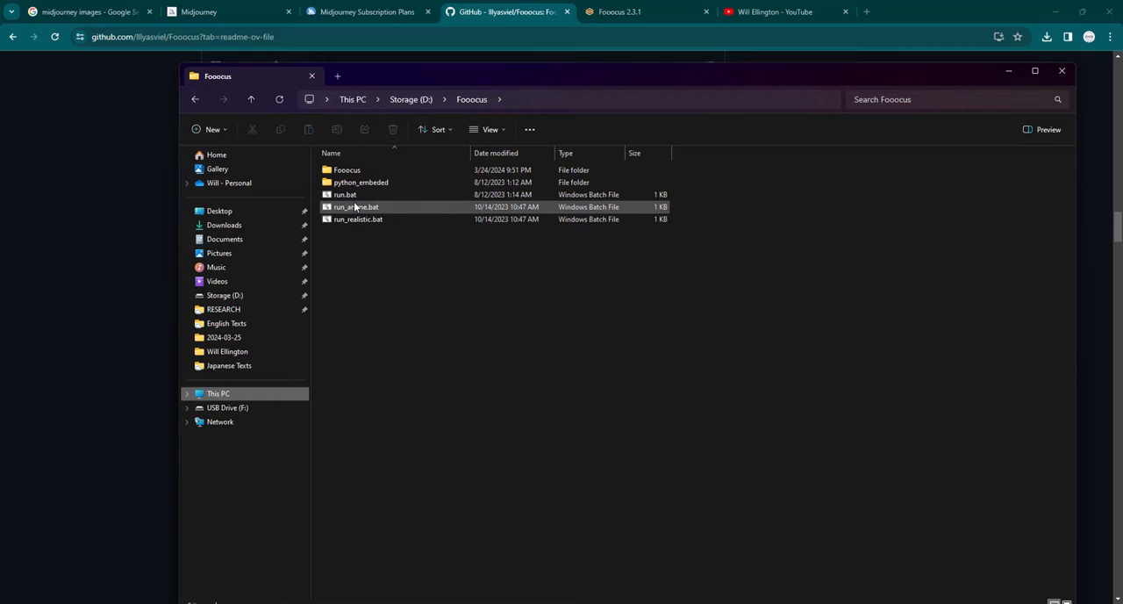
left_click(358, 217)
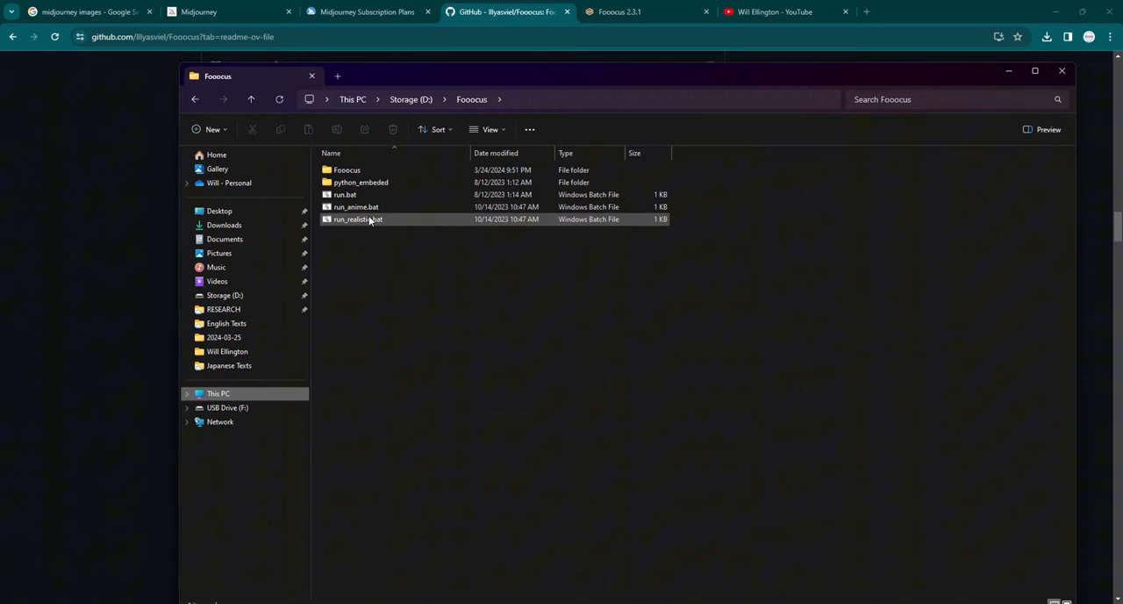
mouse_move(430, 219)
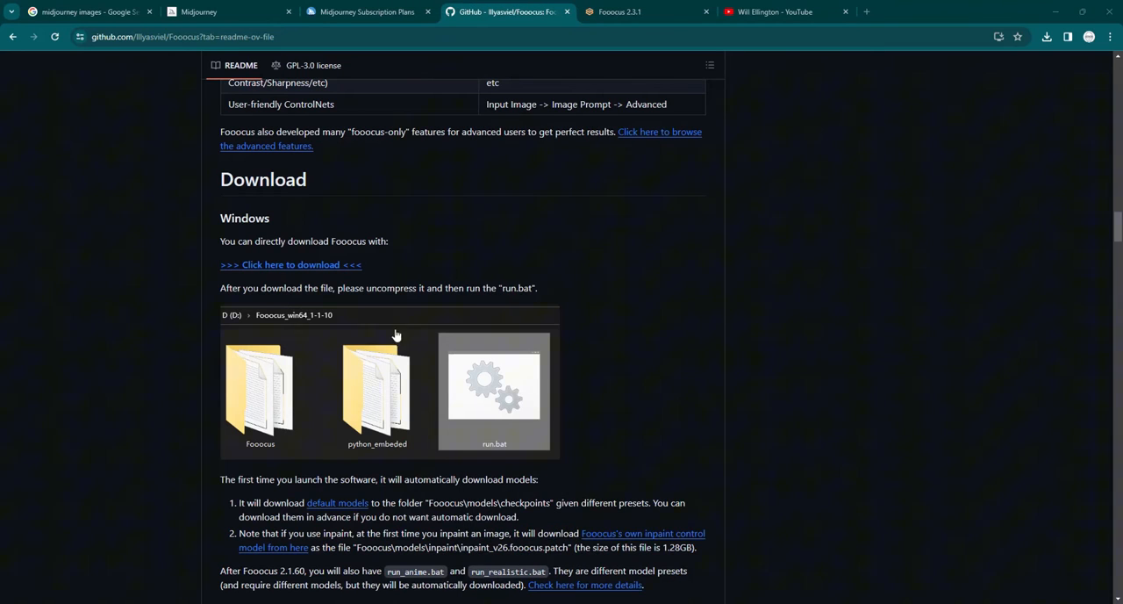
mouse_move(314, 335)
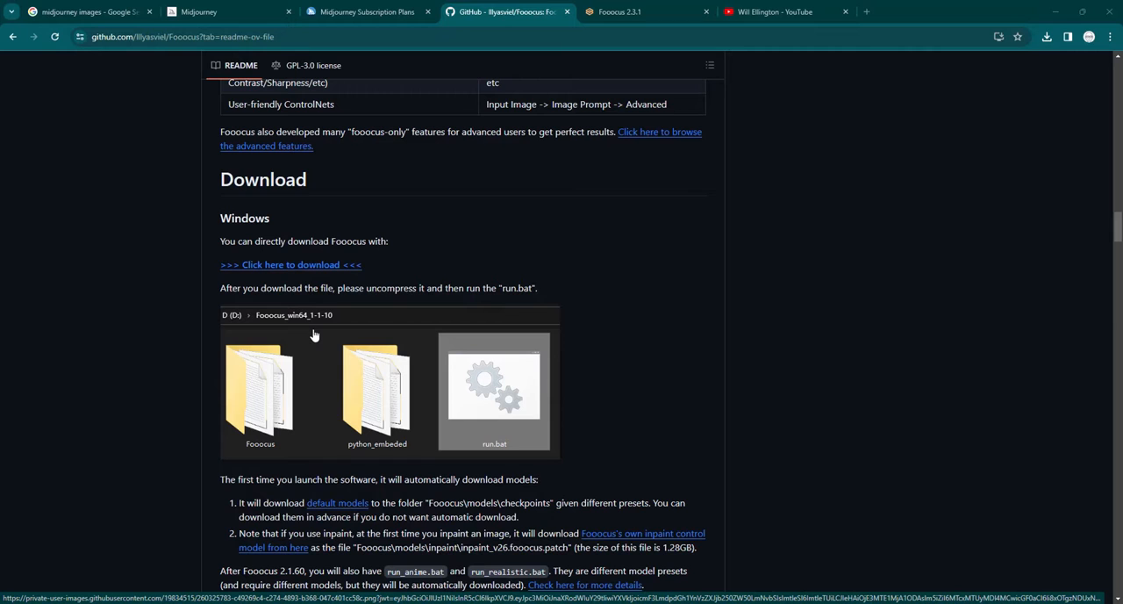
mouse_move(635, 59)
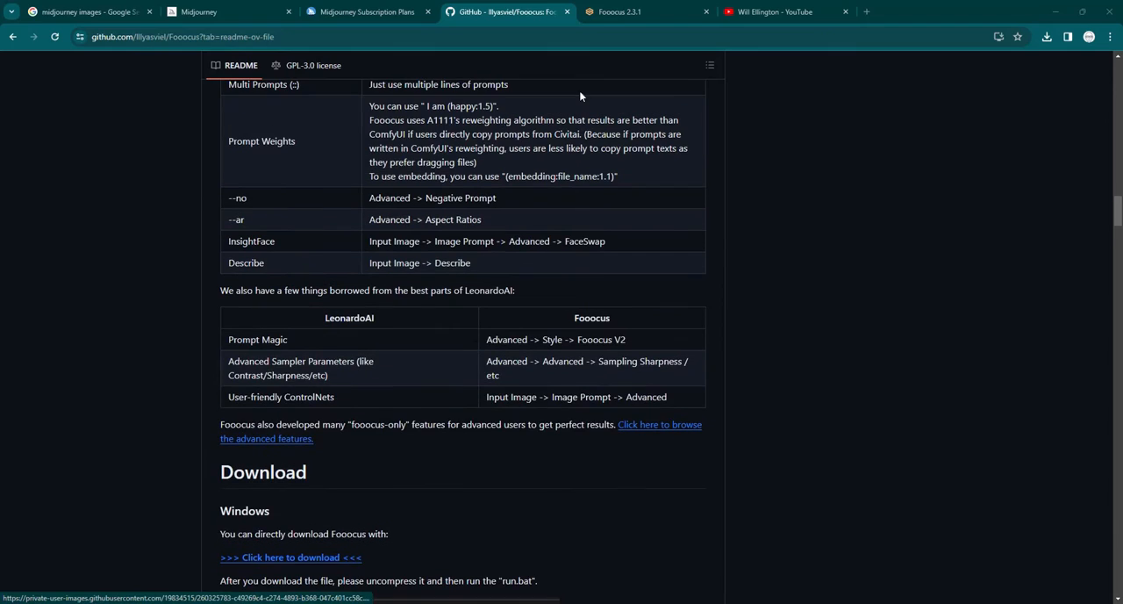
Review the README's Download section and return to the running Fooocus tab
scroll("down", 3)
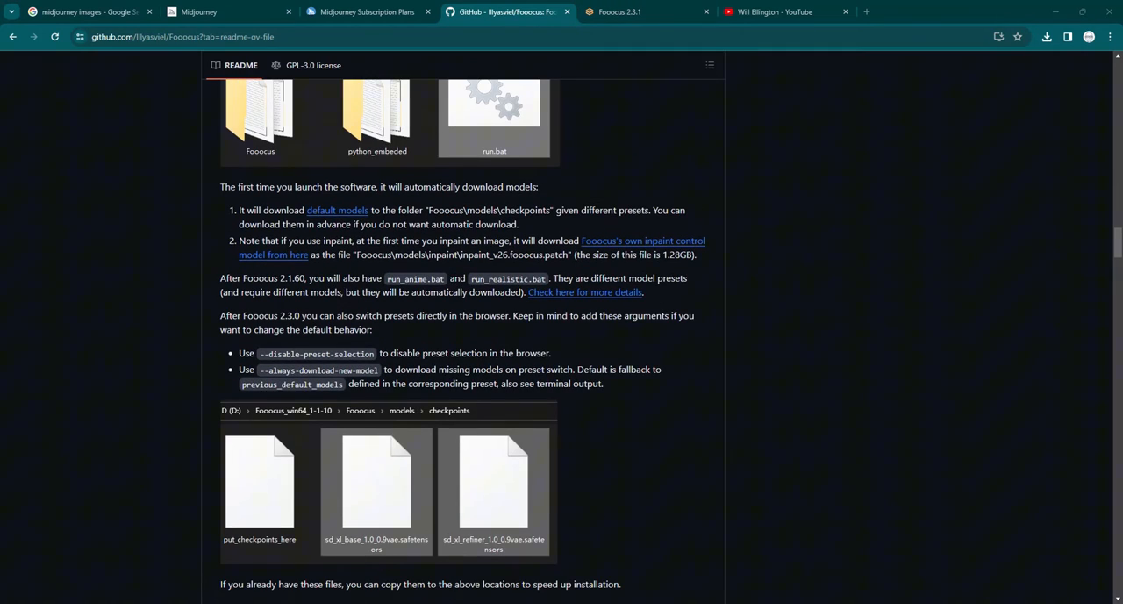
left_click(618, 10)
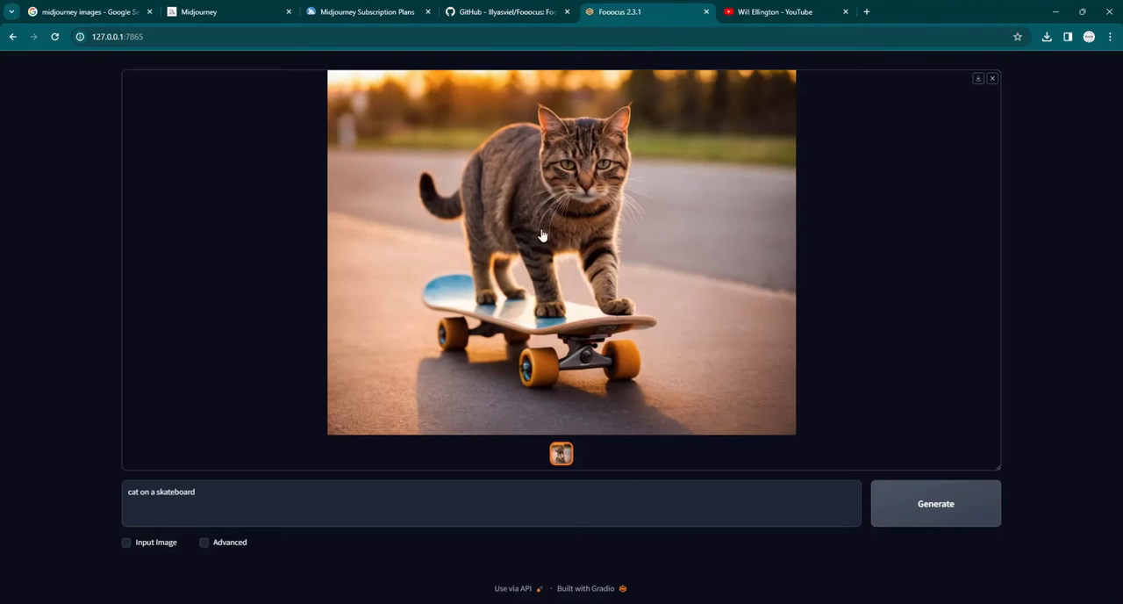
mouse_move(479, 439)
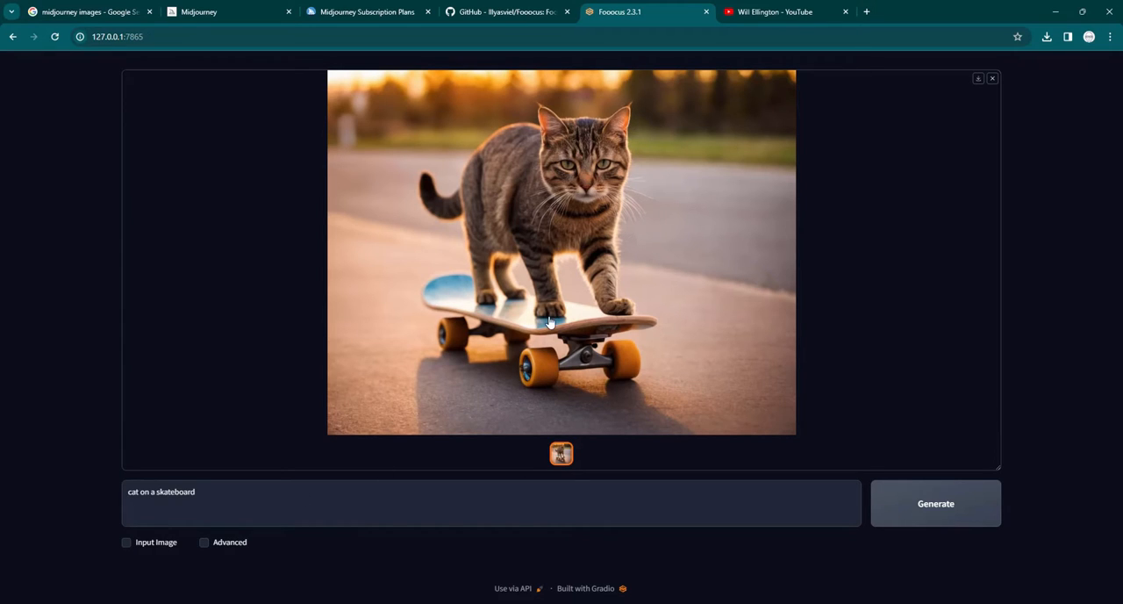
mouse_move(129, 386)
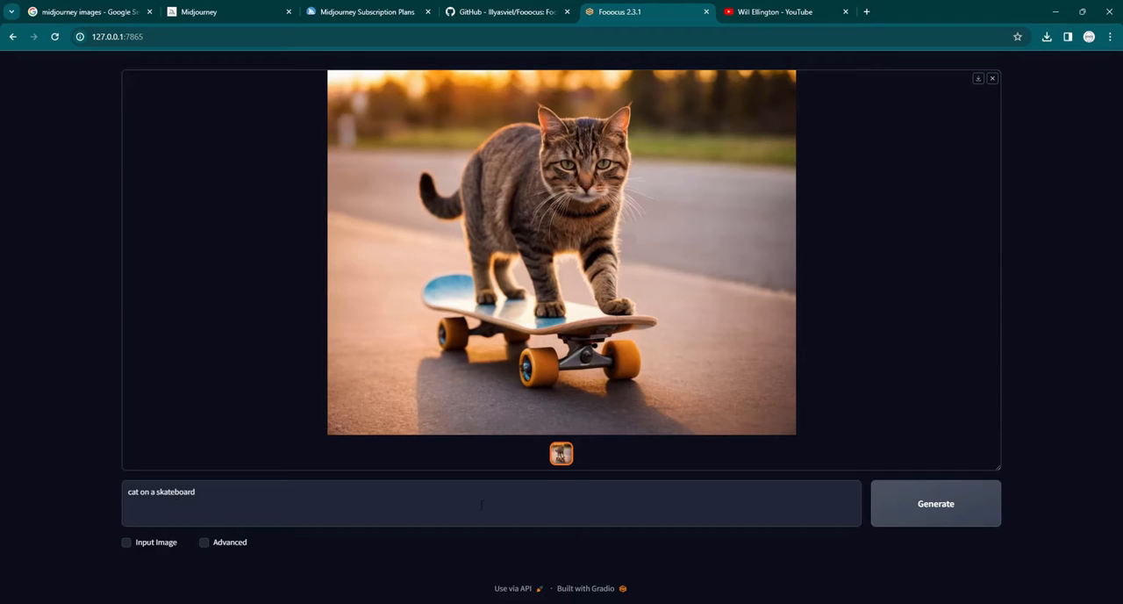
mouse_move(466, 321)
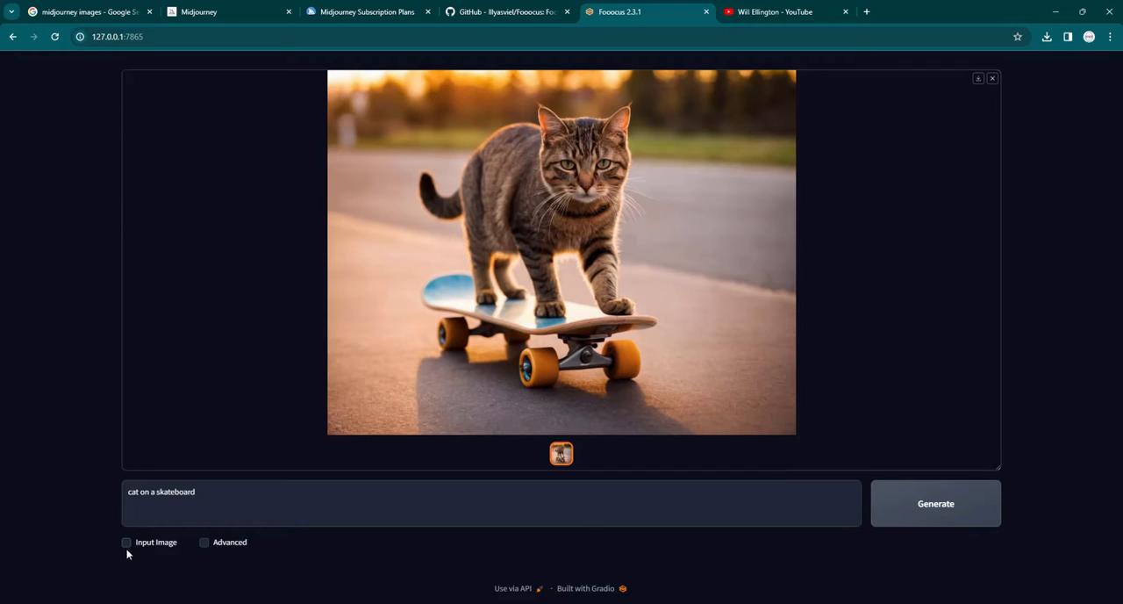
mouse_move(565, 279)
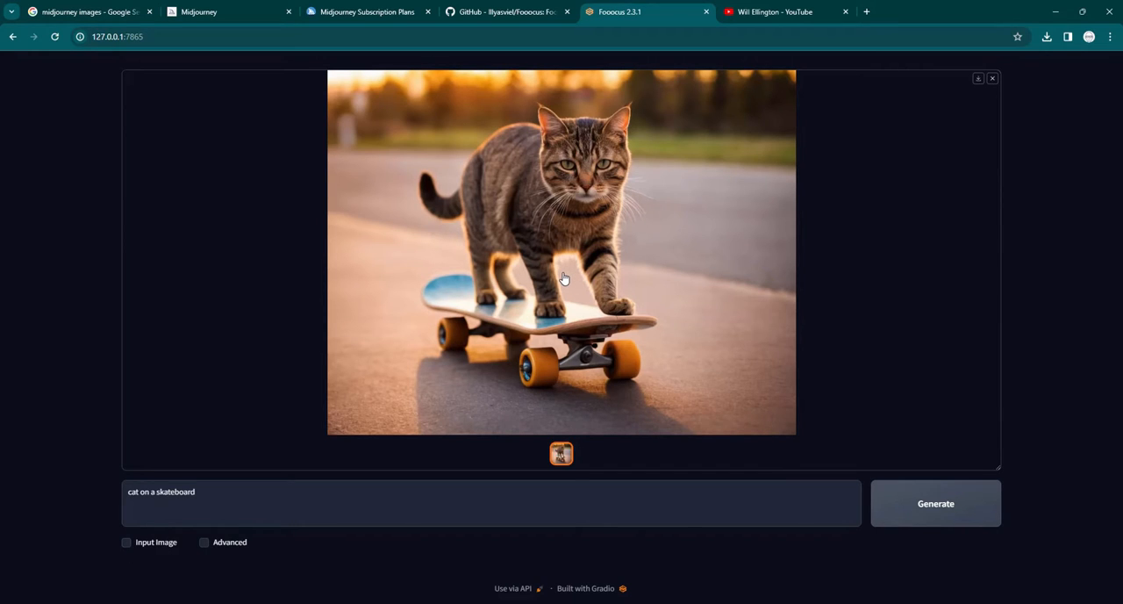
mouse_move(127, 551)
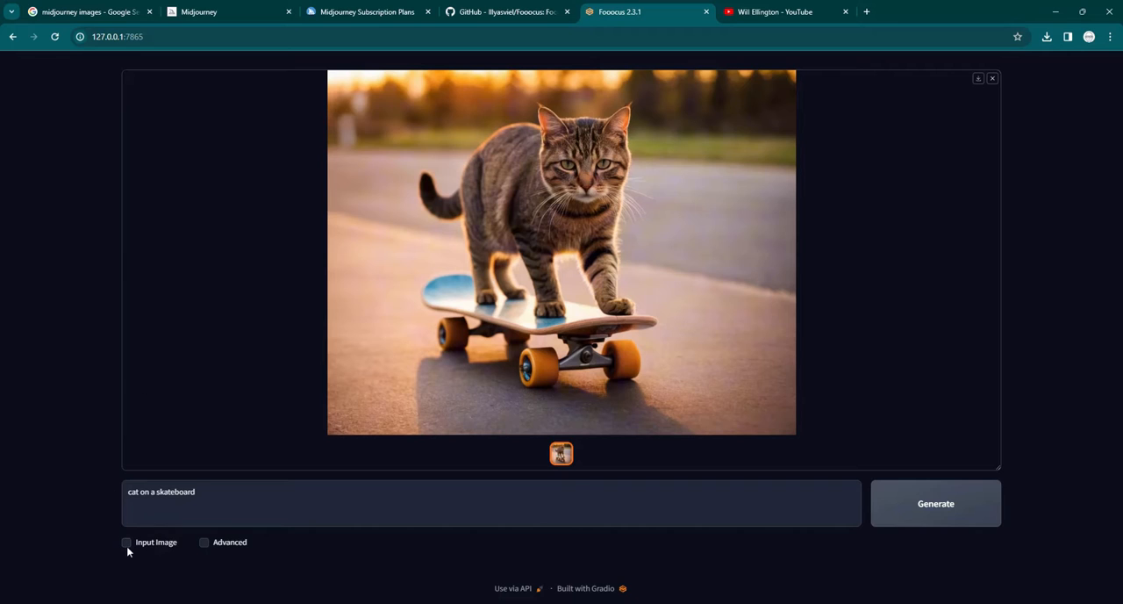
Enable Input Image and choose Upscale (2x) for the cat photo
left_click(127, 540)
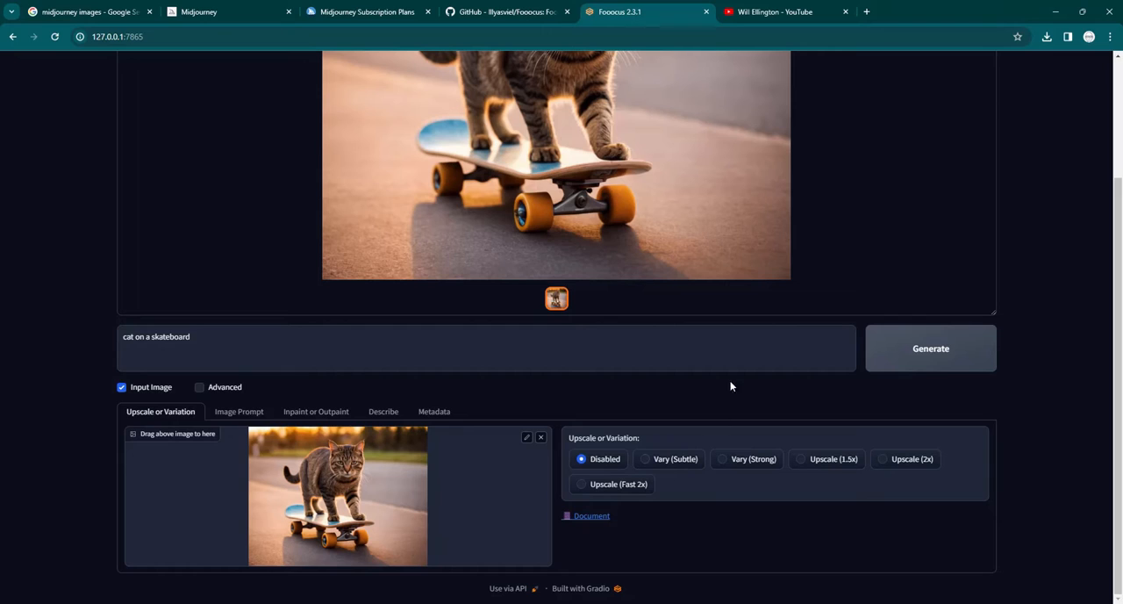
mouse_move(677, 473)
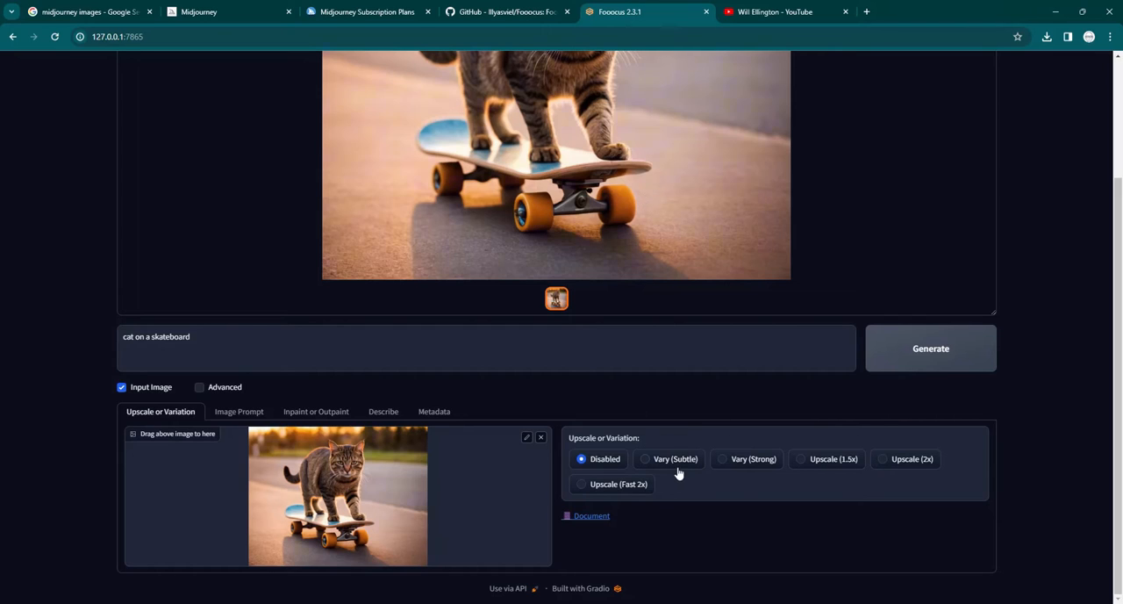
mouse_move(547, 183)
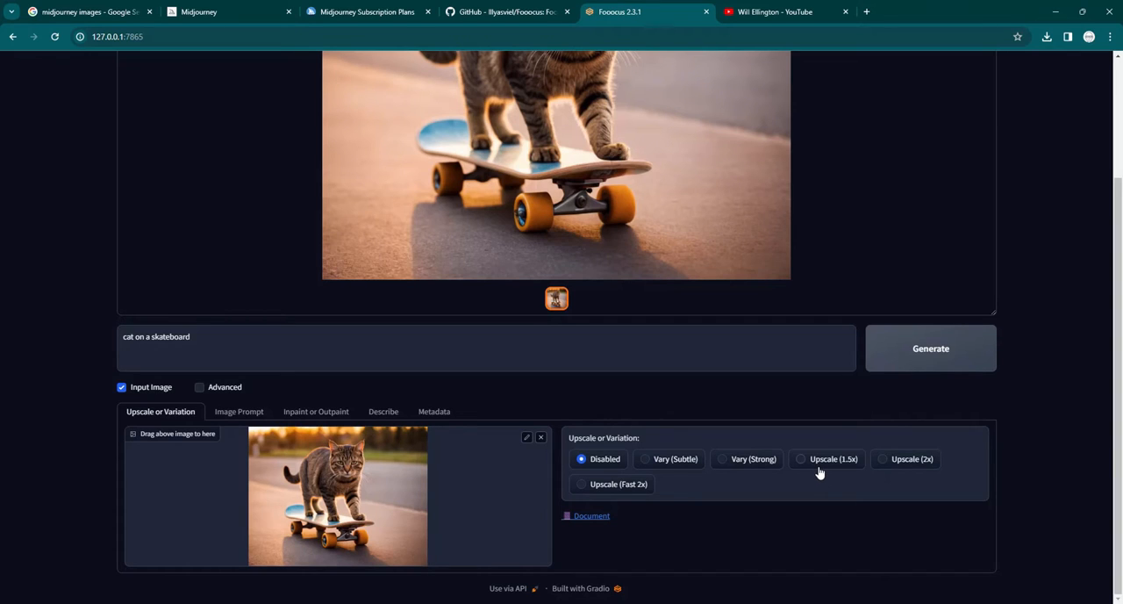
mouse_move(897, 472)
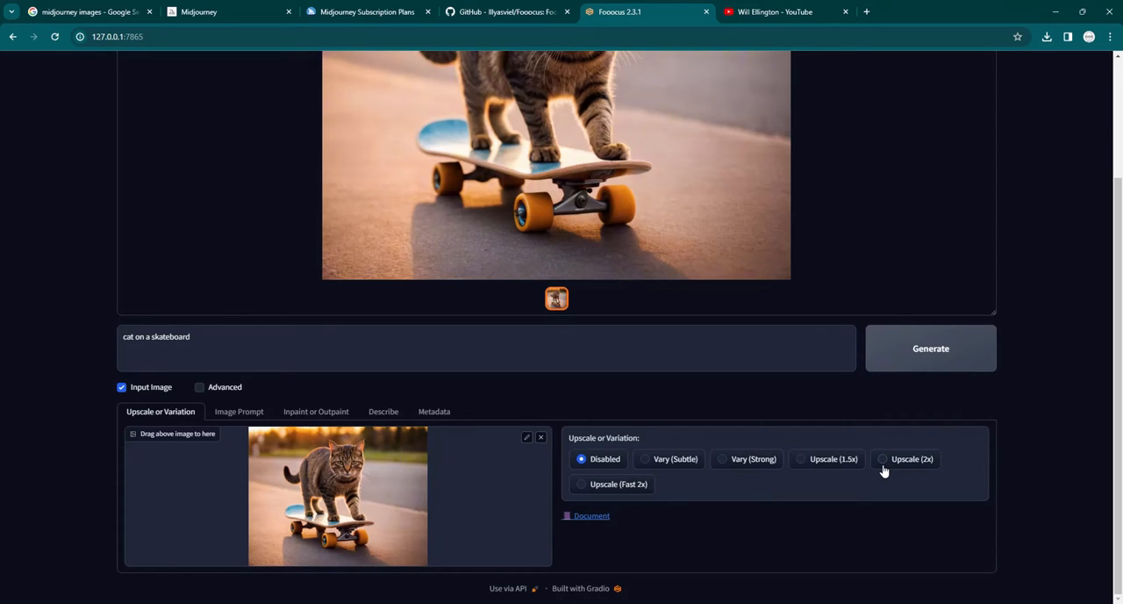
left_click(885, 458)
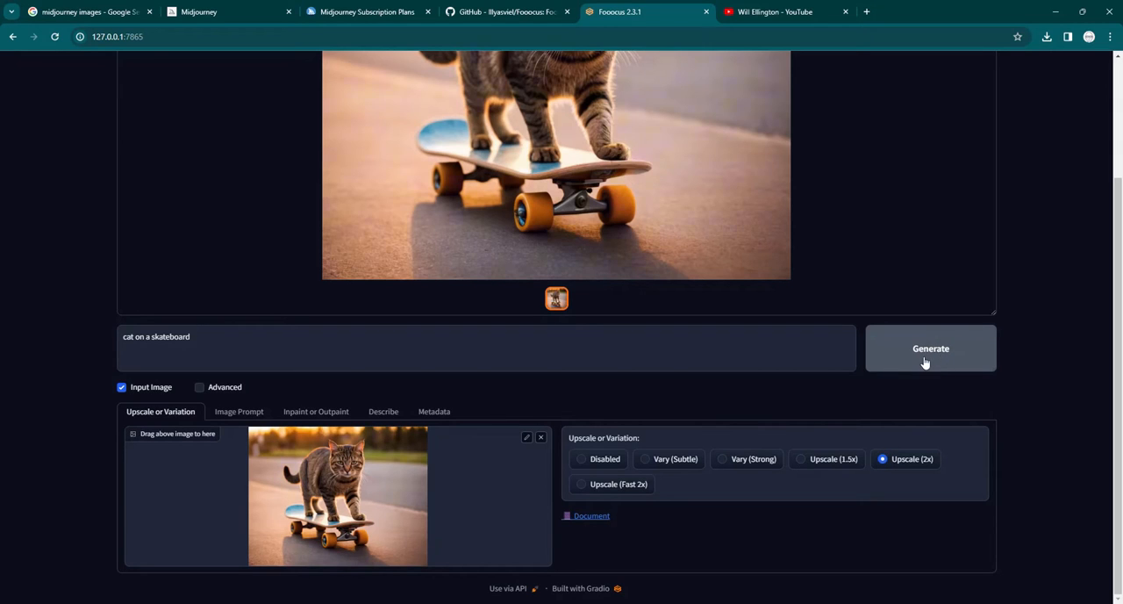
Generate the 2x upscale of the cat image and watch the sampling preview
left_click(930, 348)
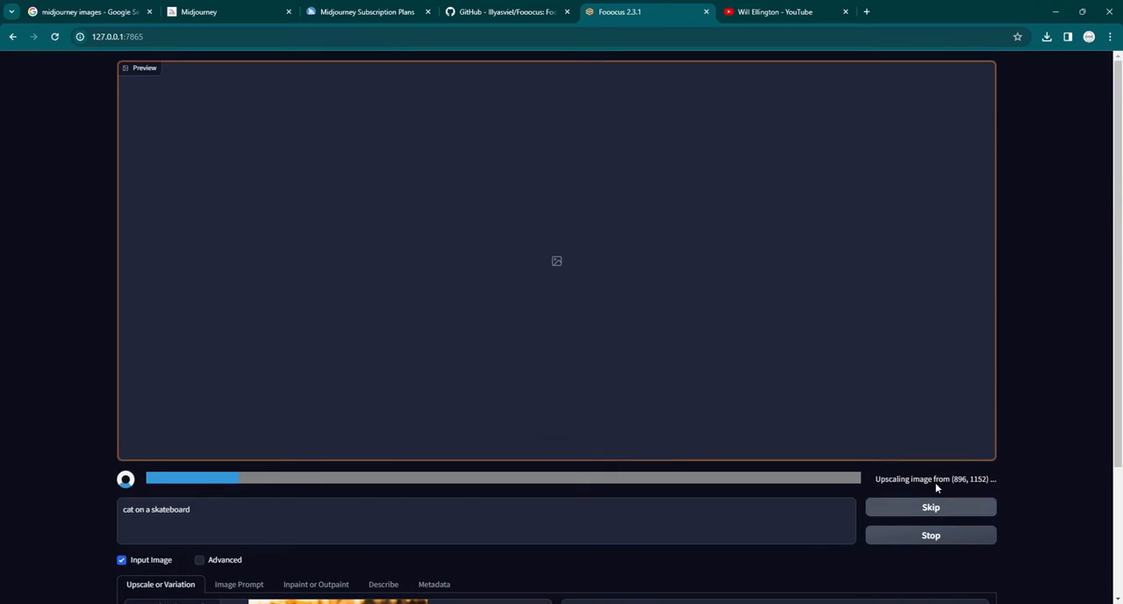
scroll("down", 3)
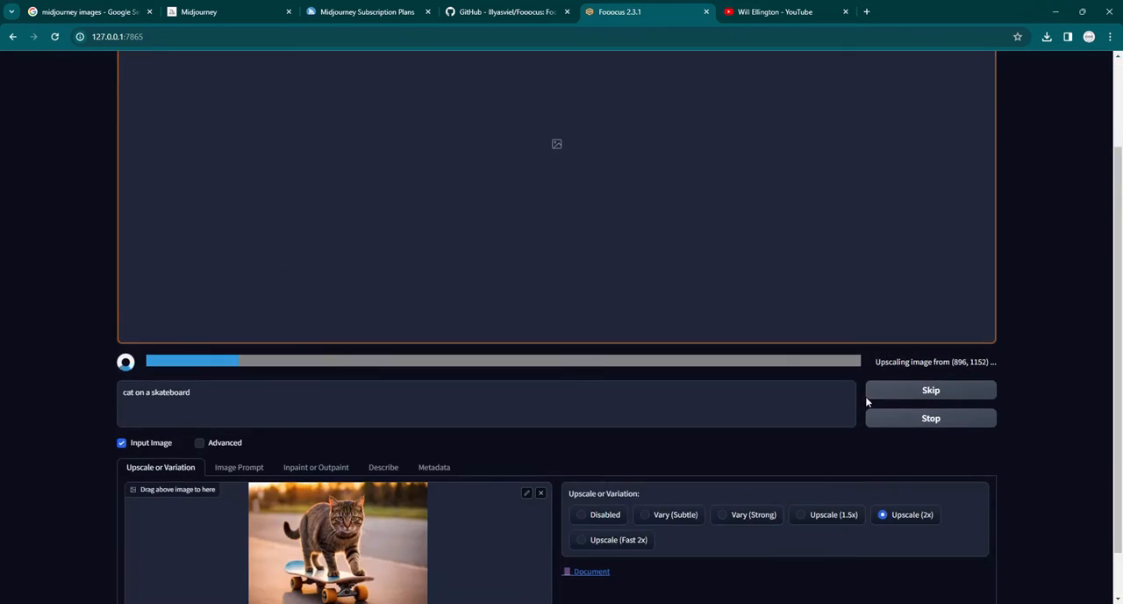
mouse_move(390, 337)
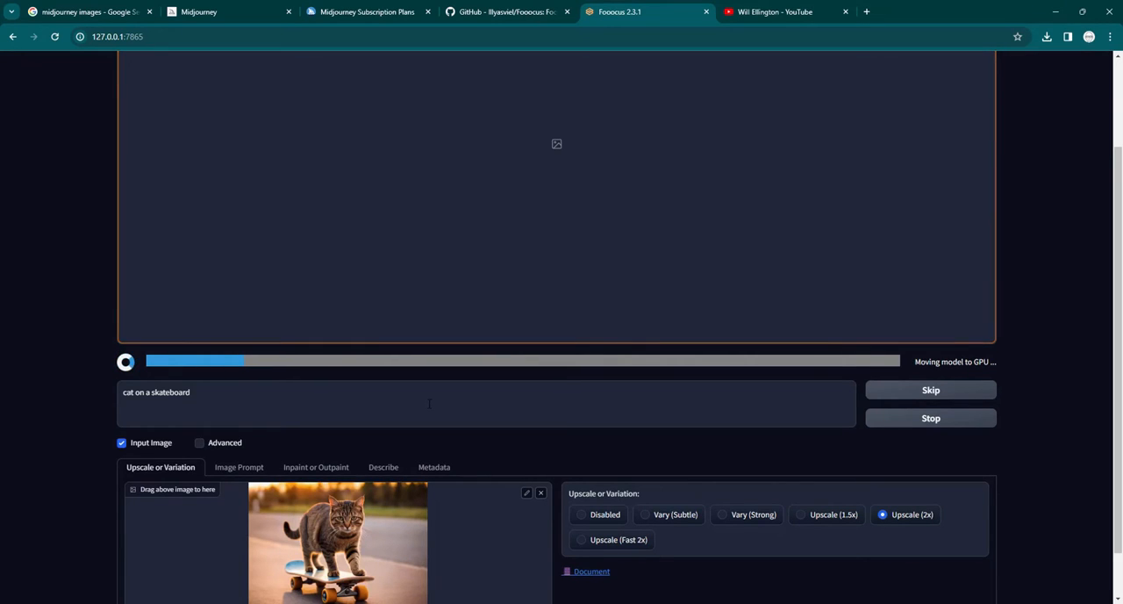
mouse_move(407, 456)
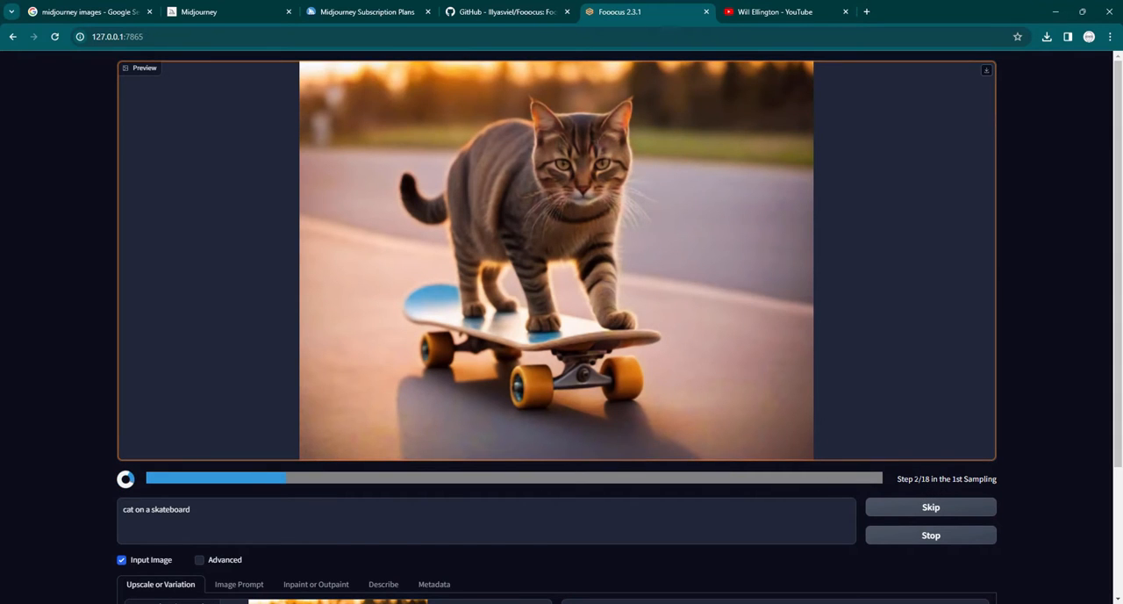
scroll("down", 3)
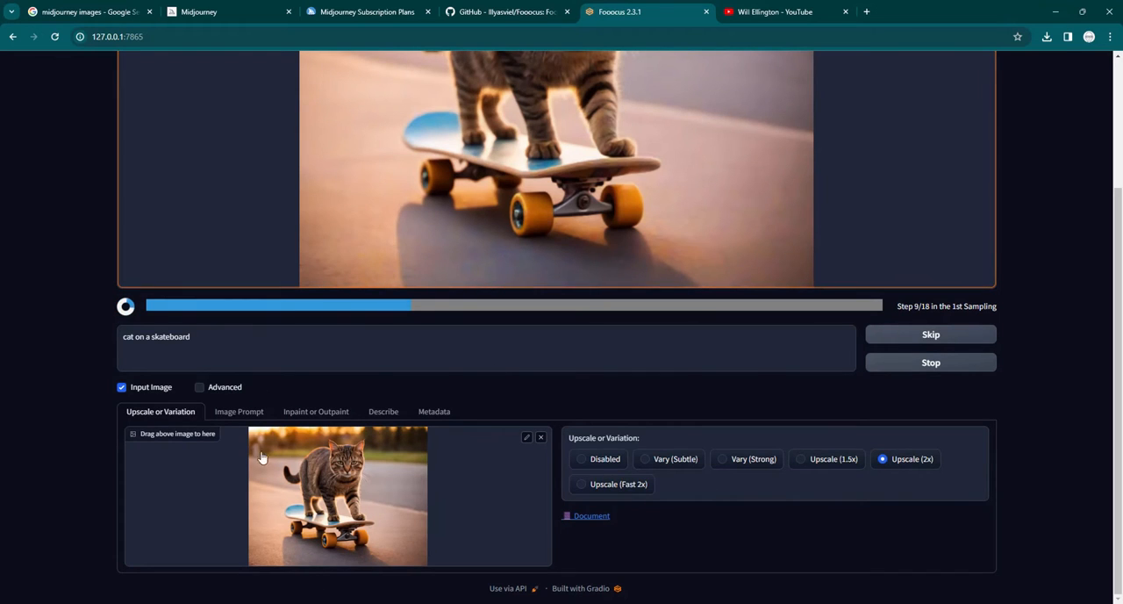
mouse_move(726, 470)
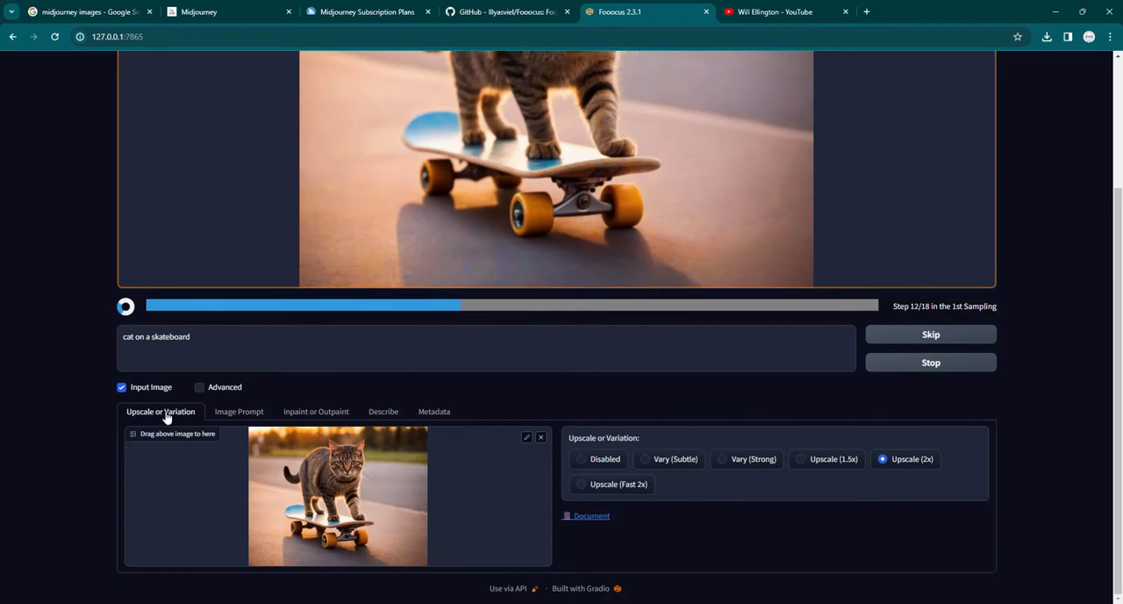
Show the Image Prompt panel with the cat photo in its first slot
left_click(238, 410)
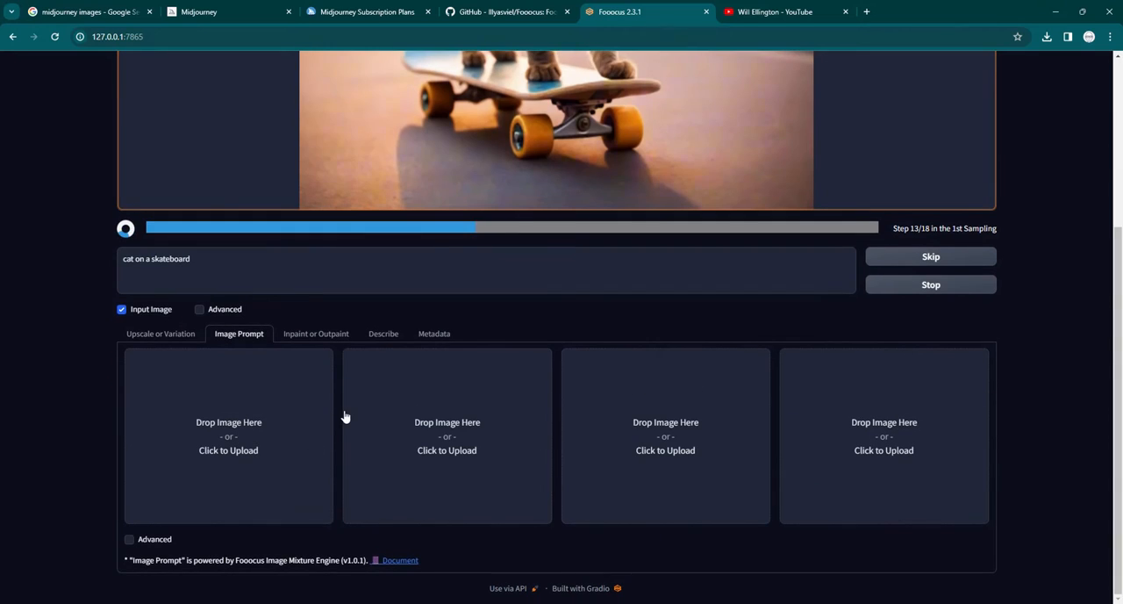
mouse_move(193, 488)
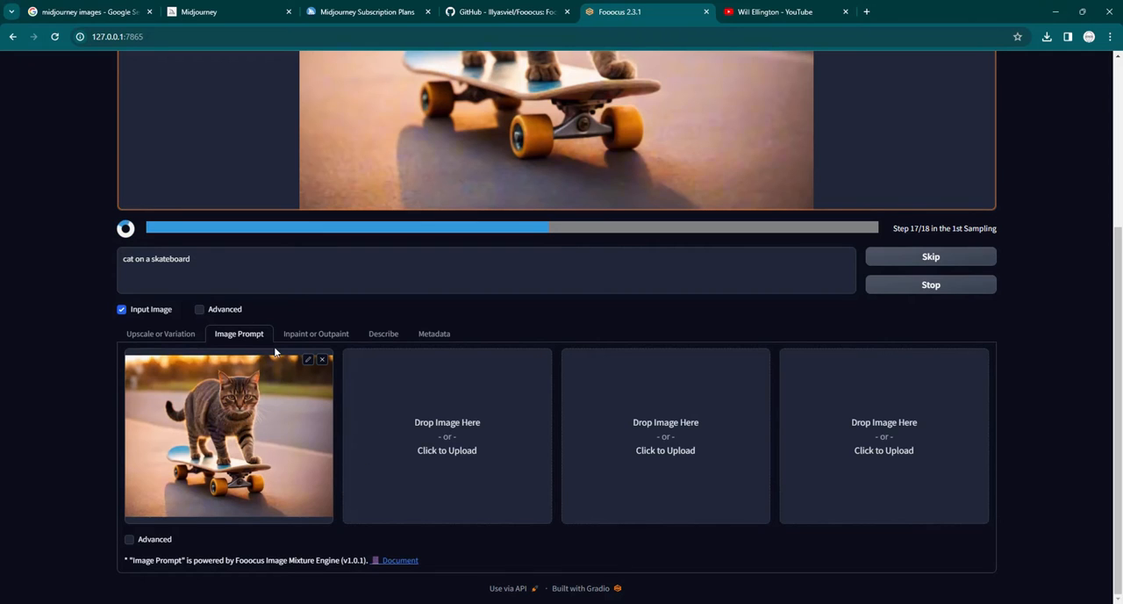
mouse_move(249, 350)
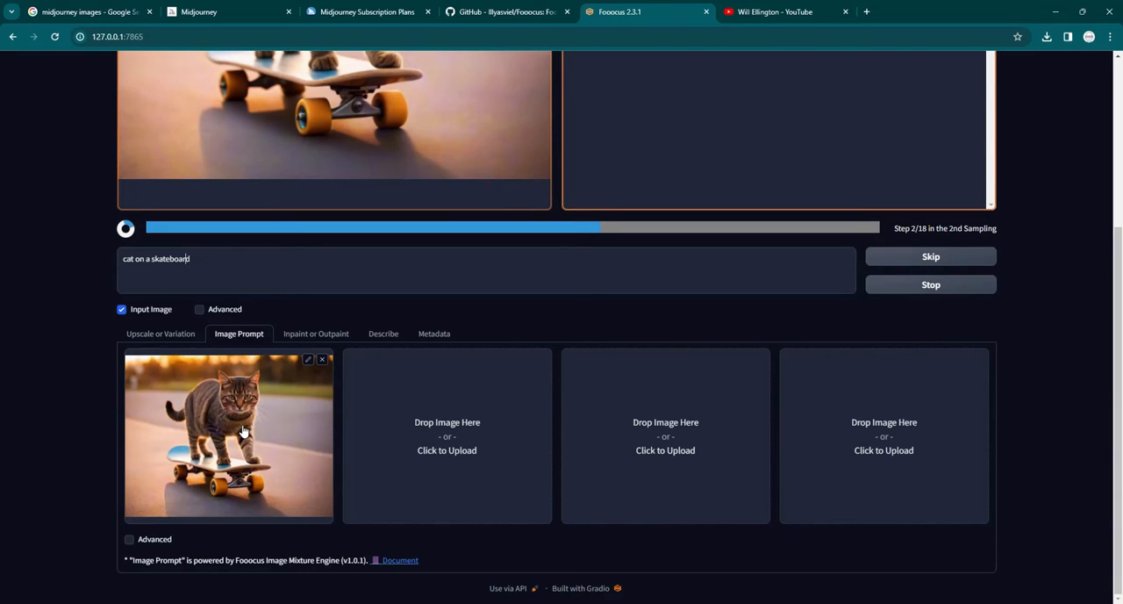
mouse_move(239, 511)
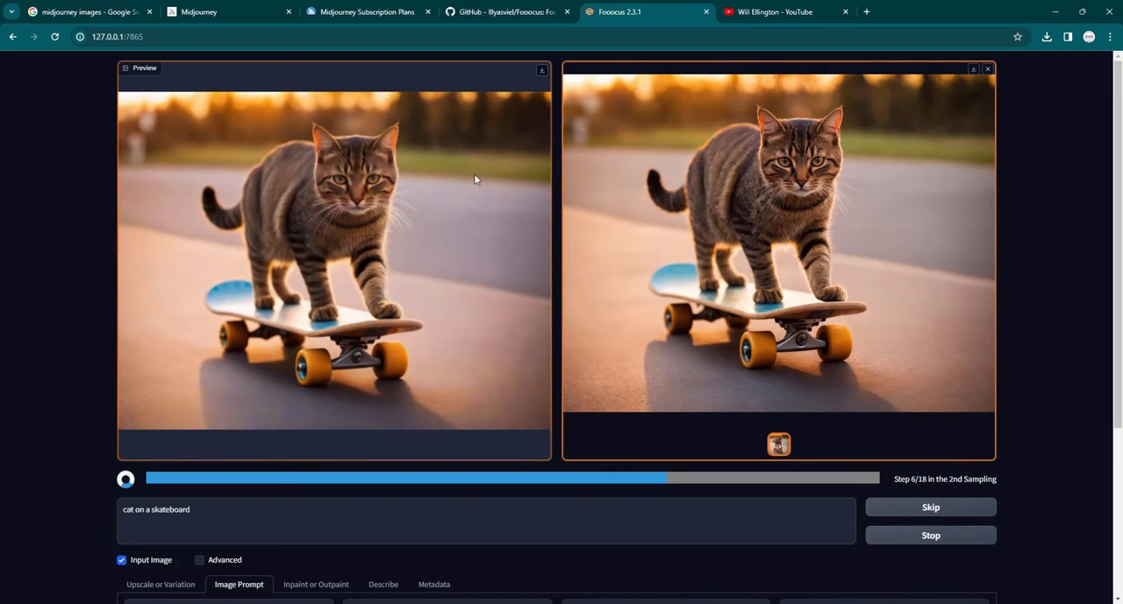
mouse_move(688, 193)
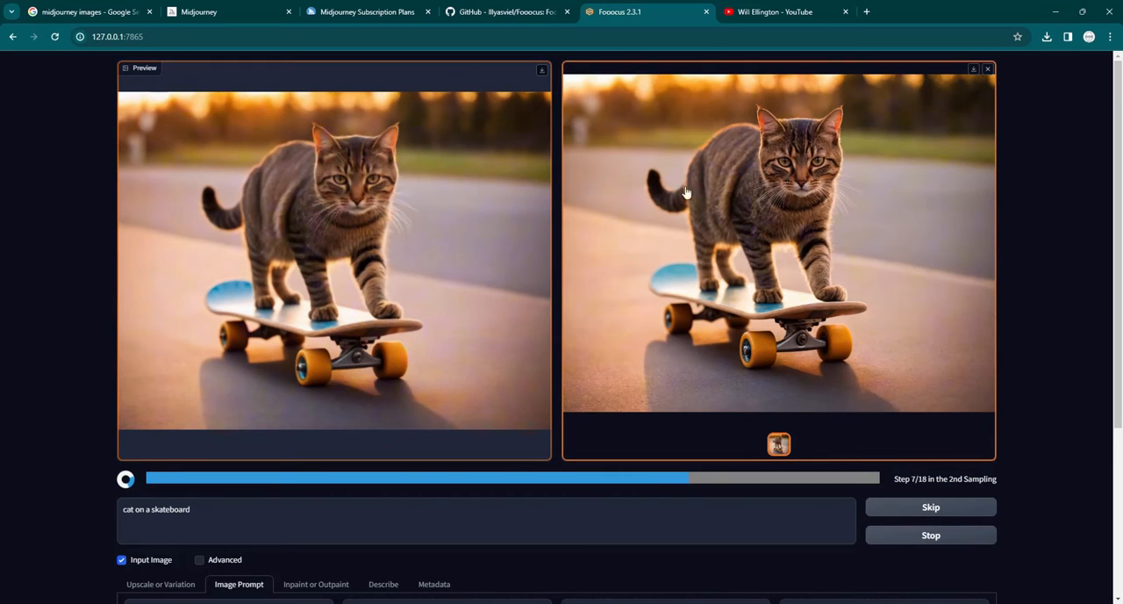
mouse_move(814, 186)
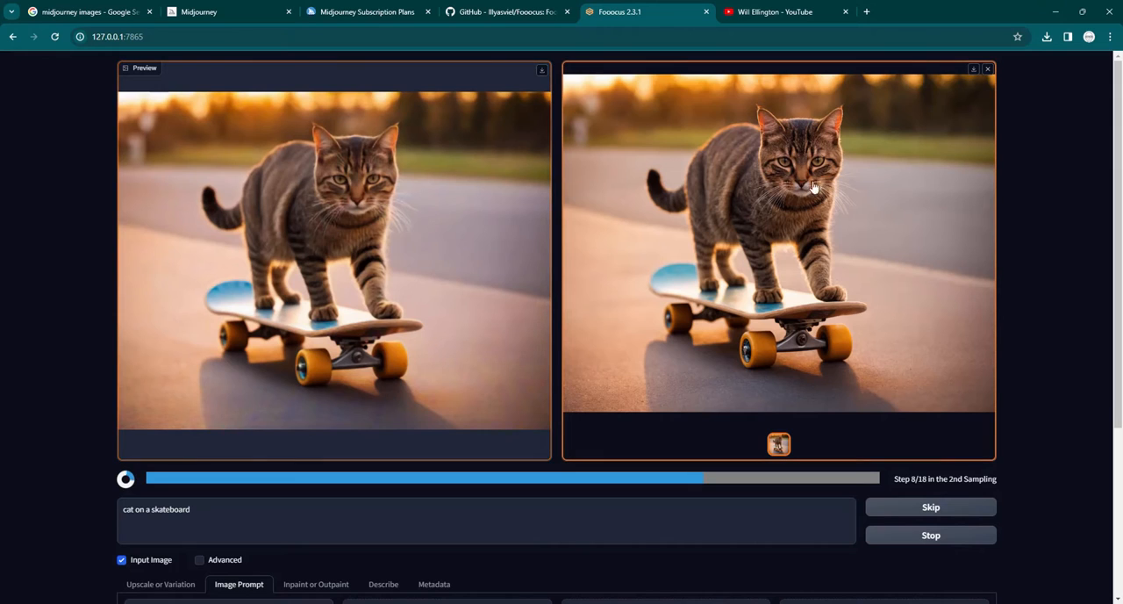
mouse_move(479, 207)
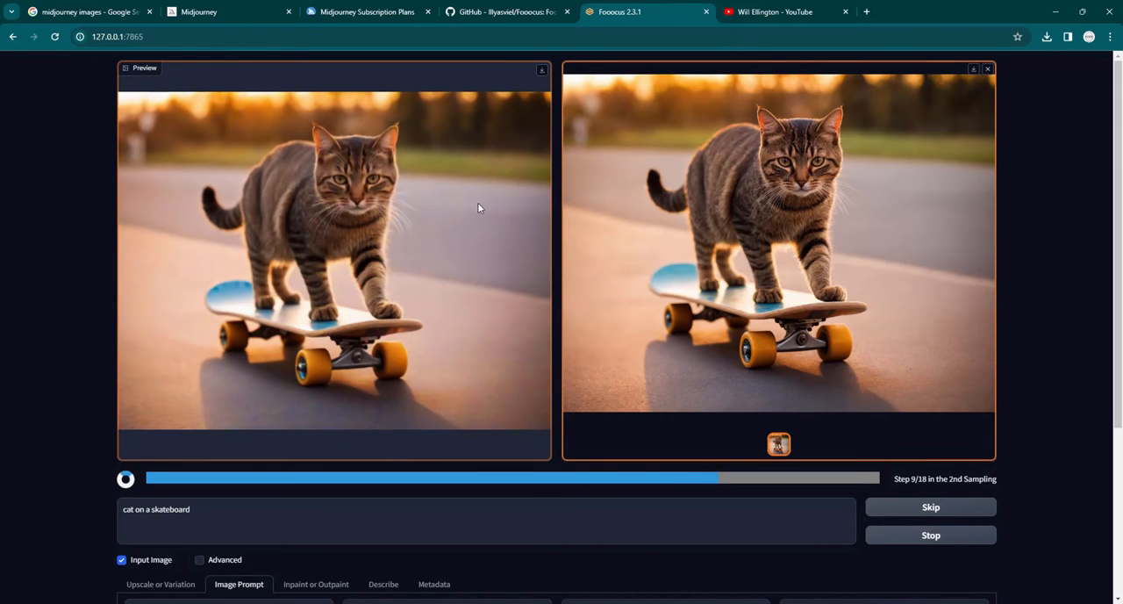
mouse_move(316, 191)
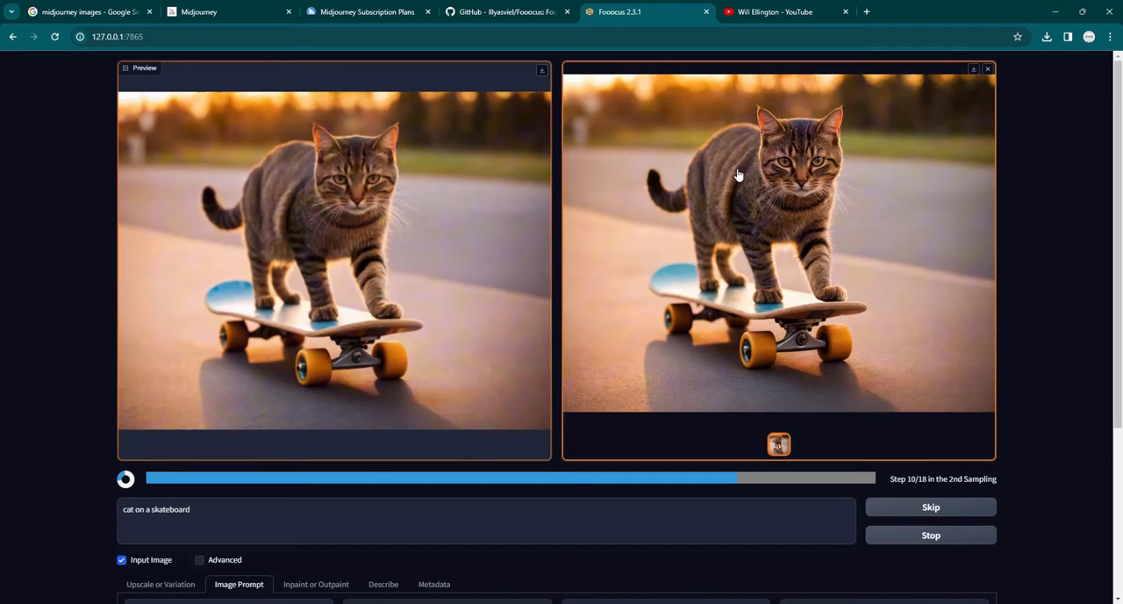
scroll("down", 3)
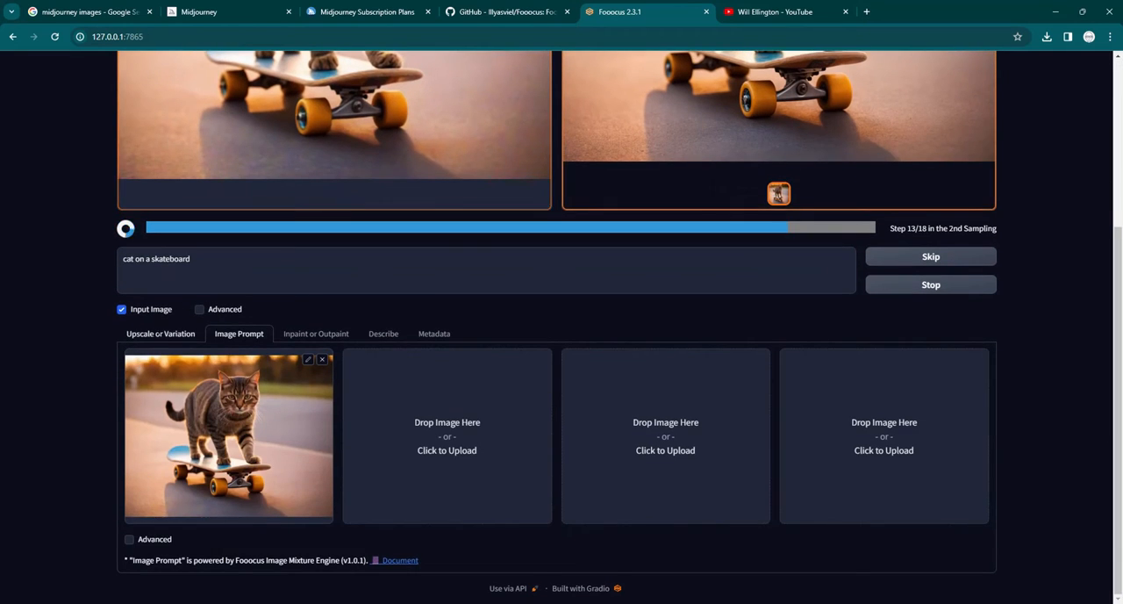
Glance at Upscale or Variation, then return to the Image Prompt panel
left_click(161, 333)
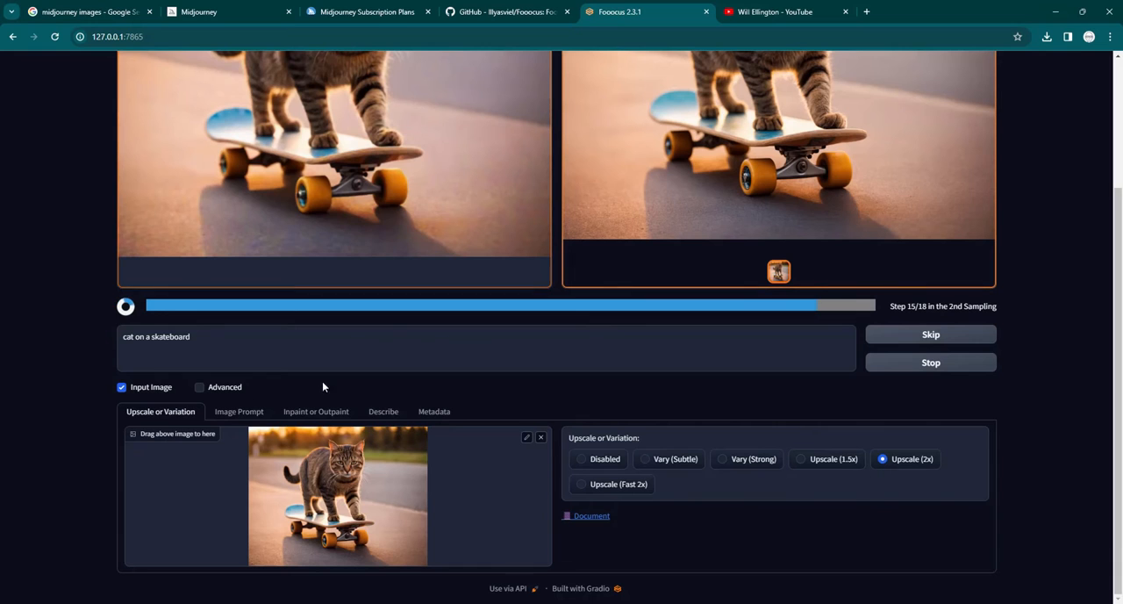
left_click(238, 410)
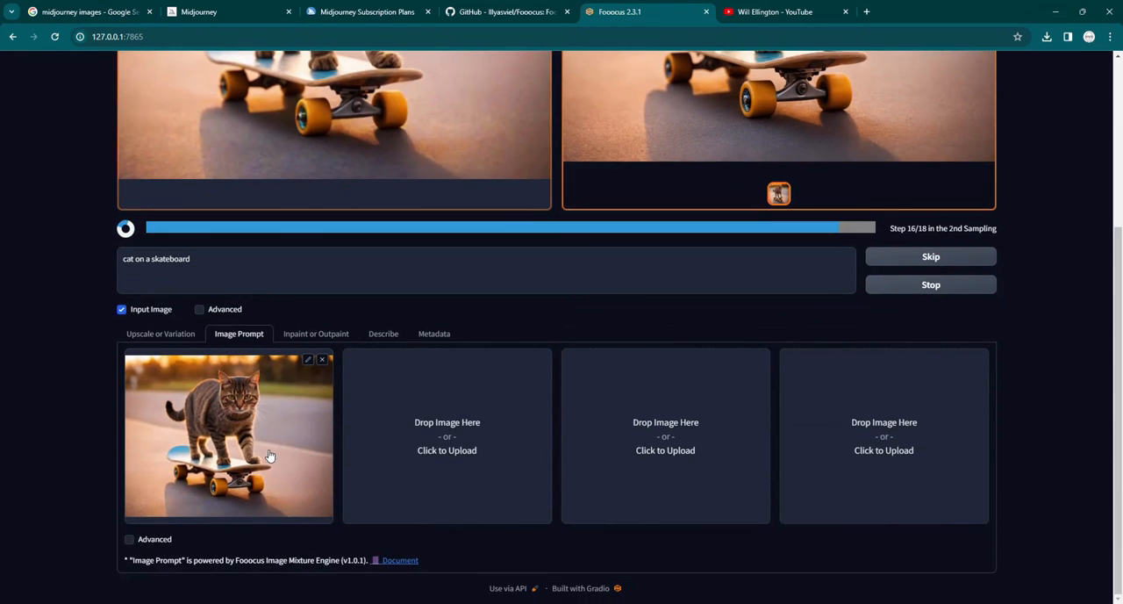
mouse_move(298, 414)
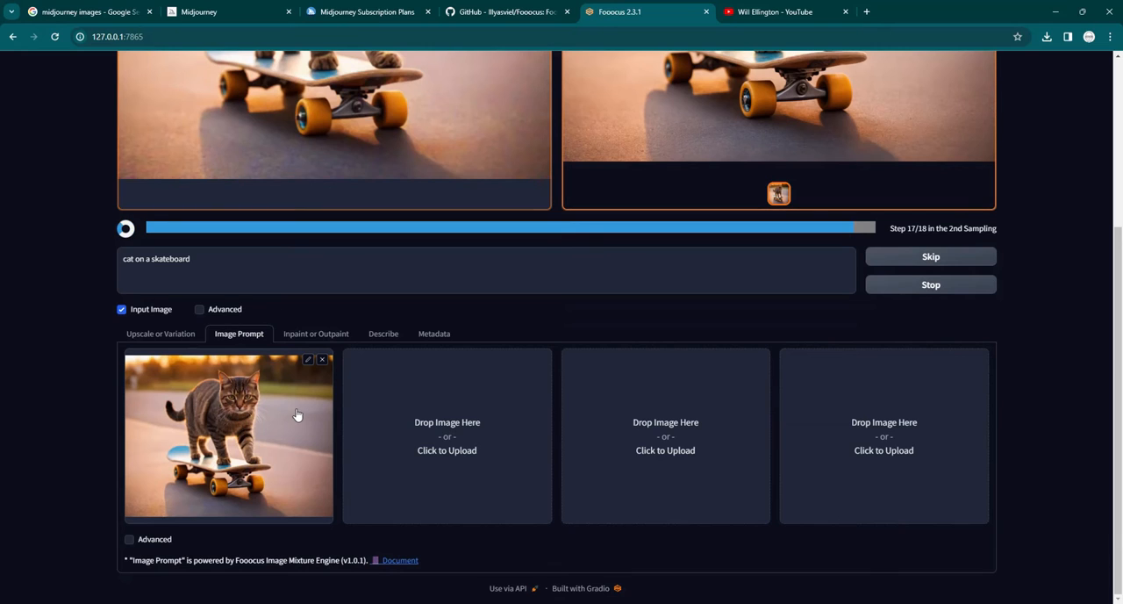
mouse_move(683, 455)
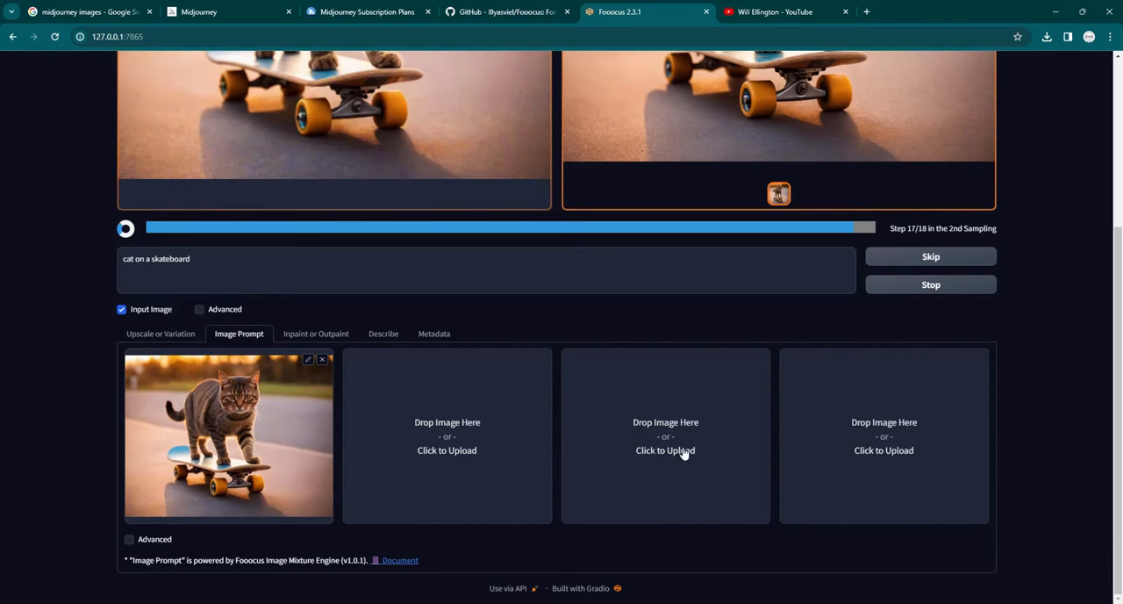
mouse_move(288, 456)
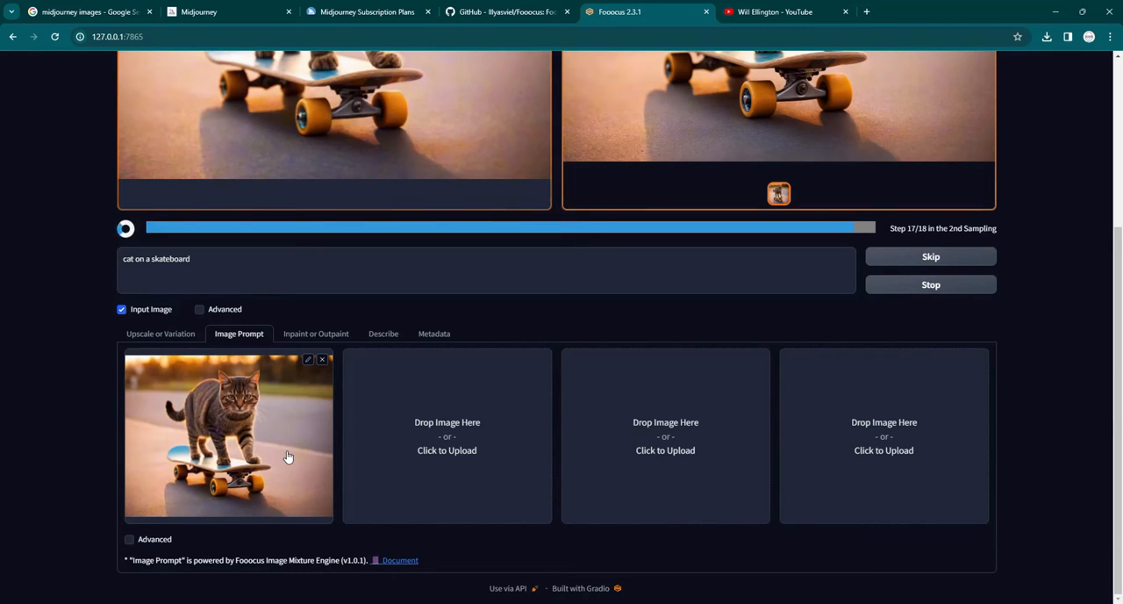
mouse_move(285, 416)
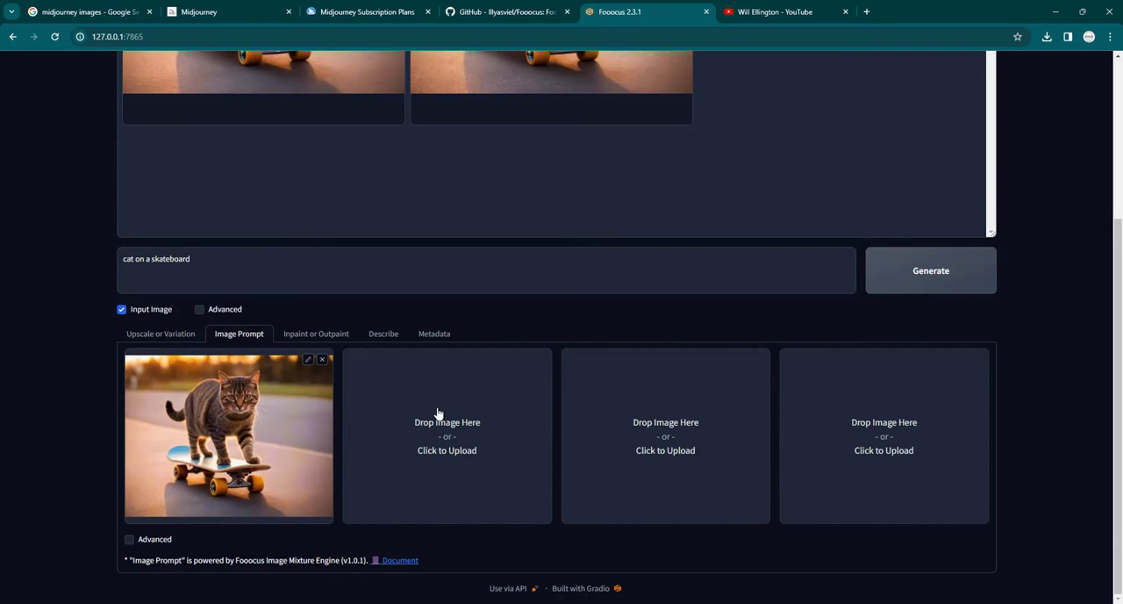
mouse_move(431, 455)
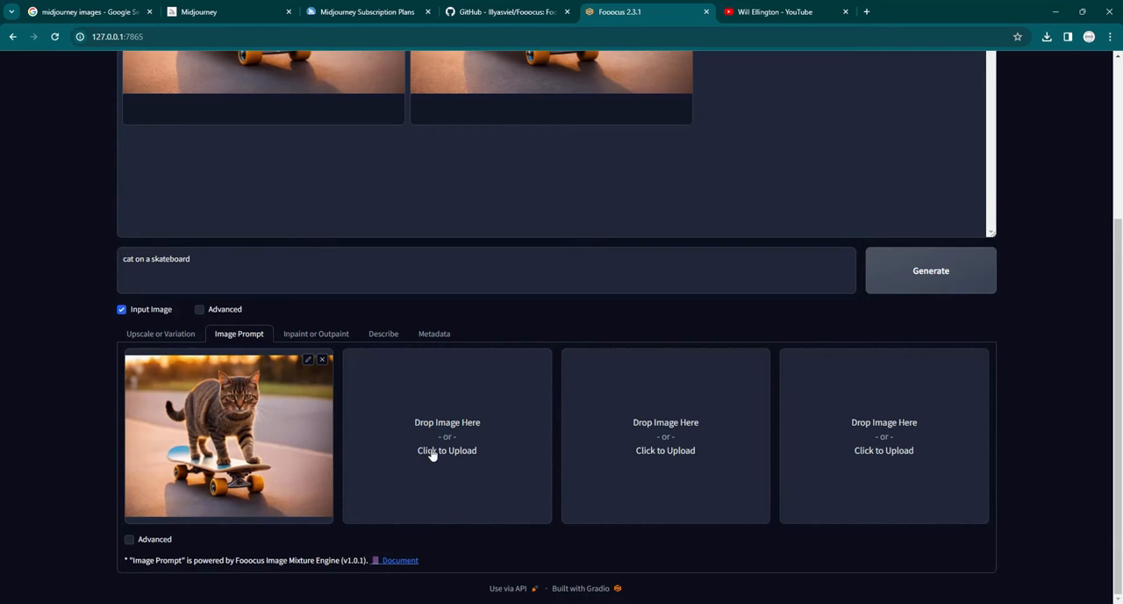
mouse_move(600, 445)
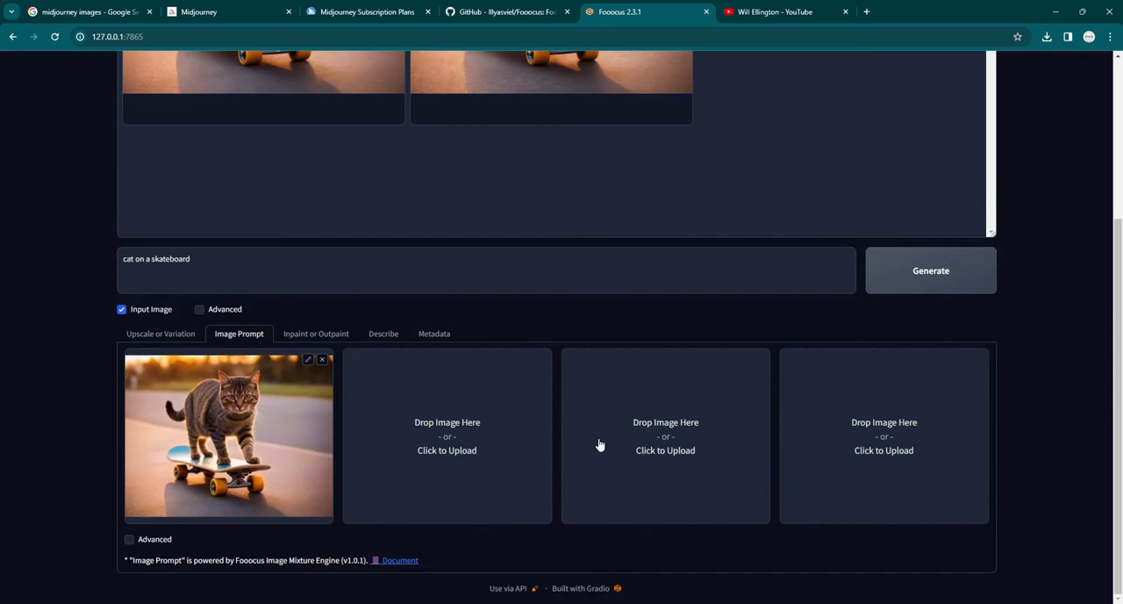
mouse_move(909, 460)
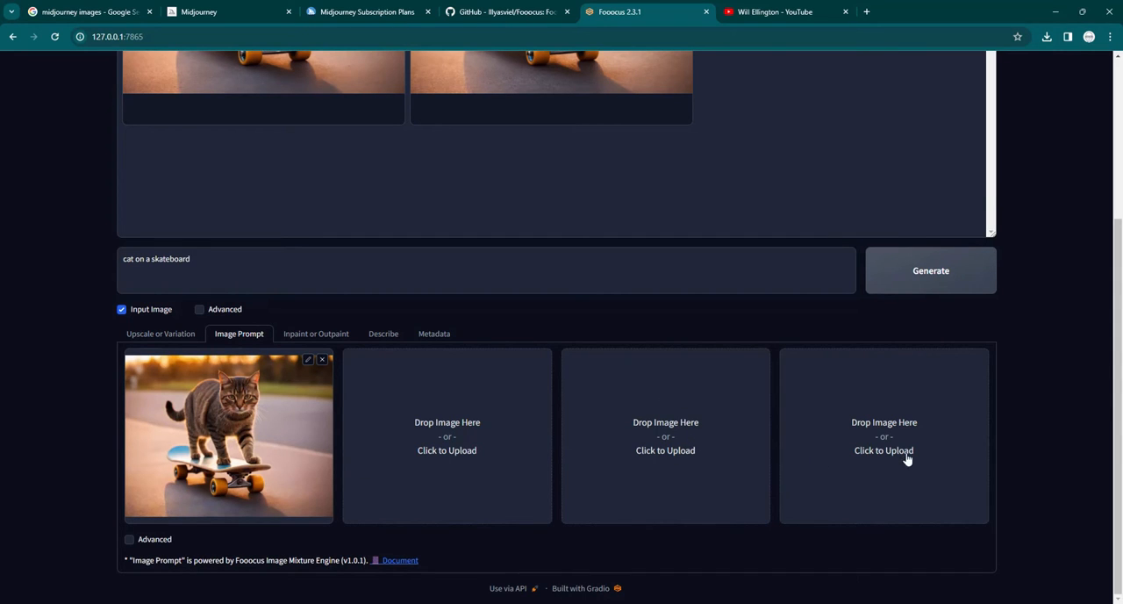
mouse_move(558, 274)
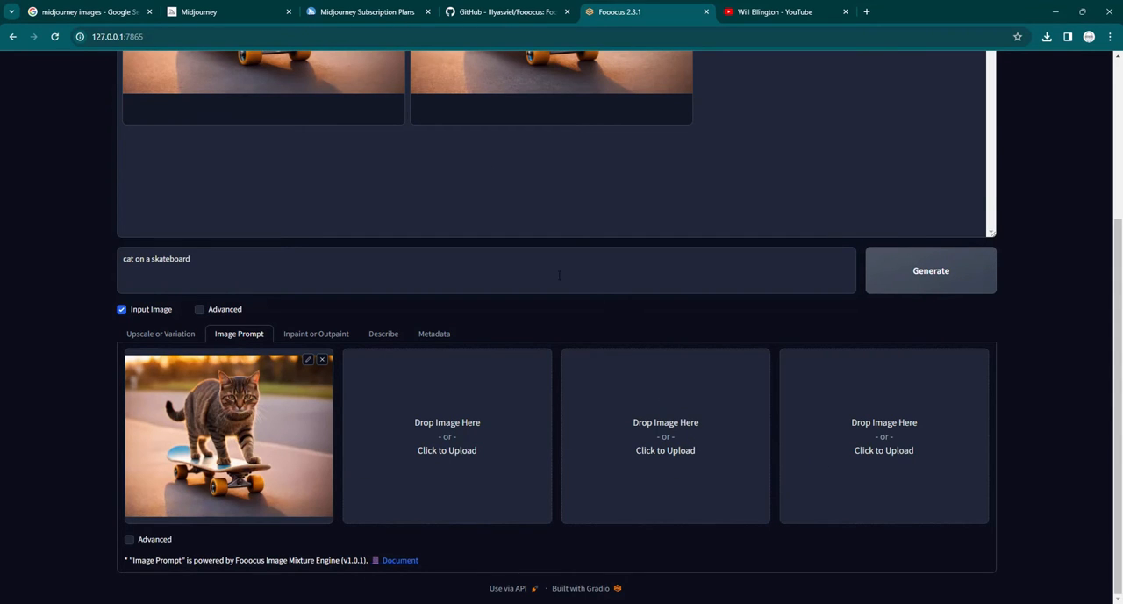
mouse_move(388, 166)
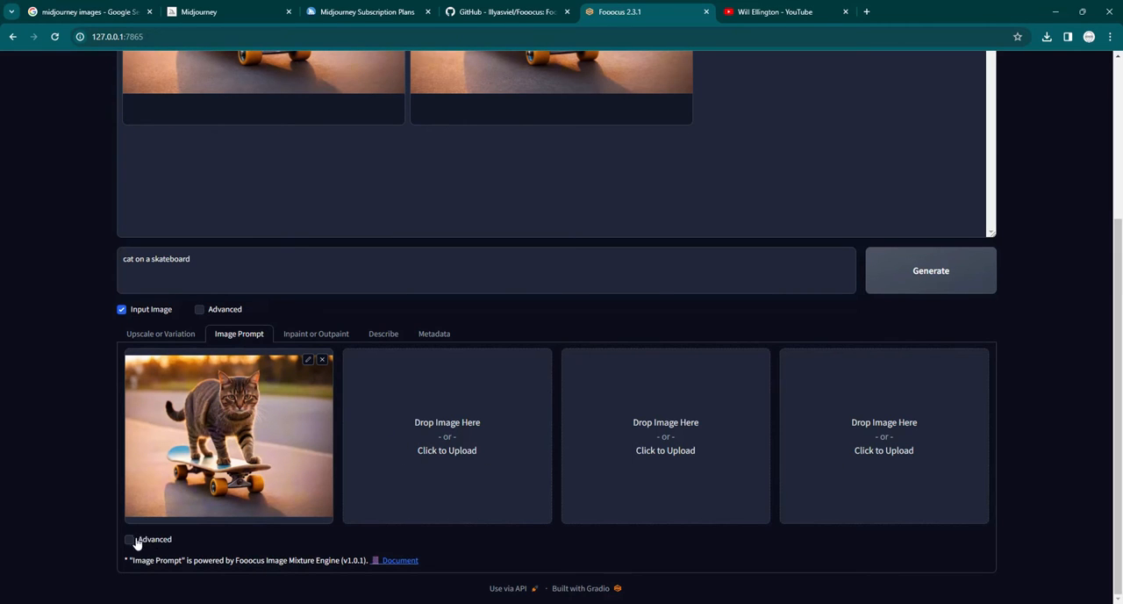
Enable Advanced image prompt controls and set the cat photo to FaceSwap (stop 0.9, weight 0.75)
left_click(130, 539)
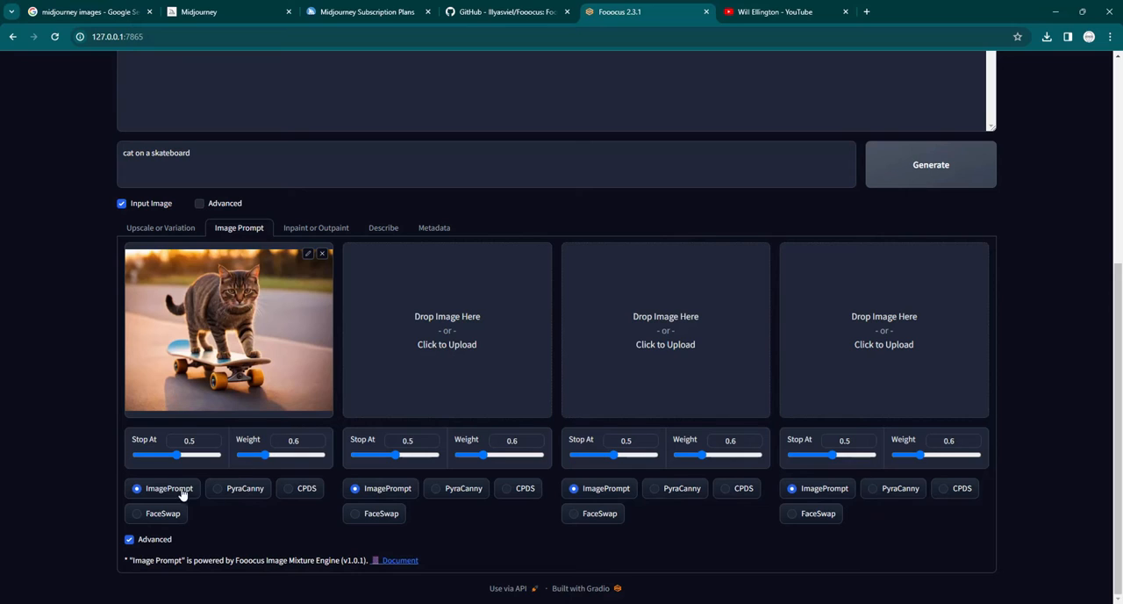
mouse_move(193, 398)
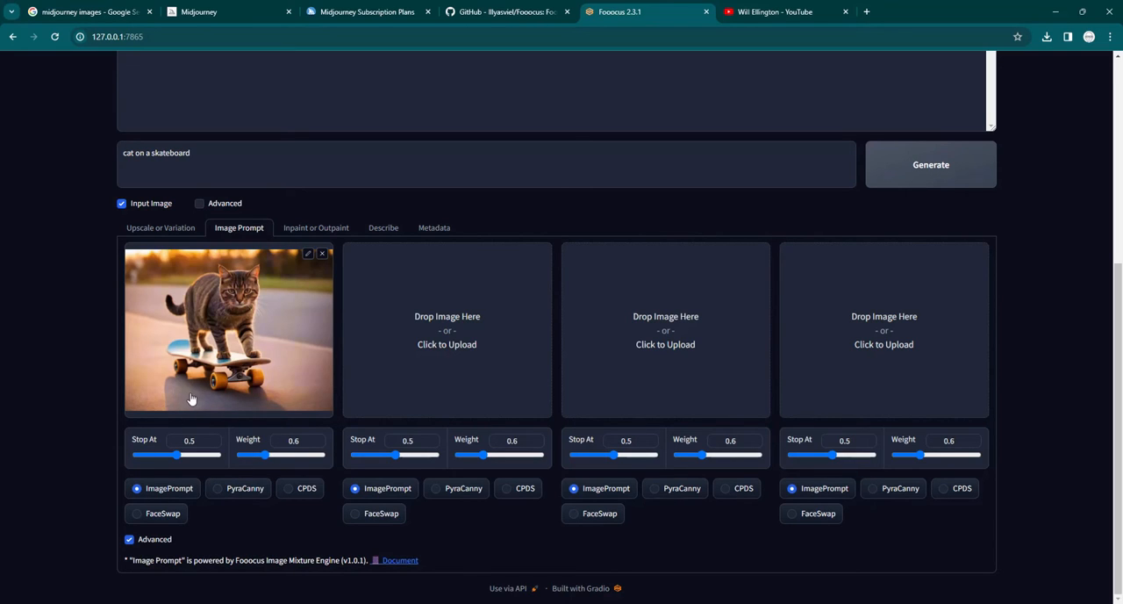
mouse_move(316, 325)
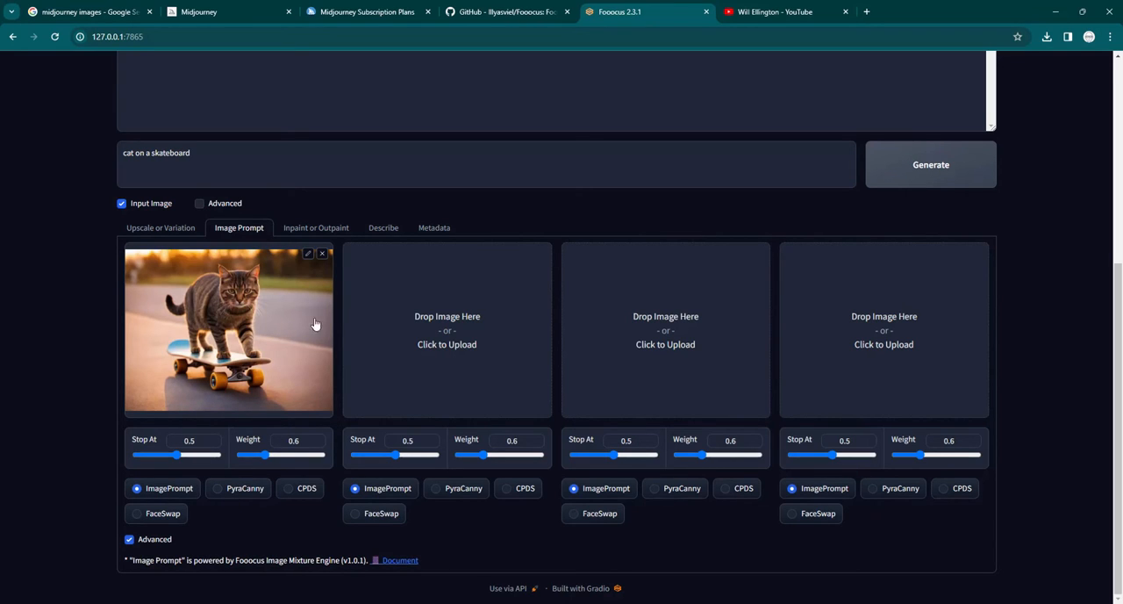
mouse_move(298, 505)
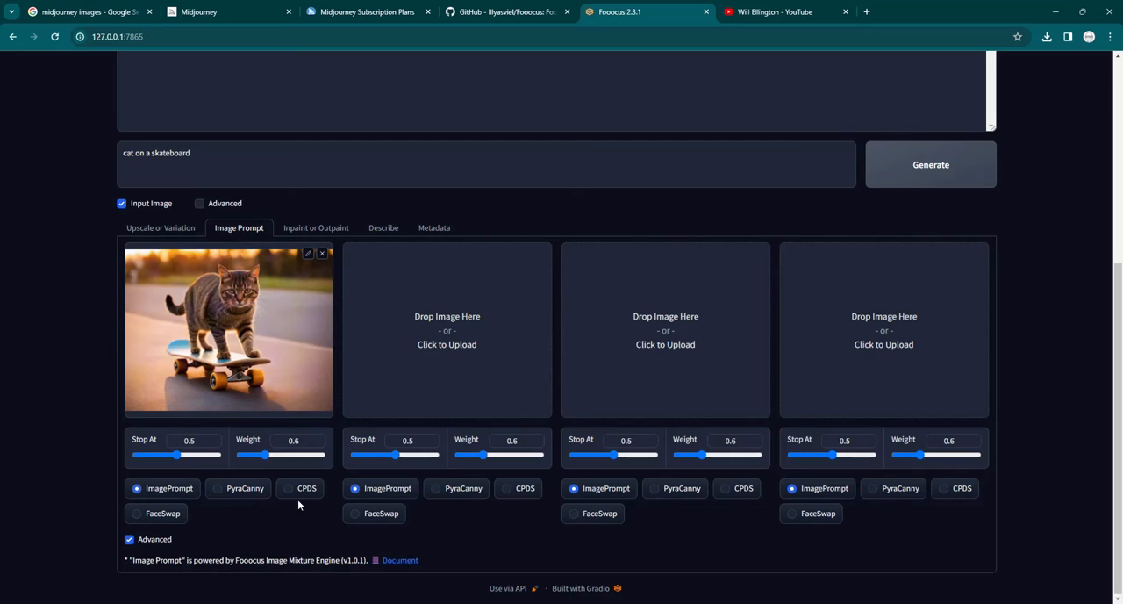
mouse_move(295, 498)
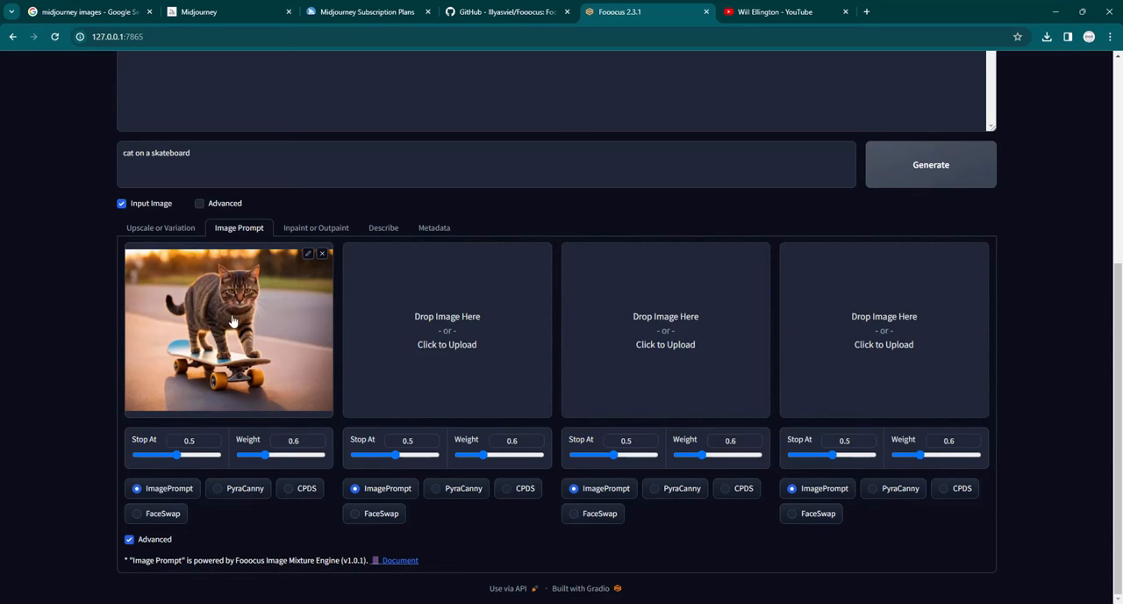
left_click(137, 512)
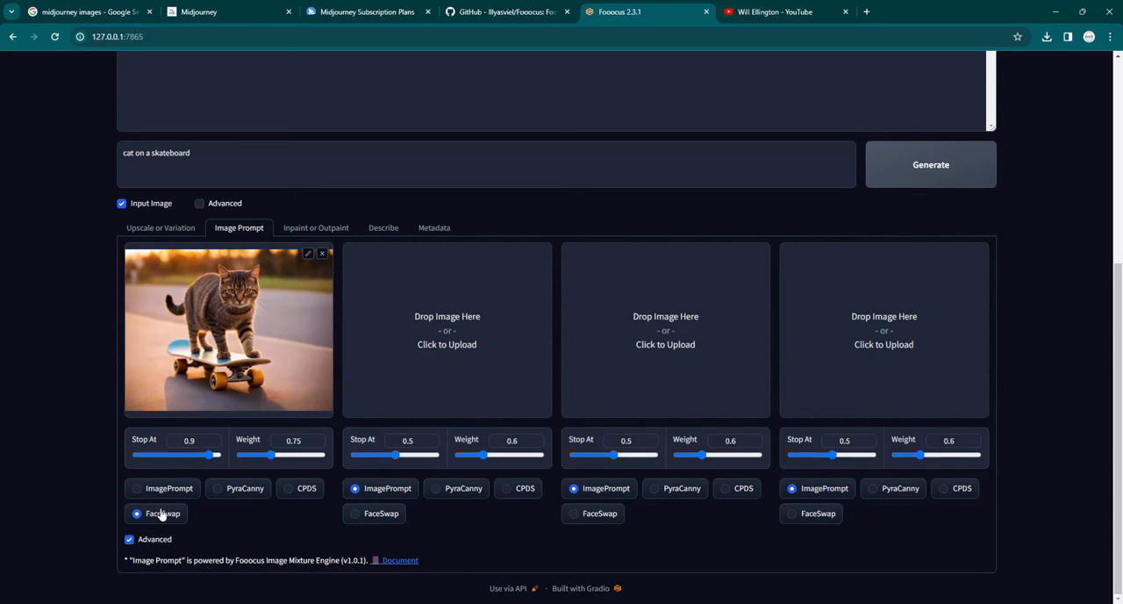
left_click(137, 512)
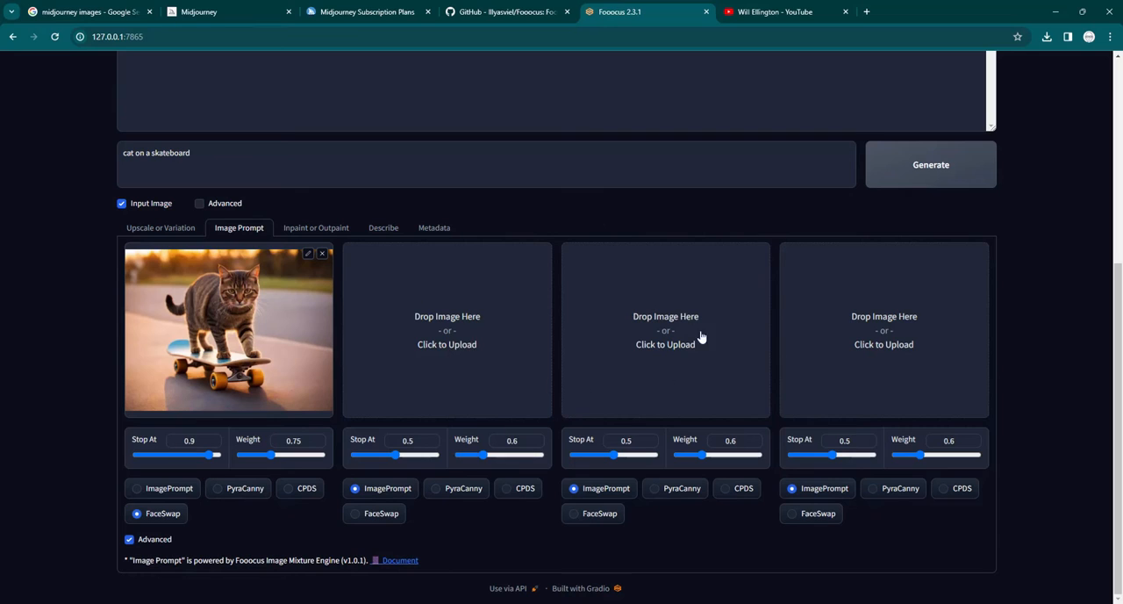
mouse_move(284, 491)
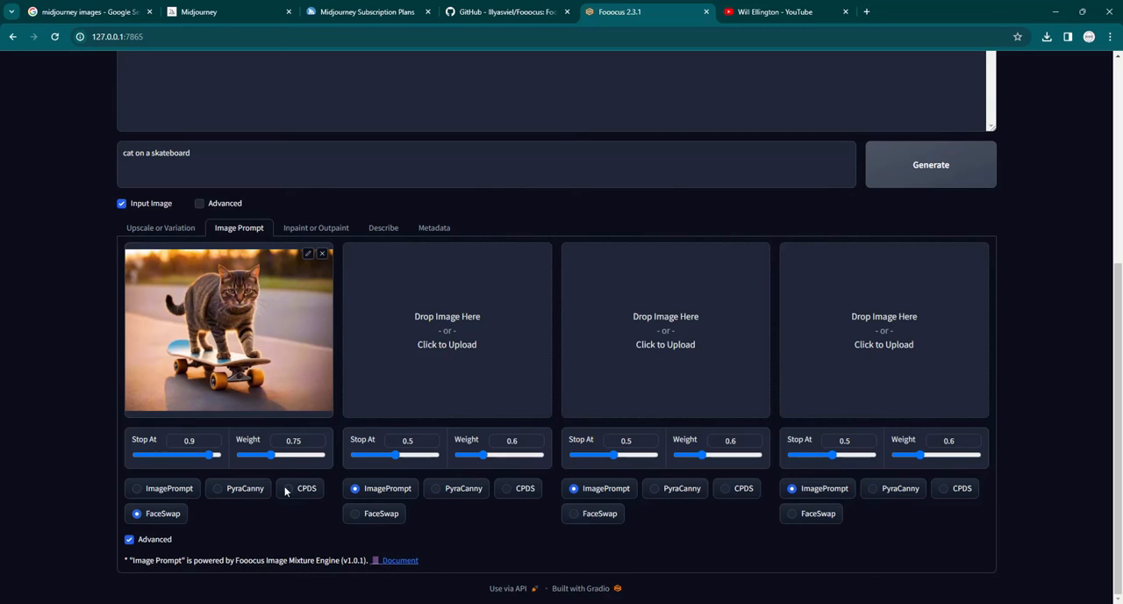
mouse_move(131, 485)
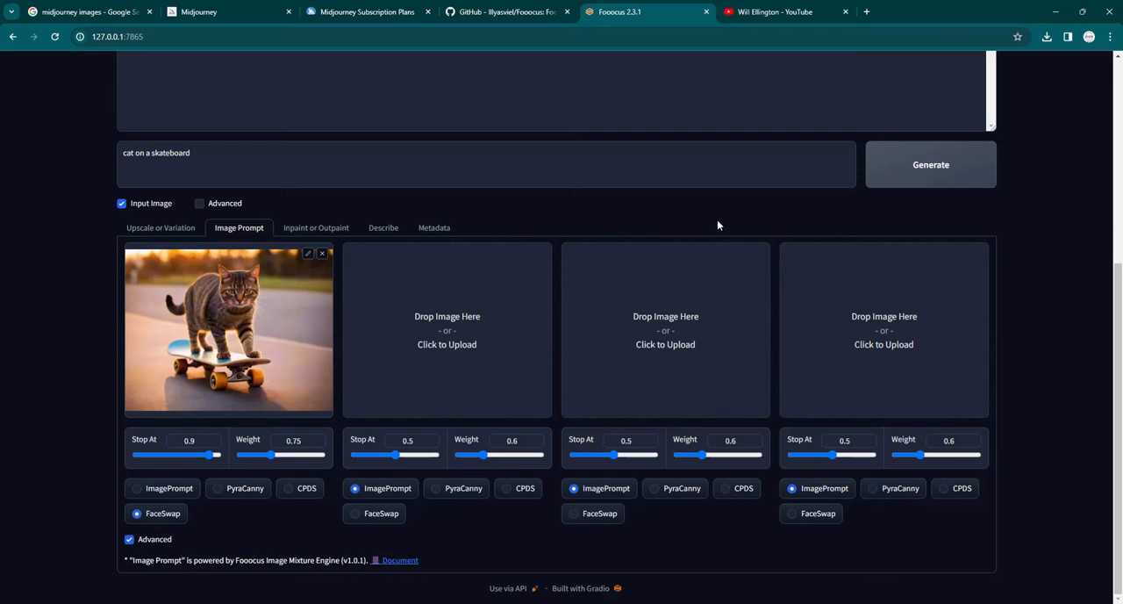
Extend the prompt to 'cat on a skateboard in a shopping mall'
scroll("down", 3)
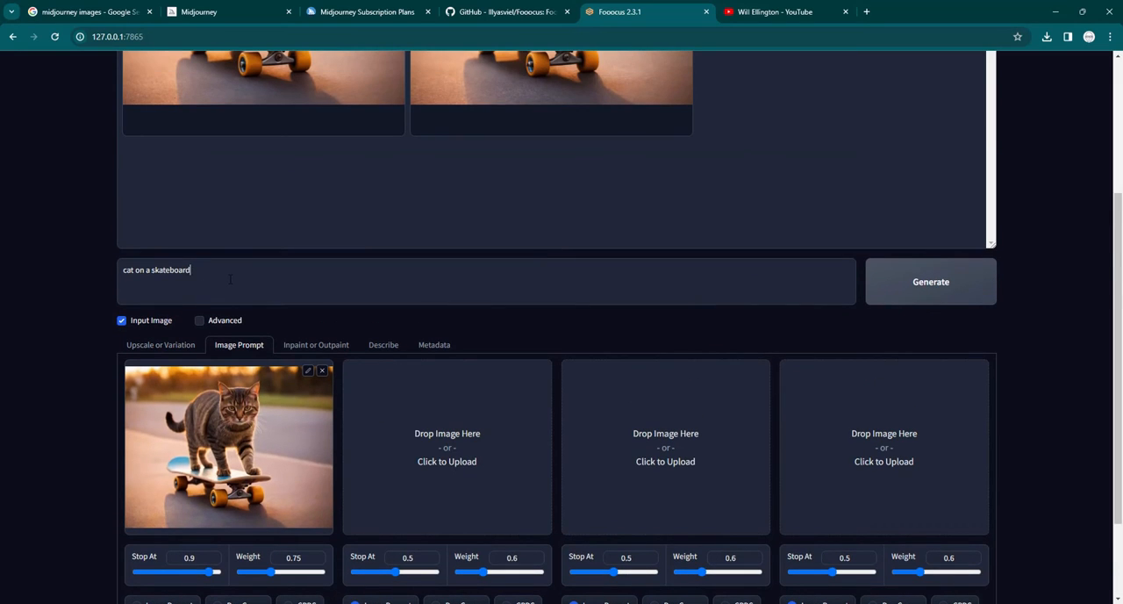
type("in a s")
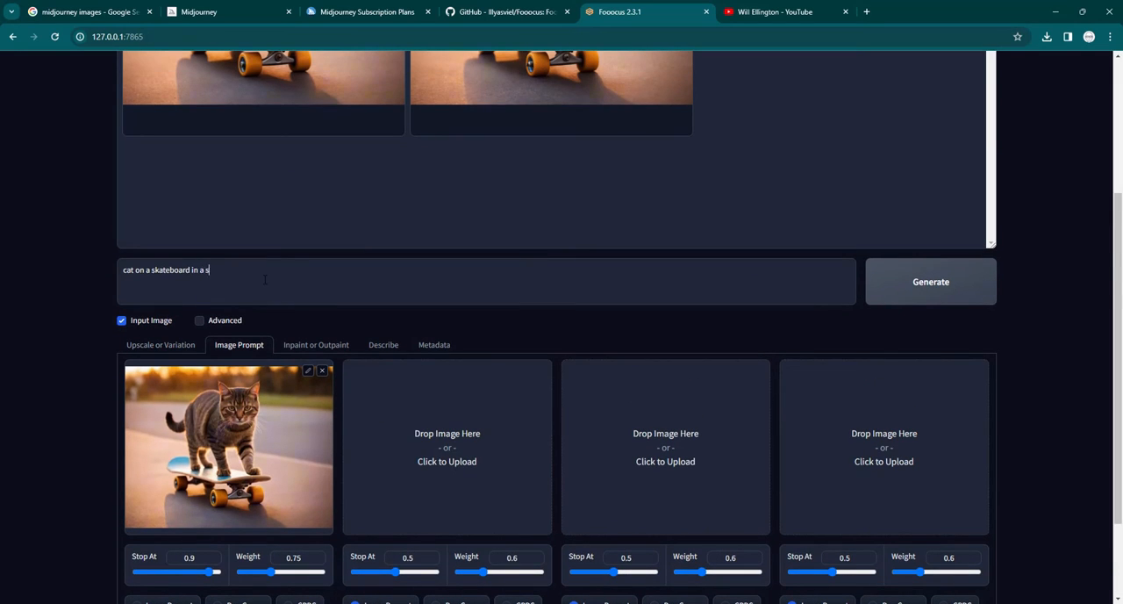
type("hopping mall")
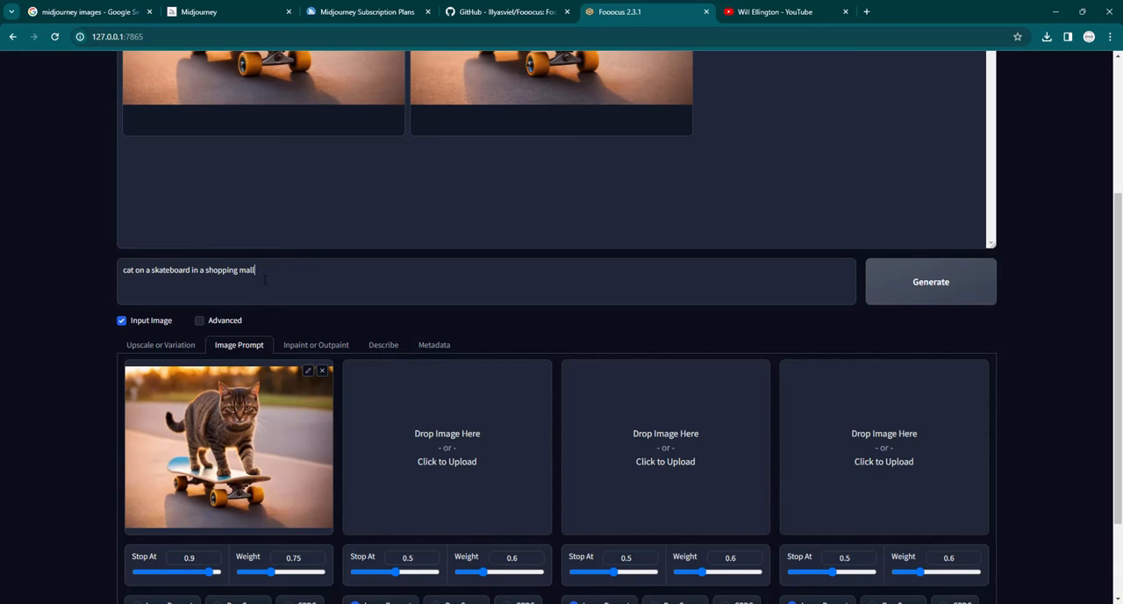
mouse_move(249, 333)
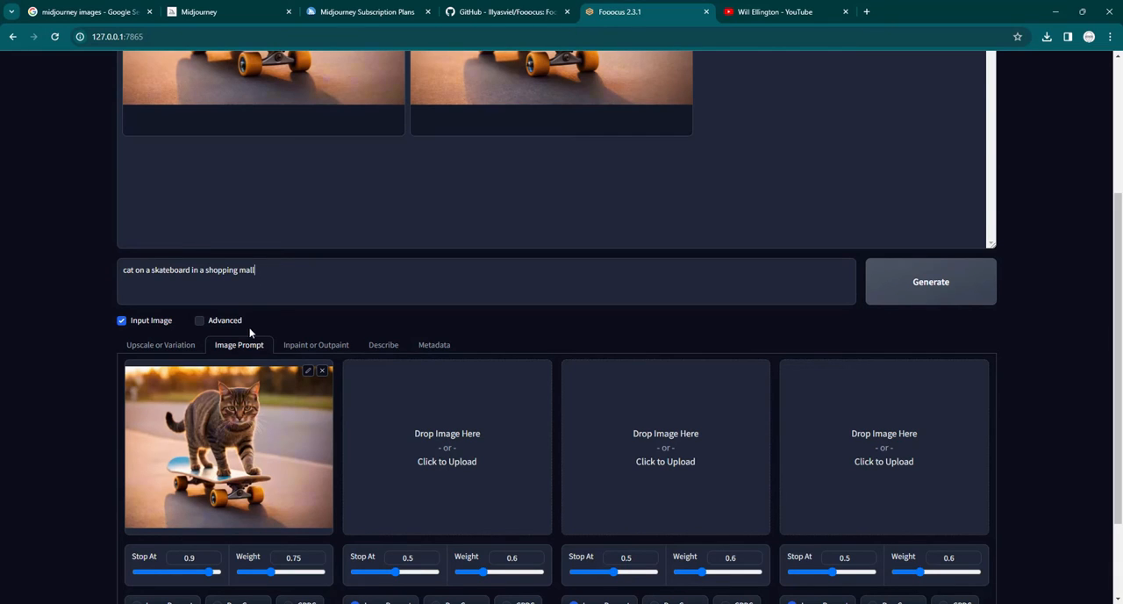
mouse_move(291, 344)
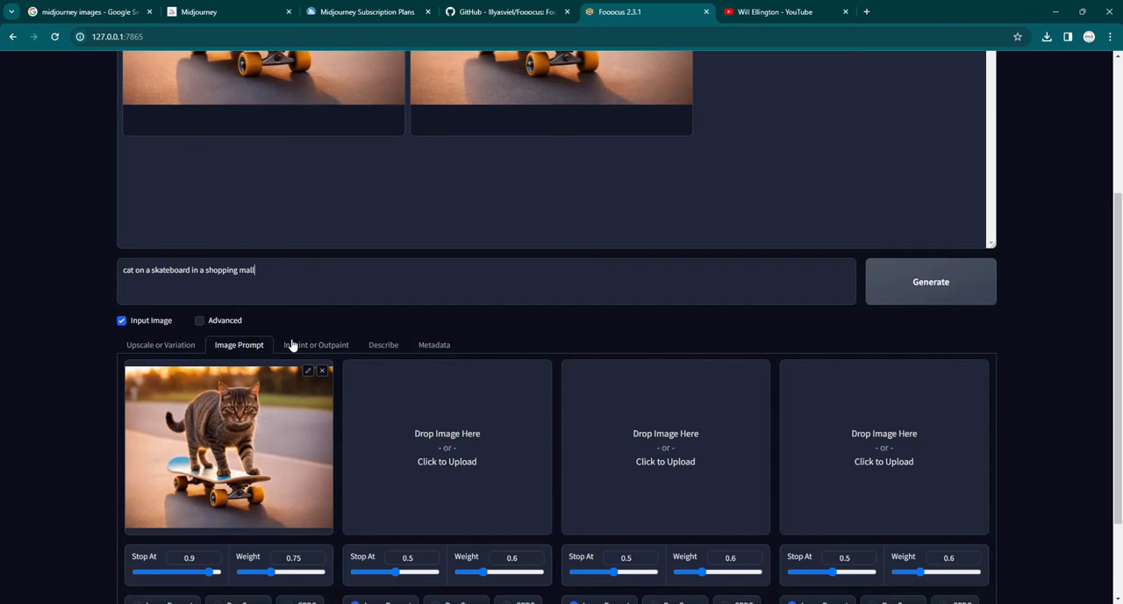
scroll("down", 3)
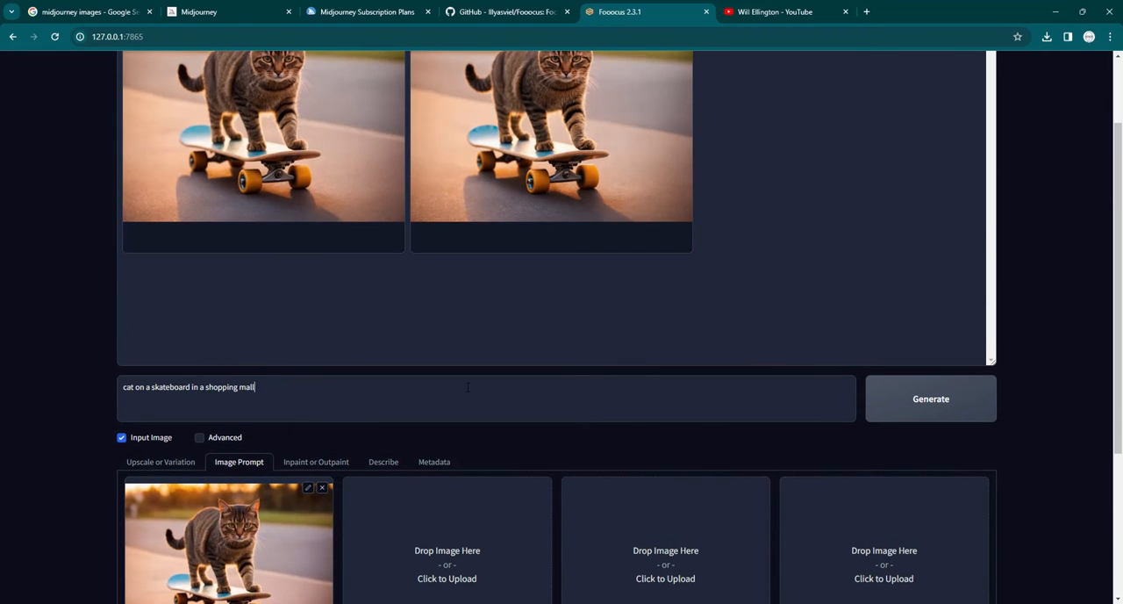
scroll("down", 3)
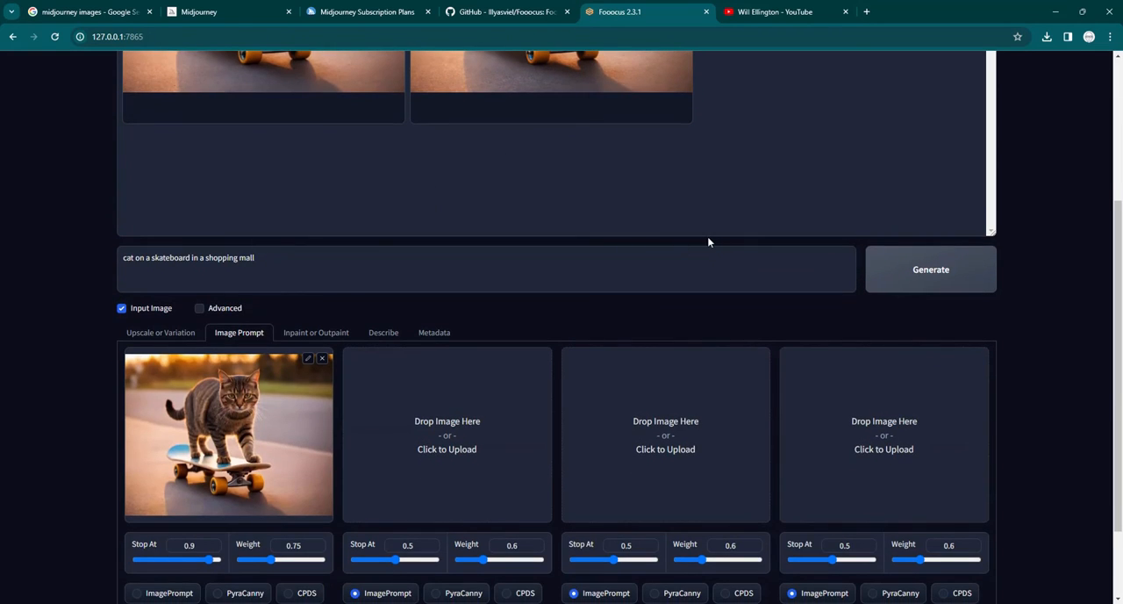
mouse_move(691, 470)
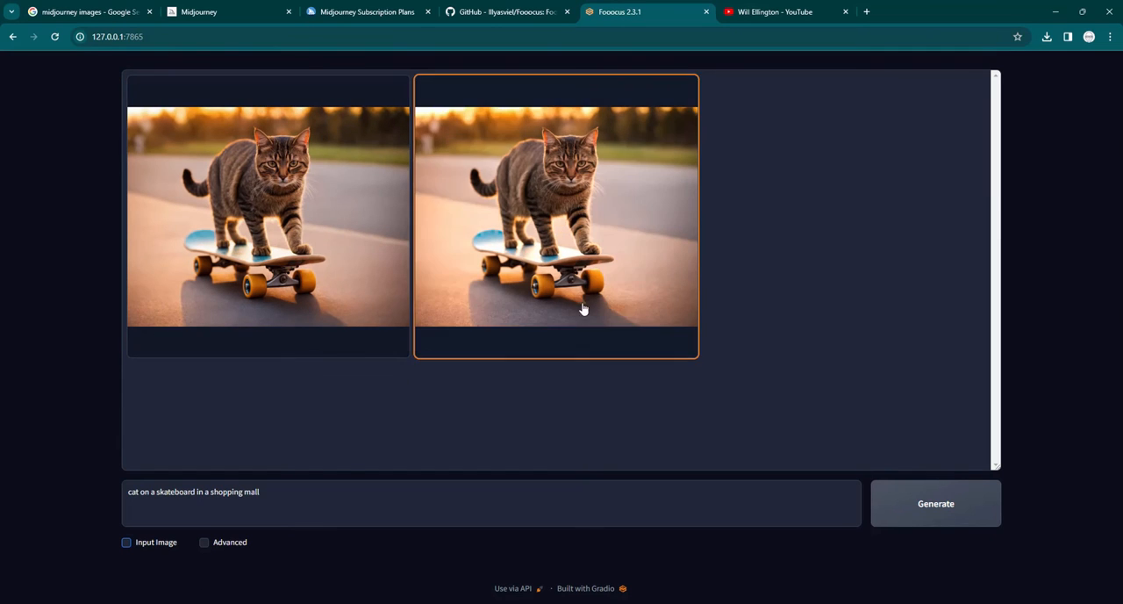
Show Advanced settings, try the Default preset, return to Initial, and pick 1344×768 aspect ratio
left_click(204, 541)
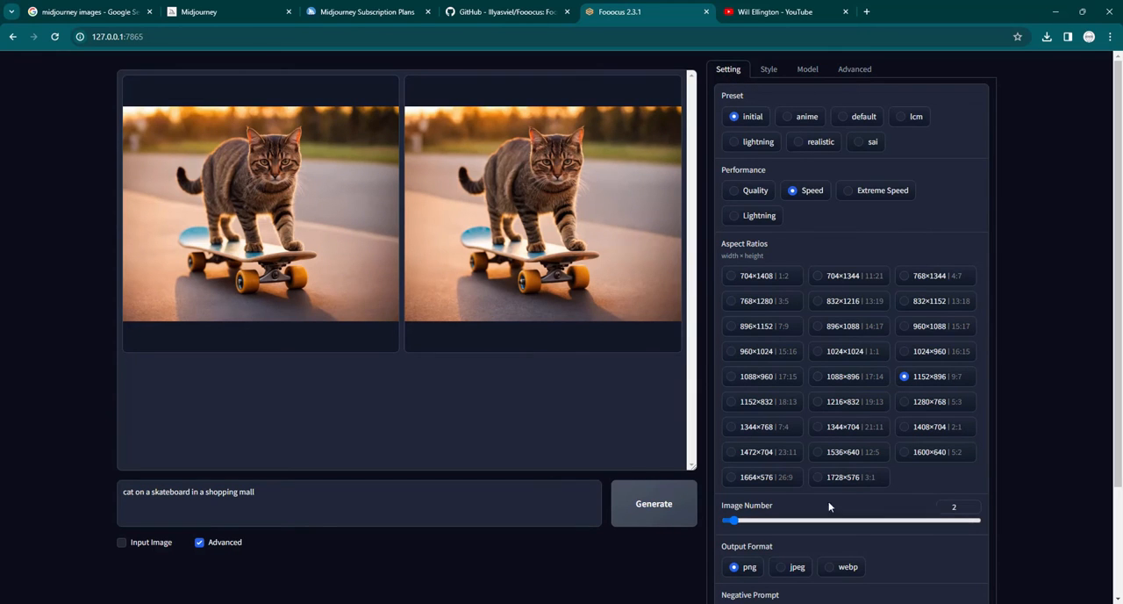
mouse_move(811, 252)
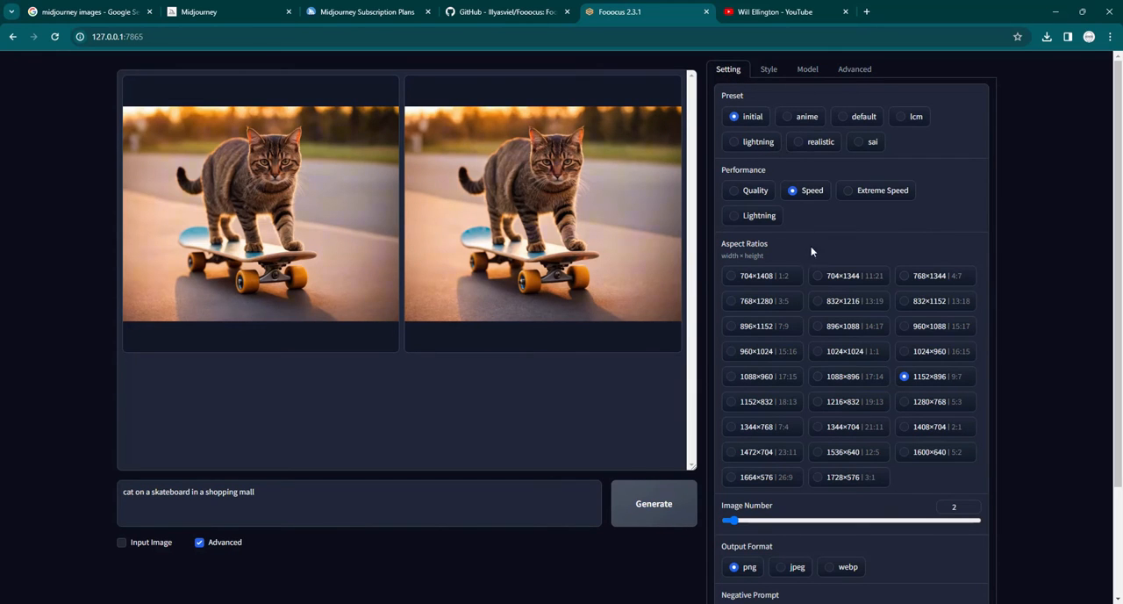
mouse_move(790, 158)
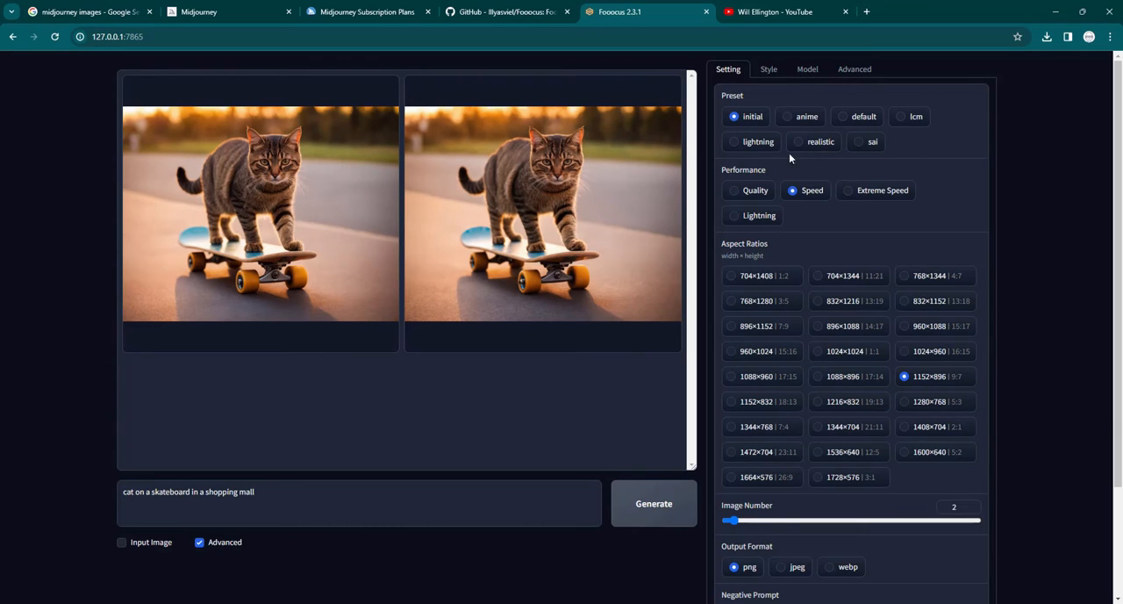
left_click(842, 116)
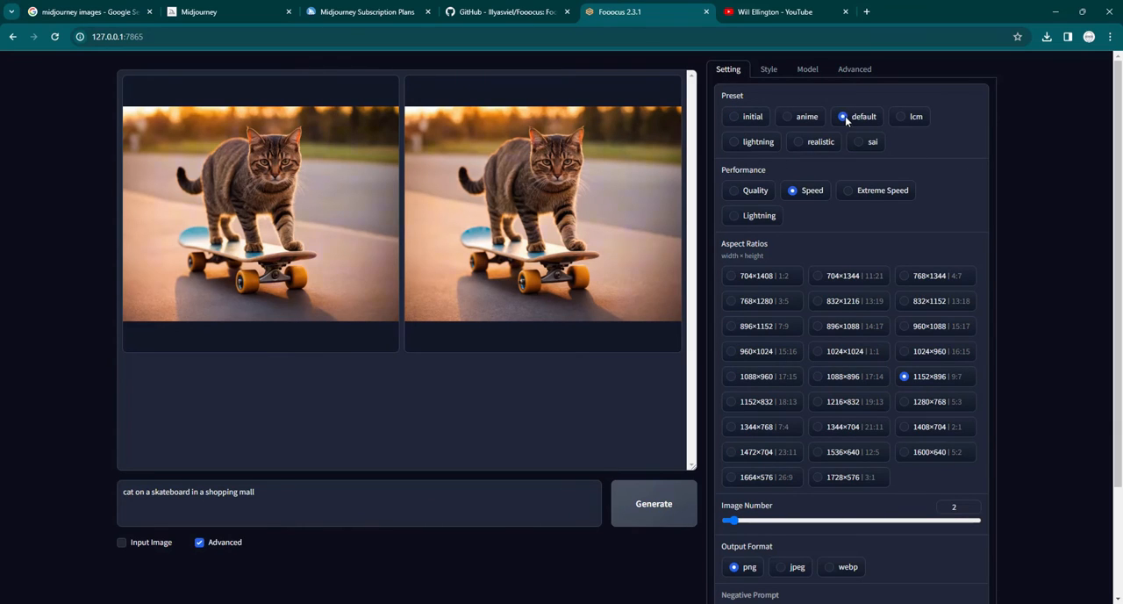
mouse_move(921, 317)
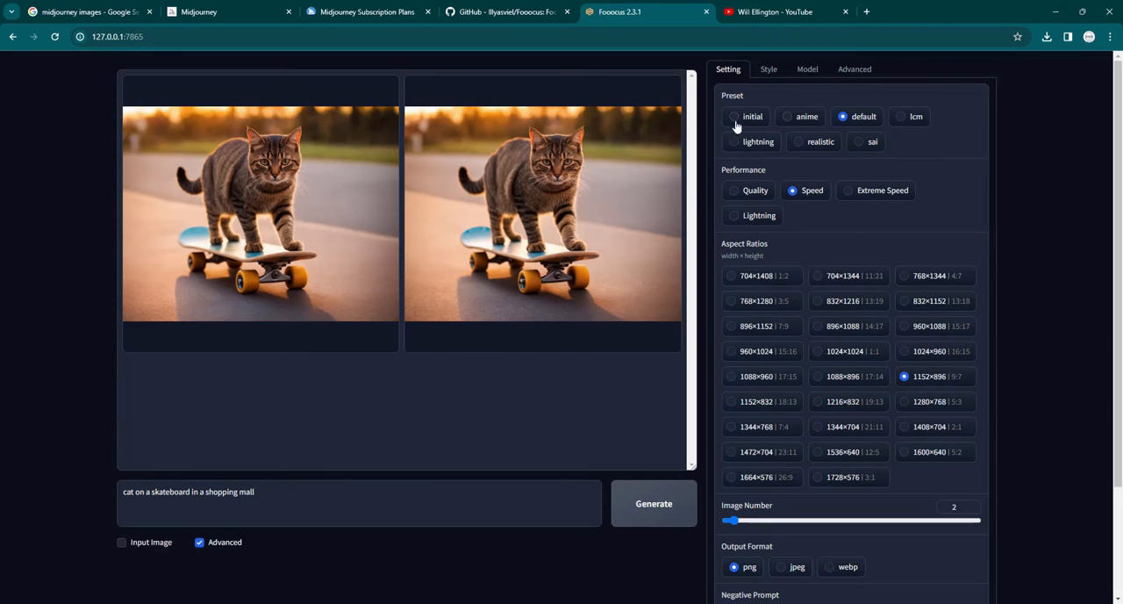
left_click(734, 116)
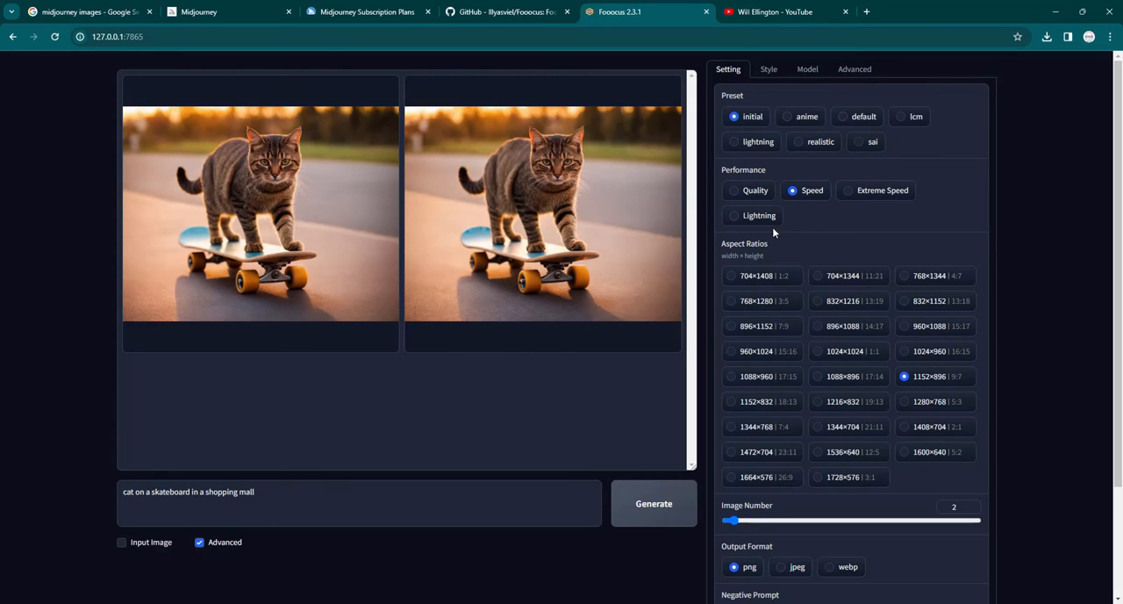
mouse_move(878, 202)
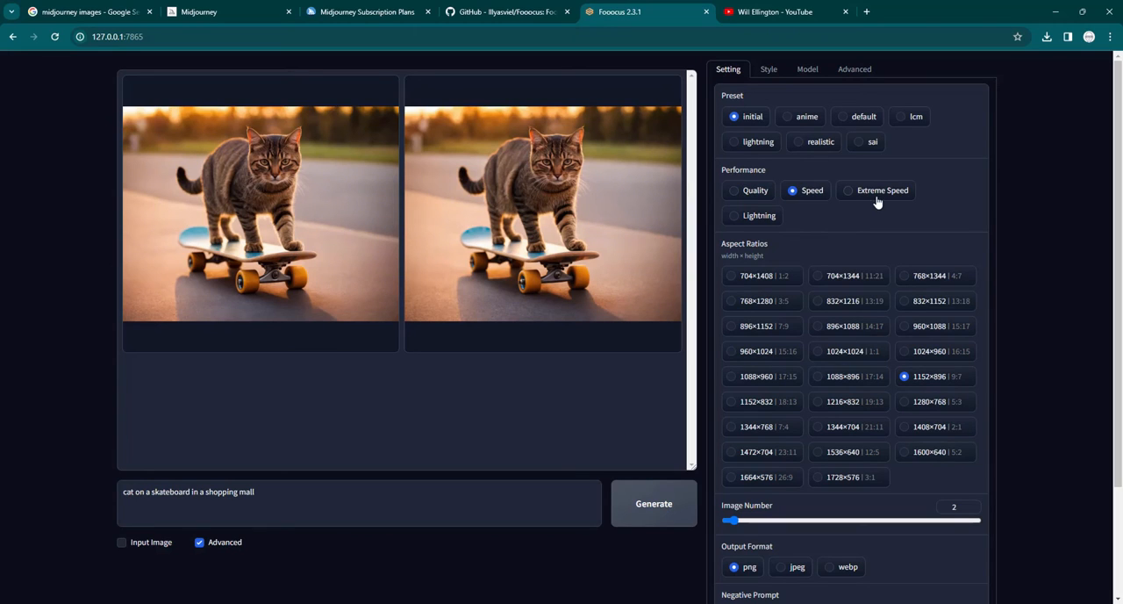
mouse_move(857, 198)
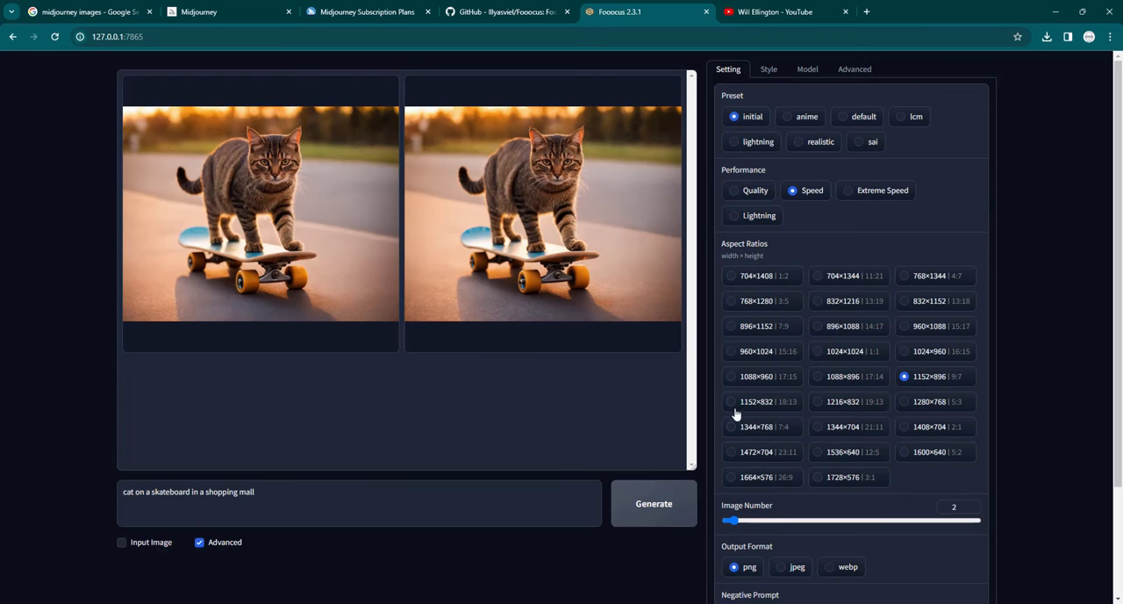
left_click(730, 426)
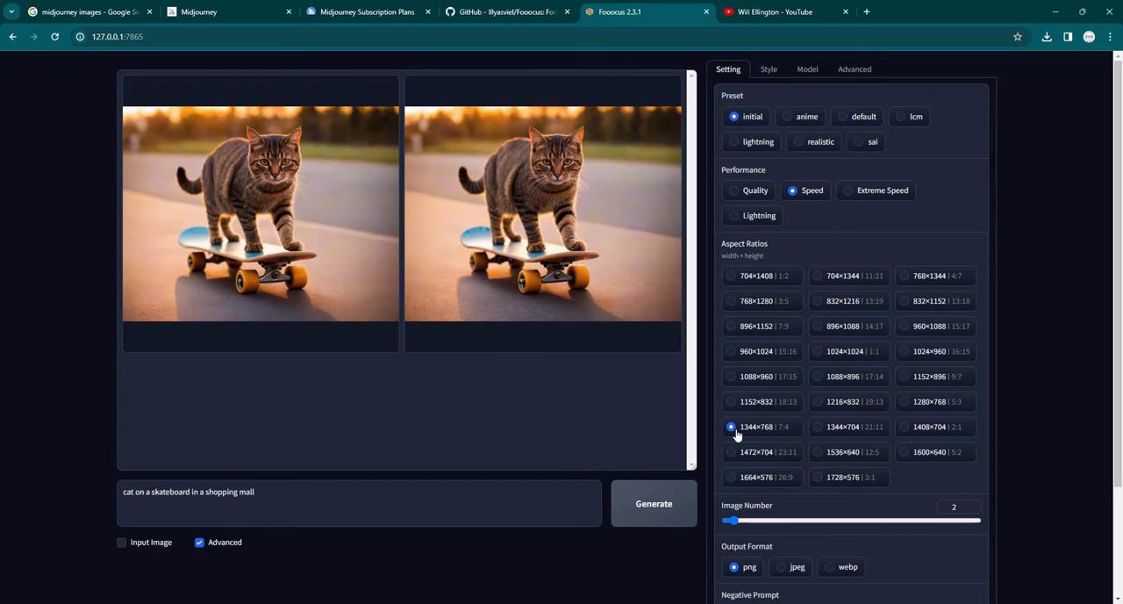
mouse_move(775, 418)
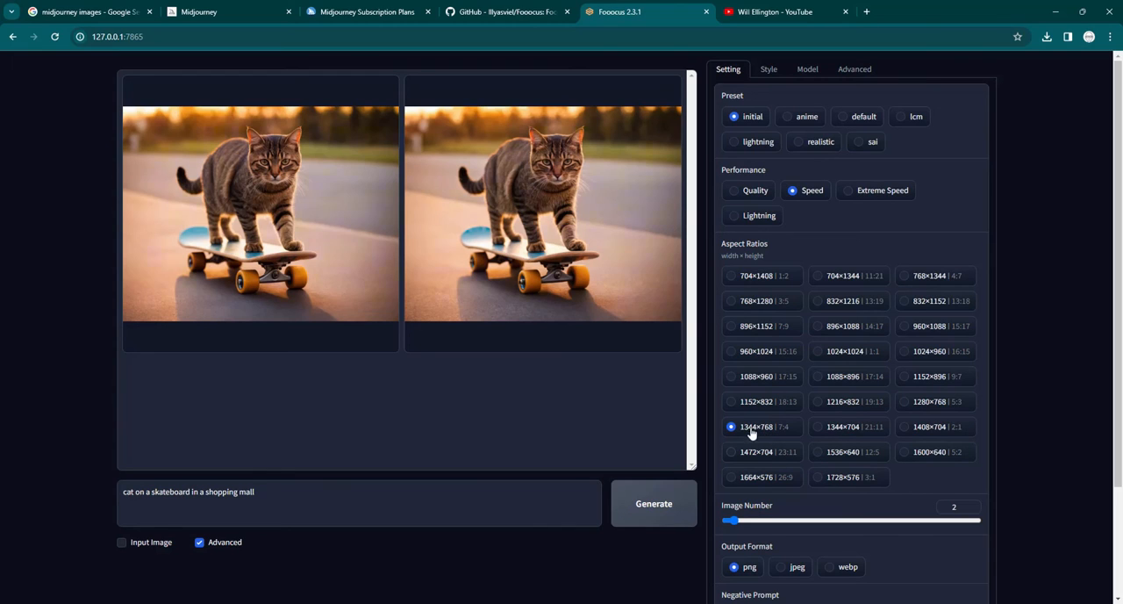
Try Image Number at 32 and 7, then set it back to 2
scroll("down", 3)
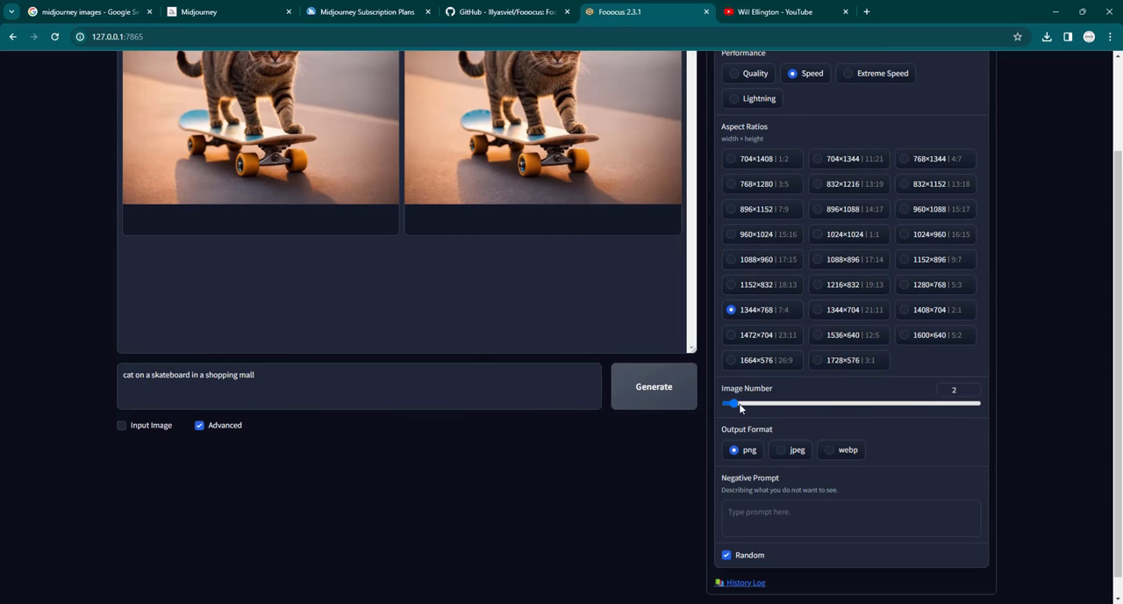
left_click_drag(735, 404, 976, 404)
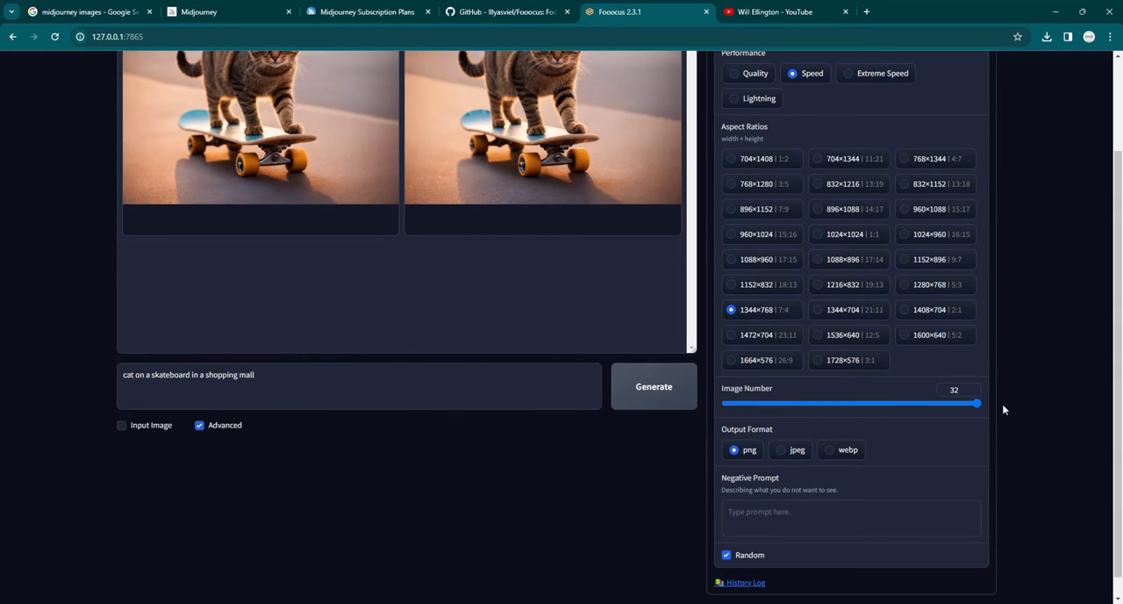
mouse_move(691, 256)
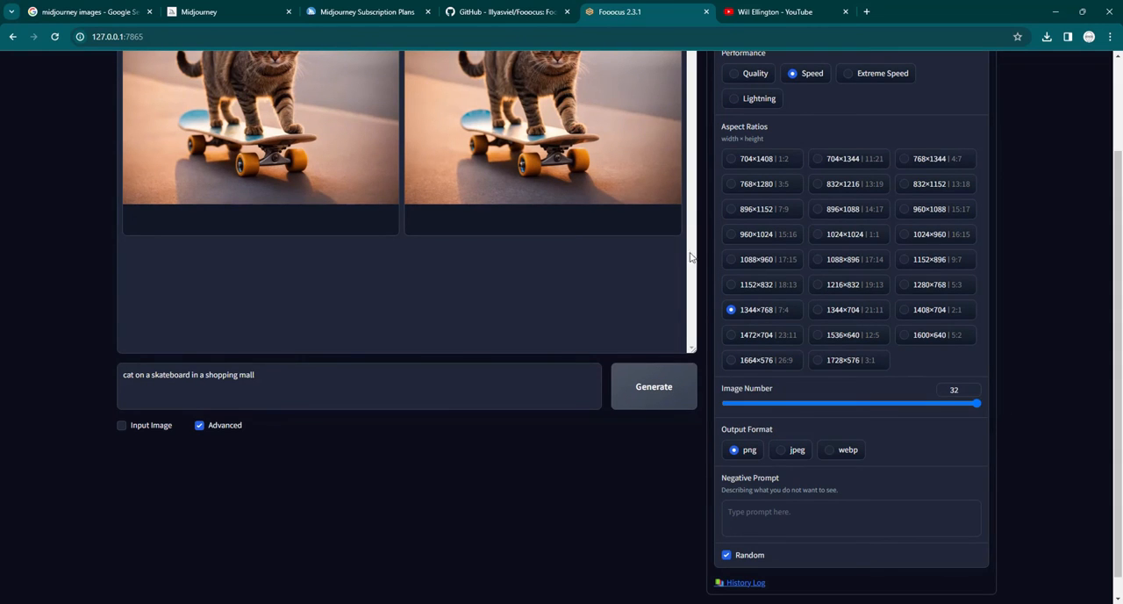
left_click_drag(976, 404, 775, 403)
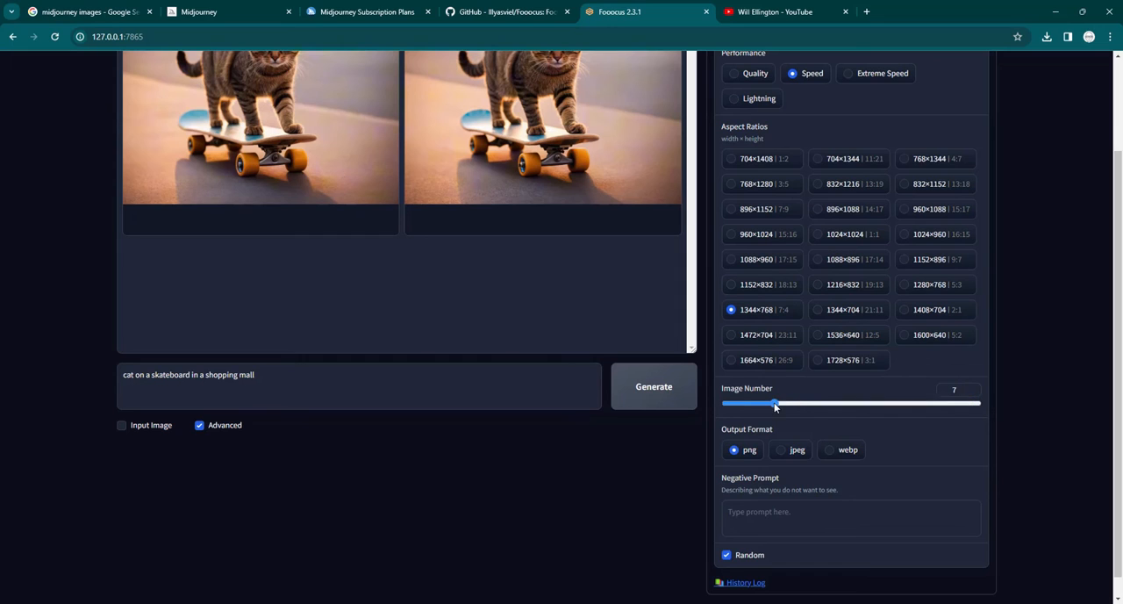
left_click_drag(776, 404, 733, 403)
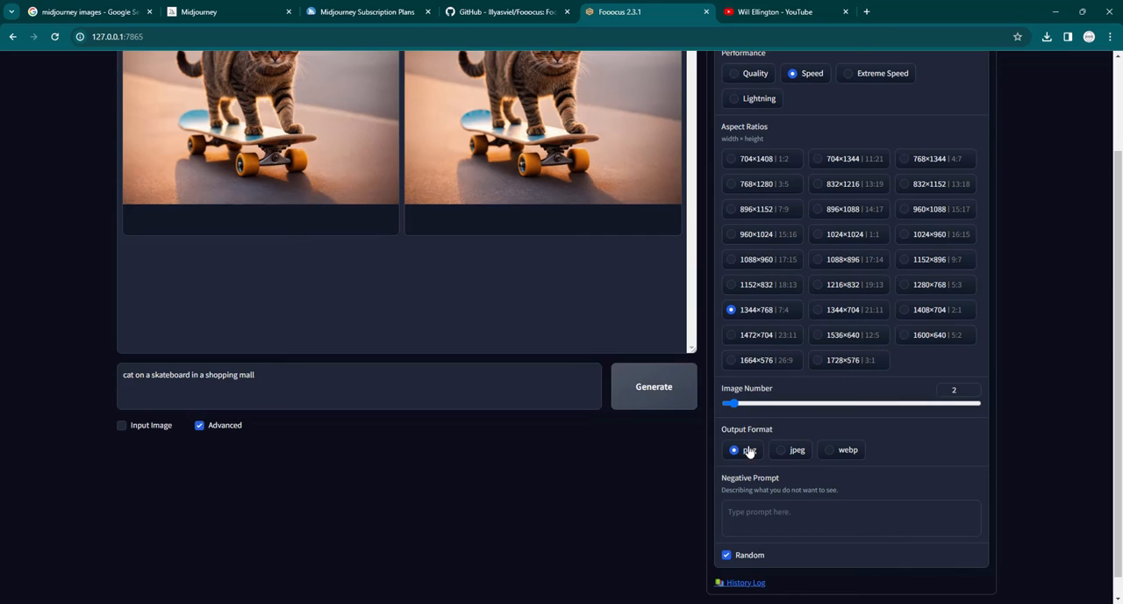
mouse_move(849, 465)
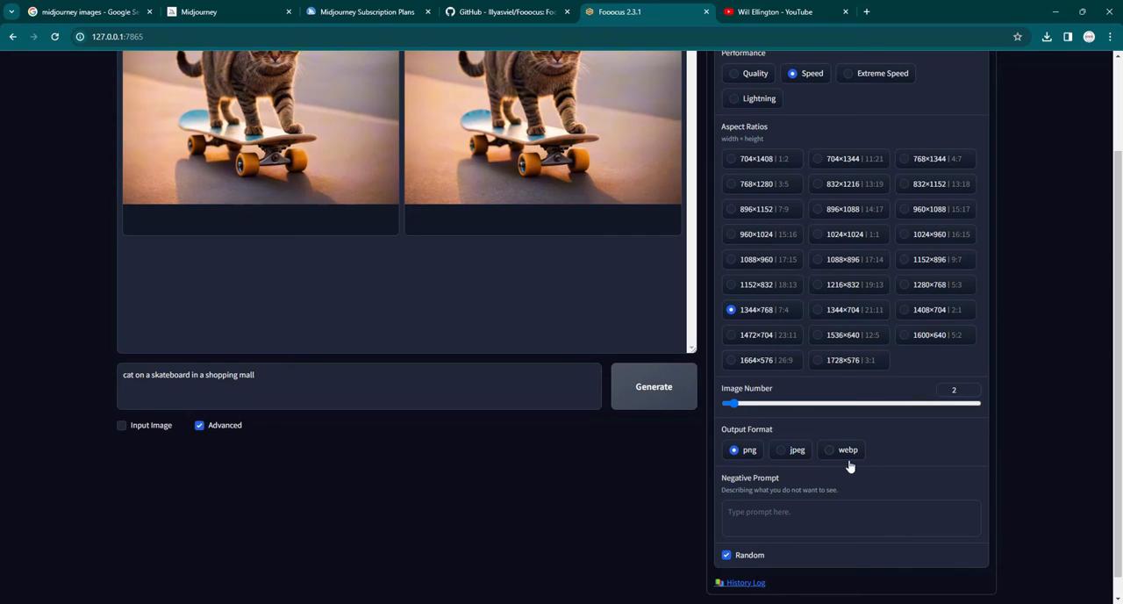
Set the negative prompt to 'text, aberration' and switch off Random seed
scroll("down", 3)
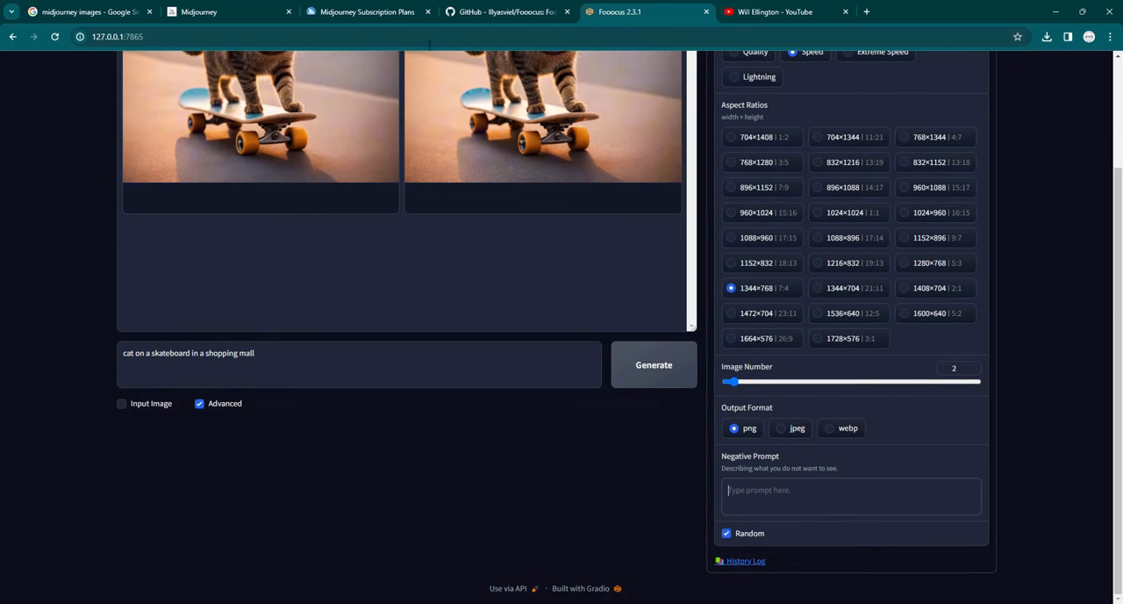
type("text,")
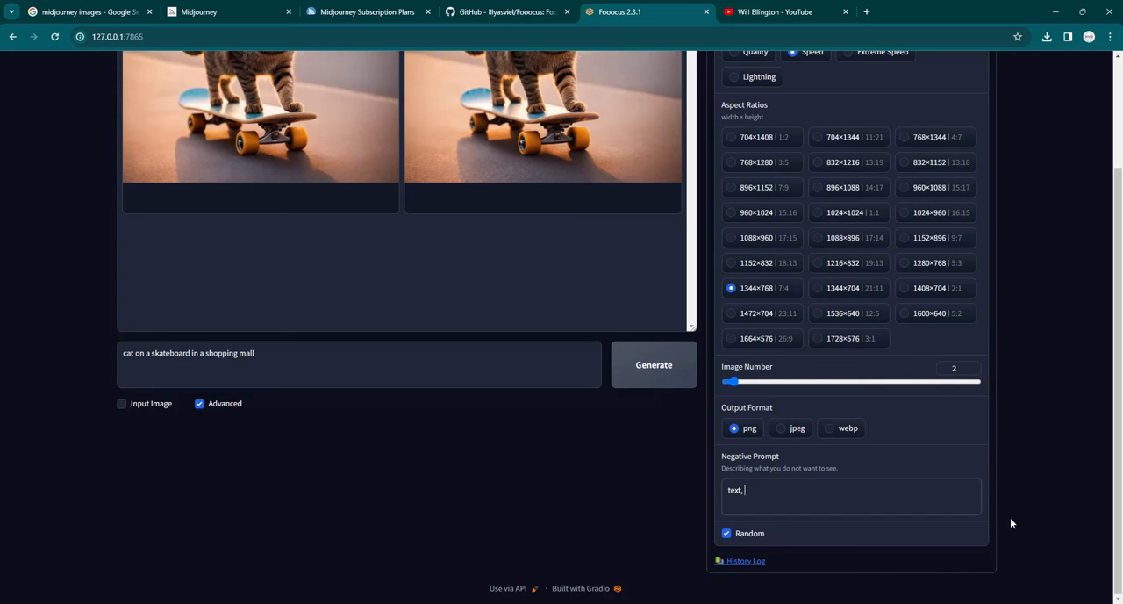
type("aberations")
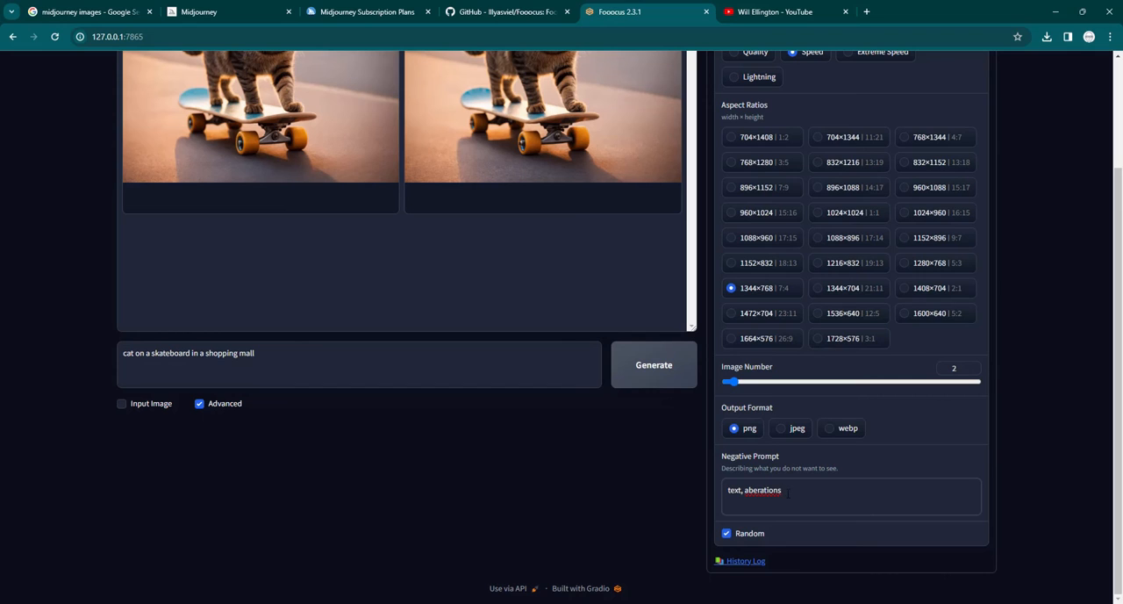
right_click(757, 489)
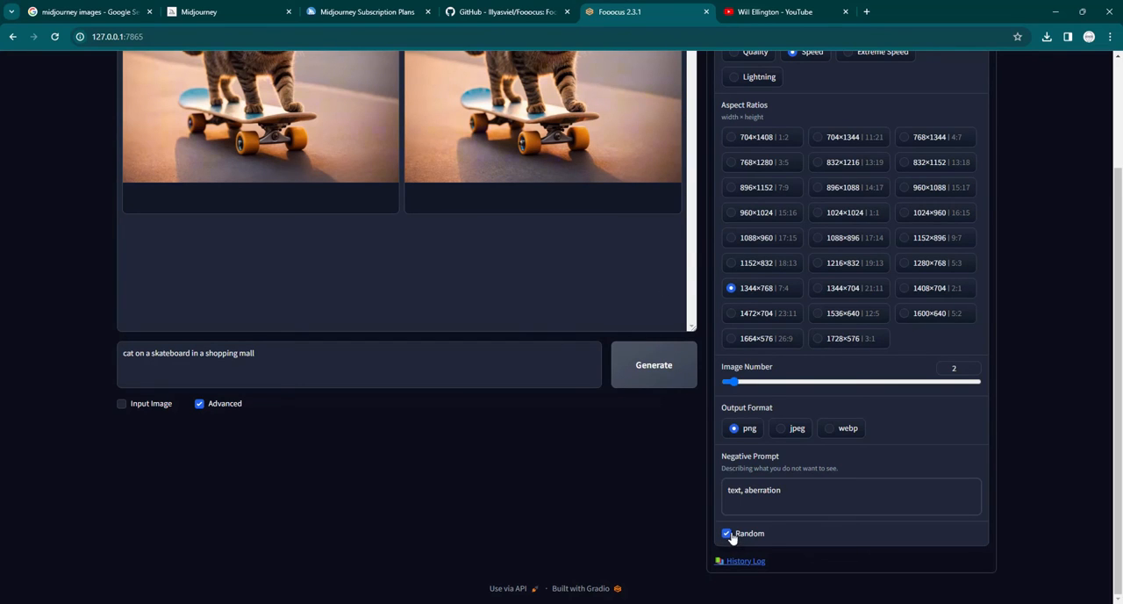
left_click(727, 533)
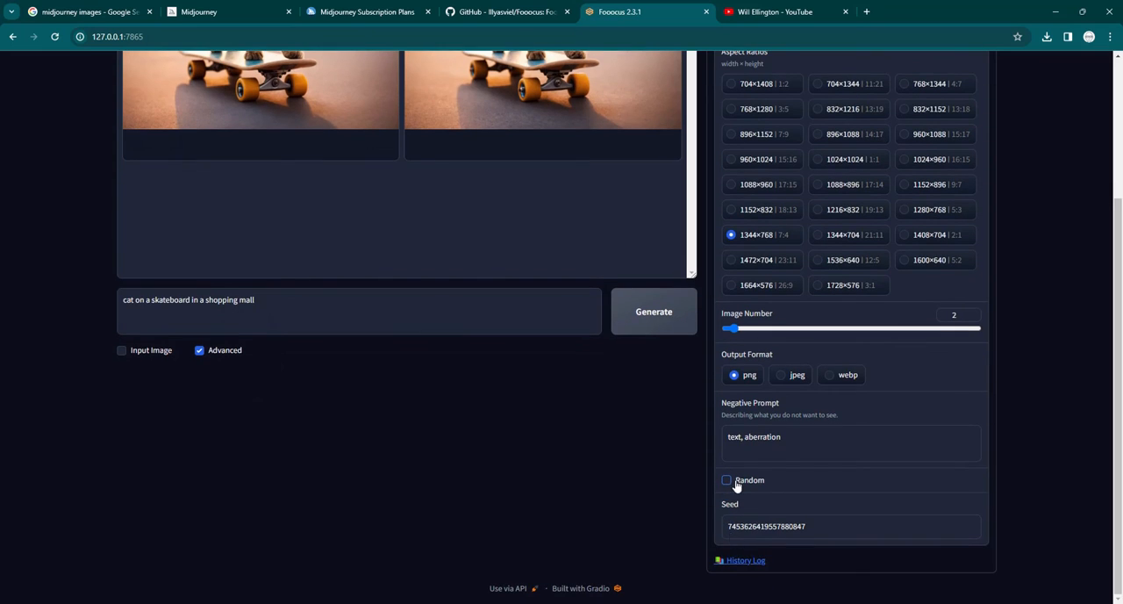
left_click(727, 481)
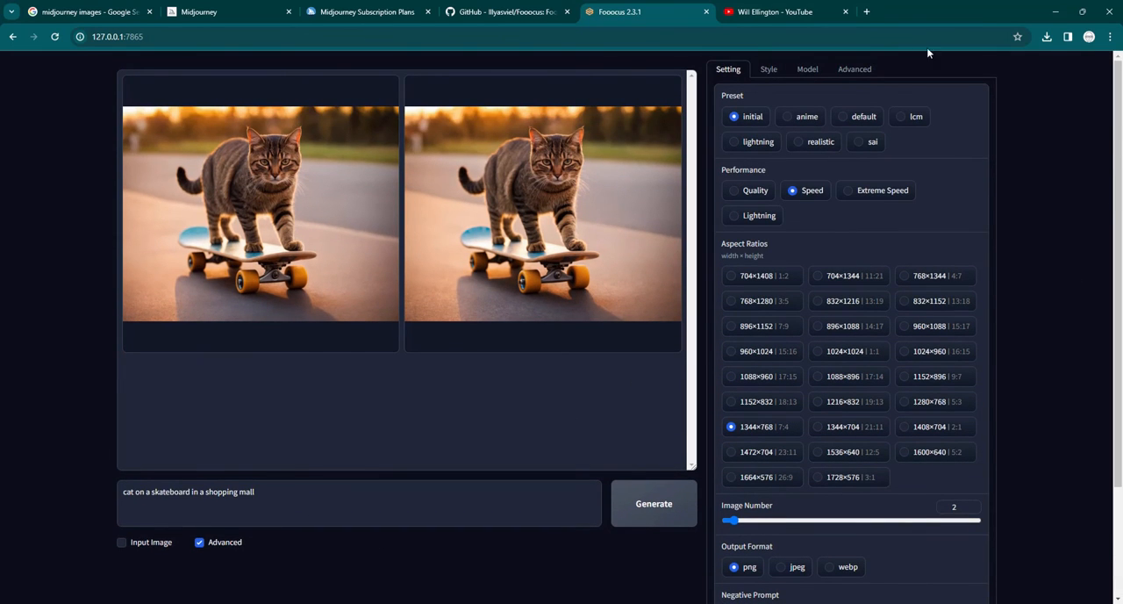
Add the MRE Surreal Painting style, then show the Model settings with Juggernaut XL
left_click(768, 68)
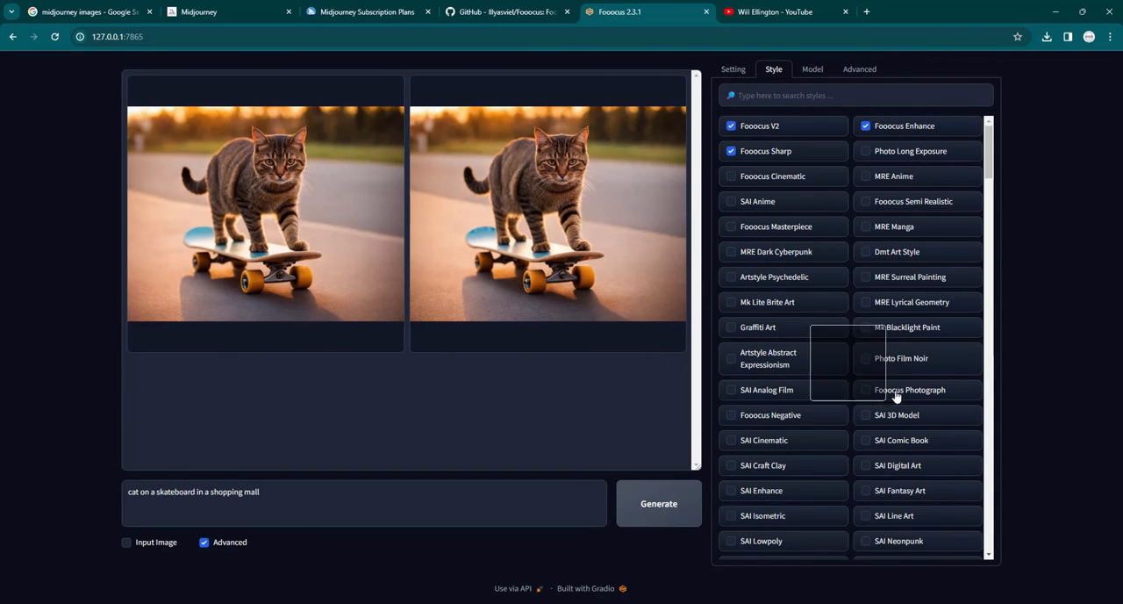
left_click(865, 277)
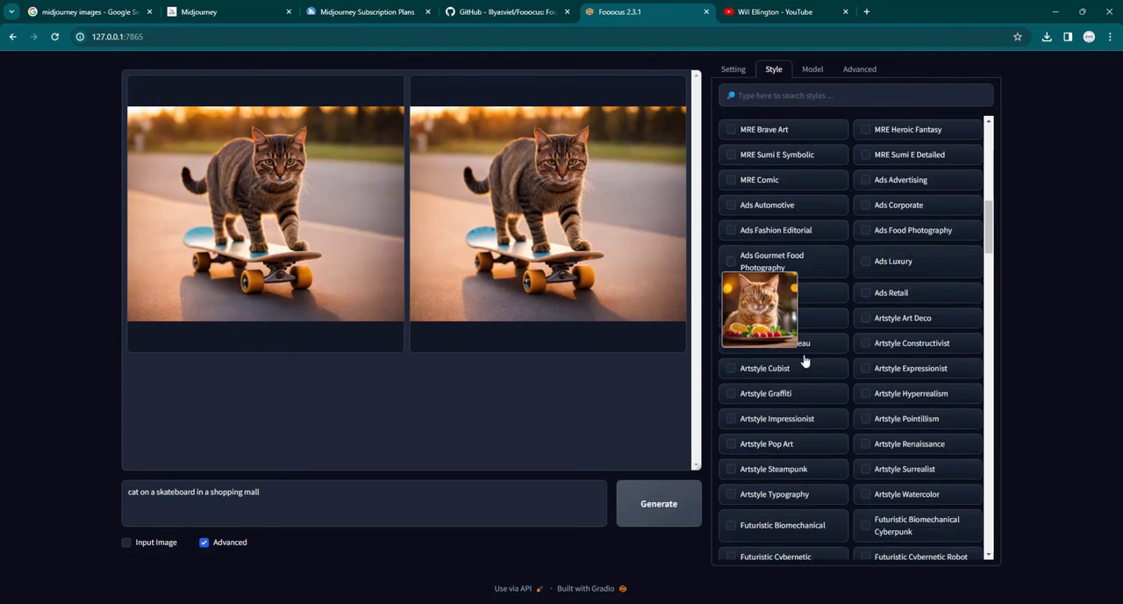
scroll("down", 3)
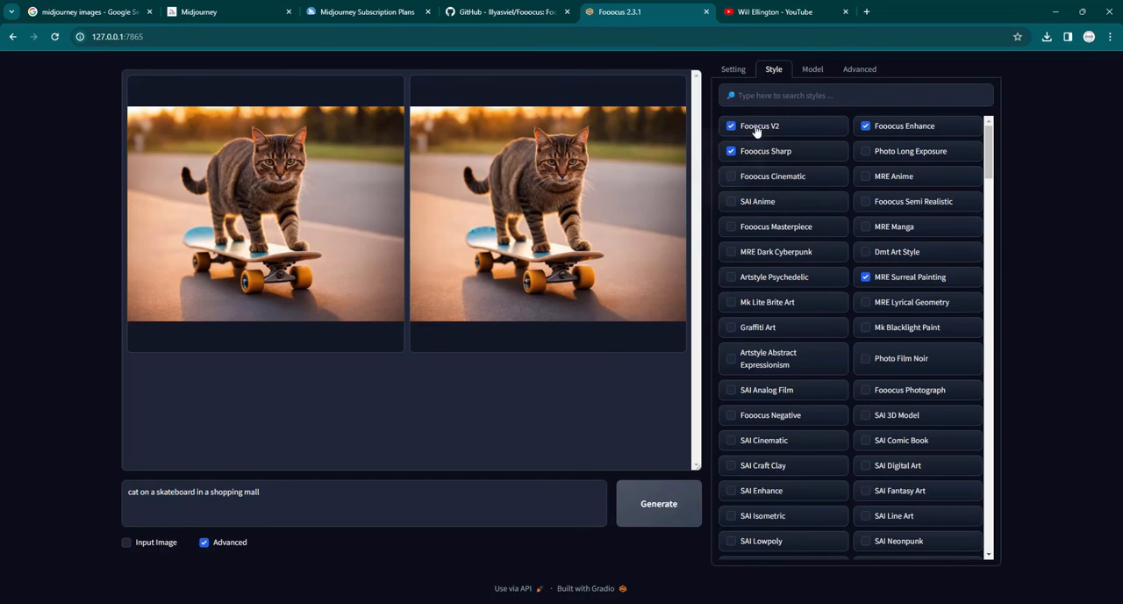
left_click(811, 69)
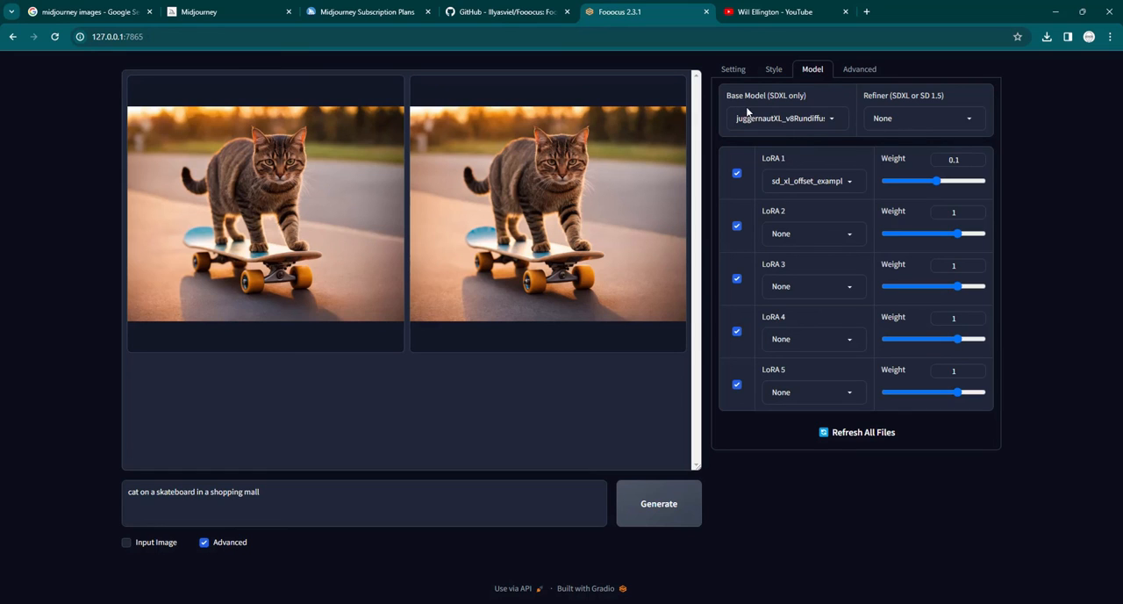
mouse_move(834, 123)
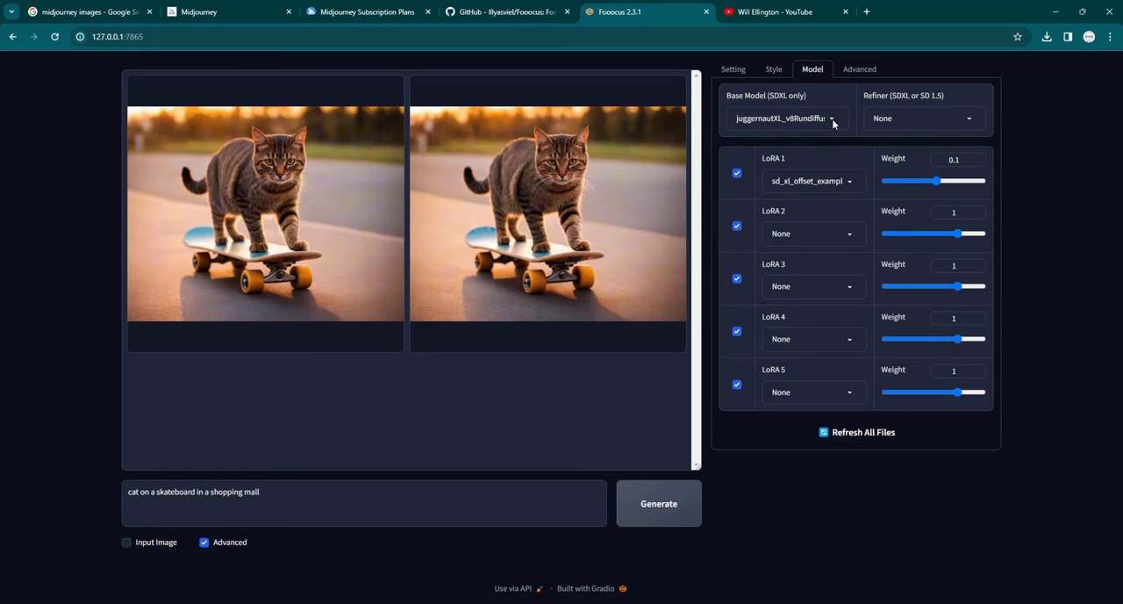
Review the Base Model checkpoint list, then show the Advanced settings (Guidance Scale 4, Sharpness 2)
left_click(781, 120)
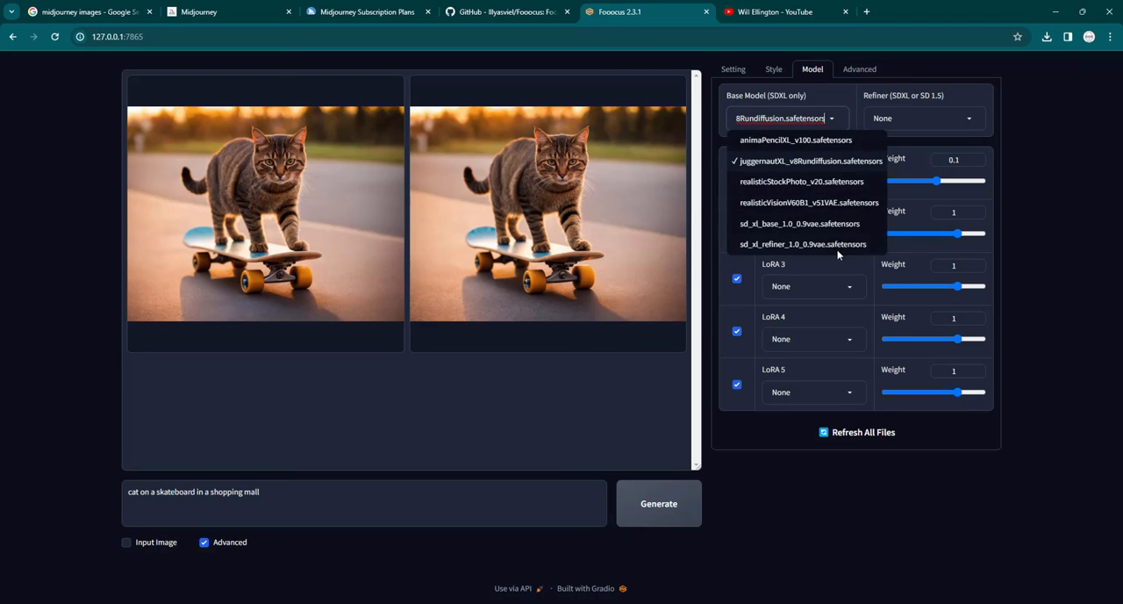
mouse_move(779, 186)
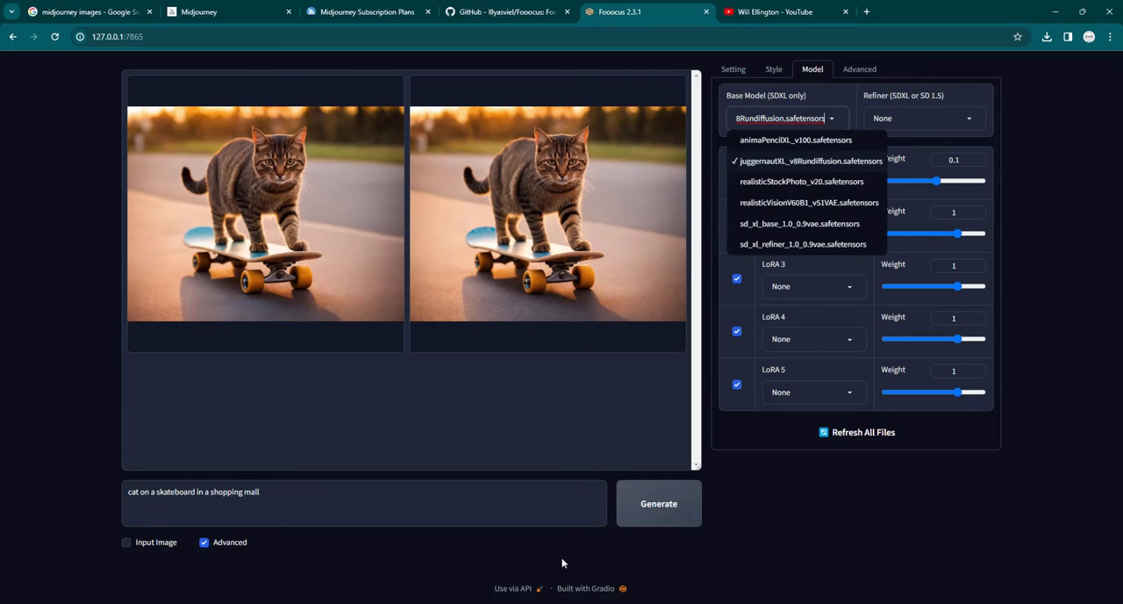
mouse_move(670, 571)
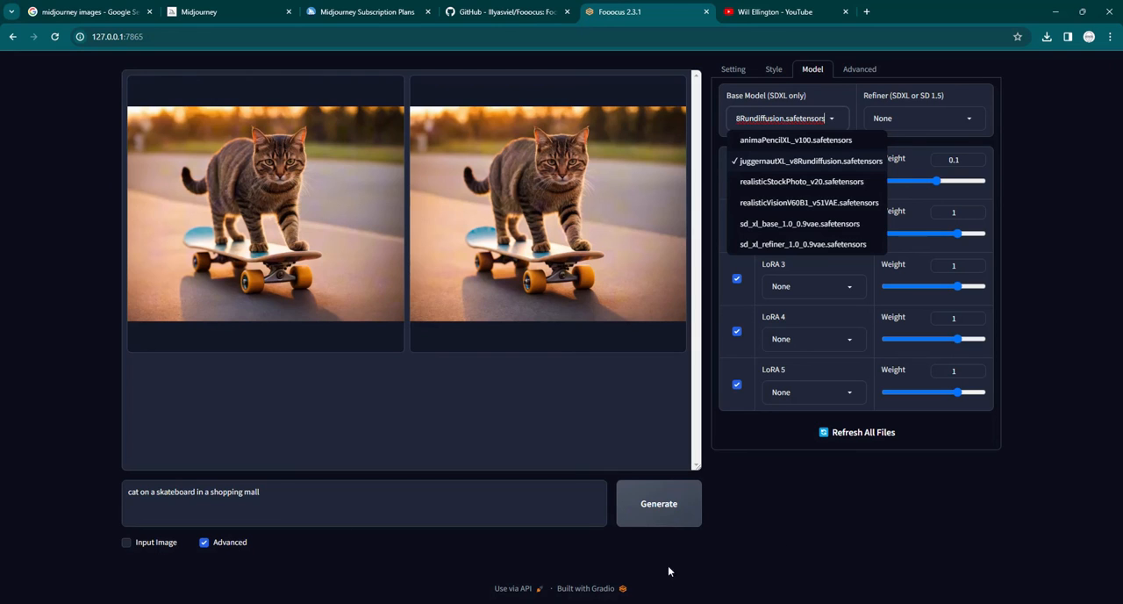
mouse_move(1014, 128)
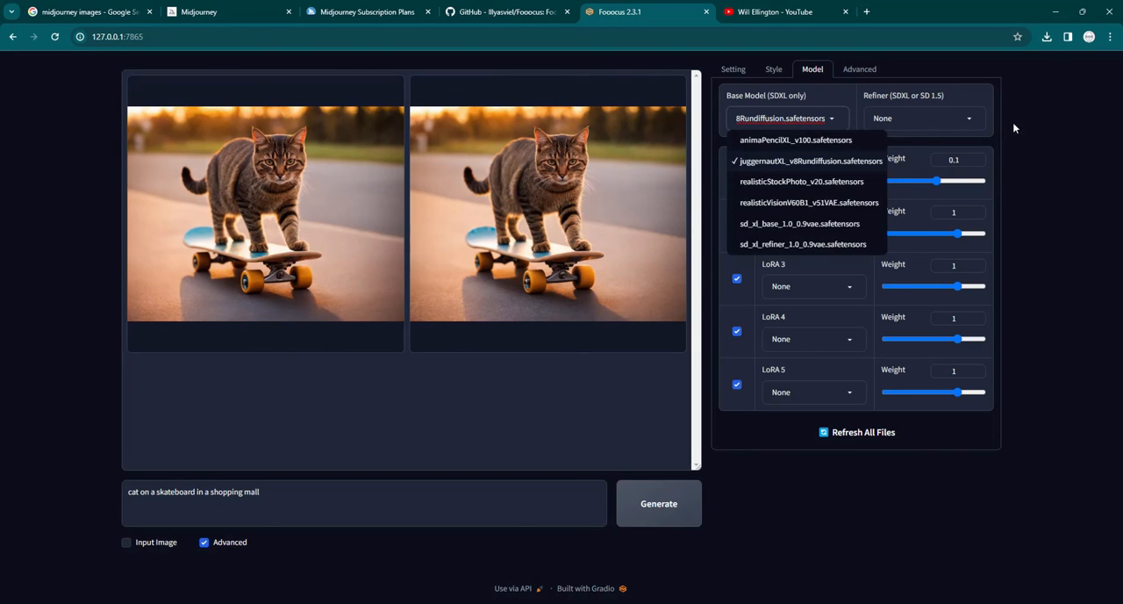
mouse_move(818, 105)
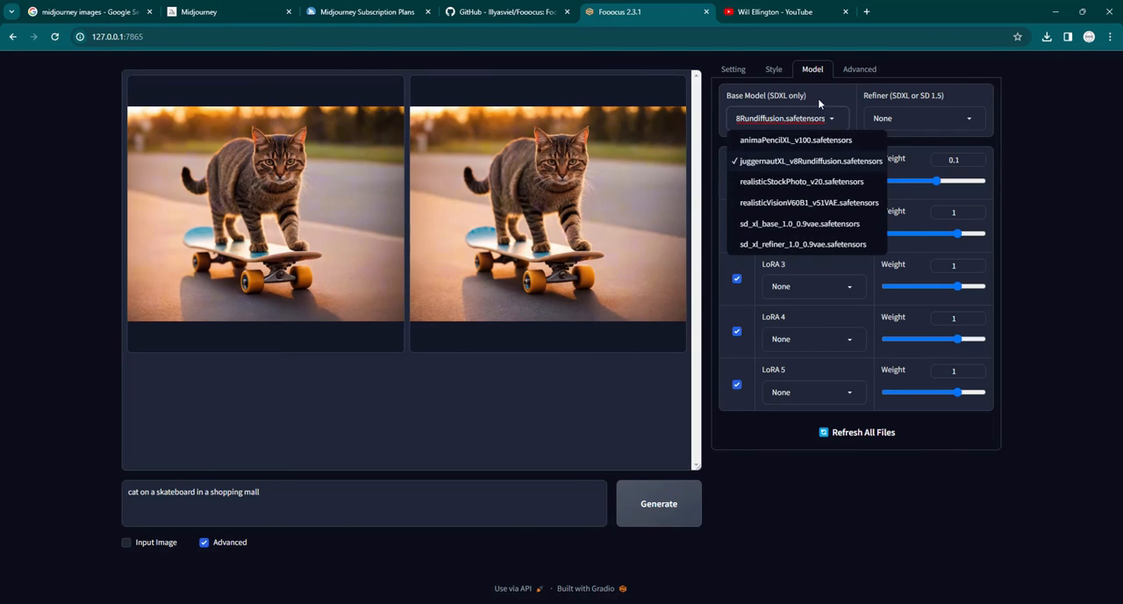
left_click(860, 70)
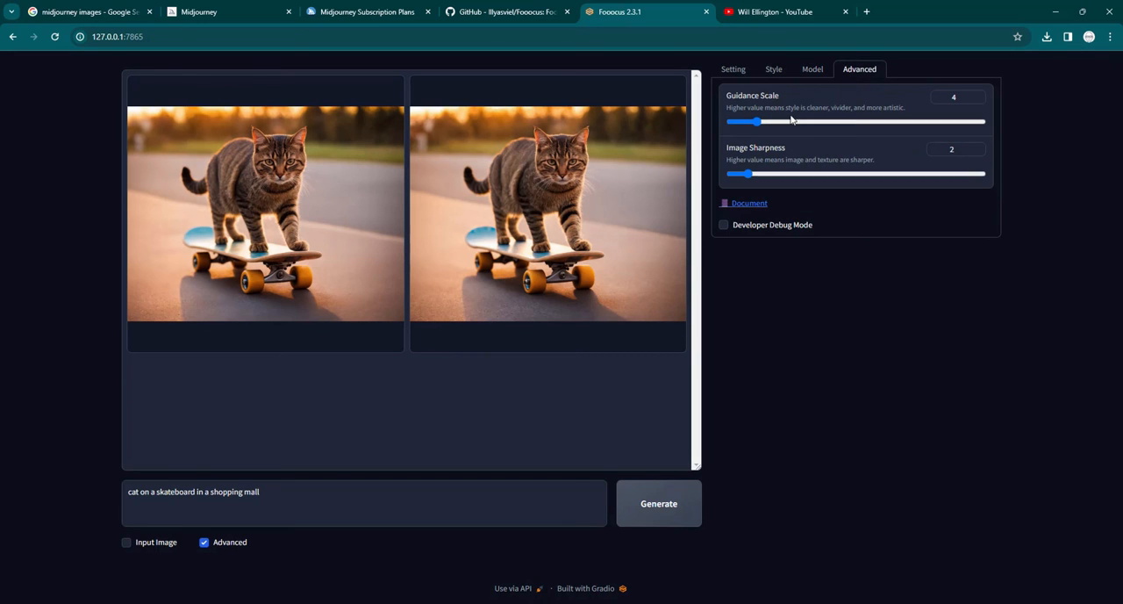
Return to the general Setting panel with preset, Speed performance and 1344×768 aspect ratio
left_click(729, 70)
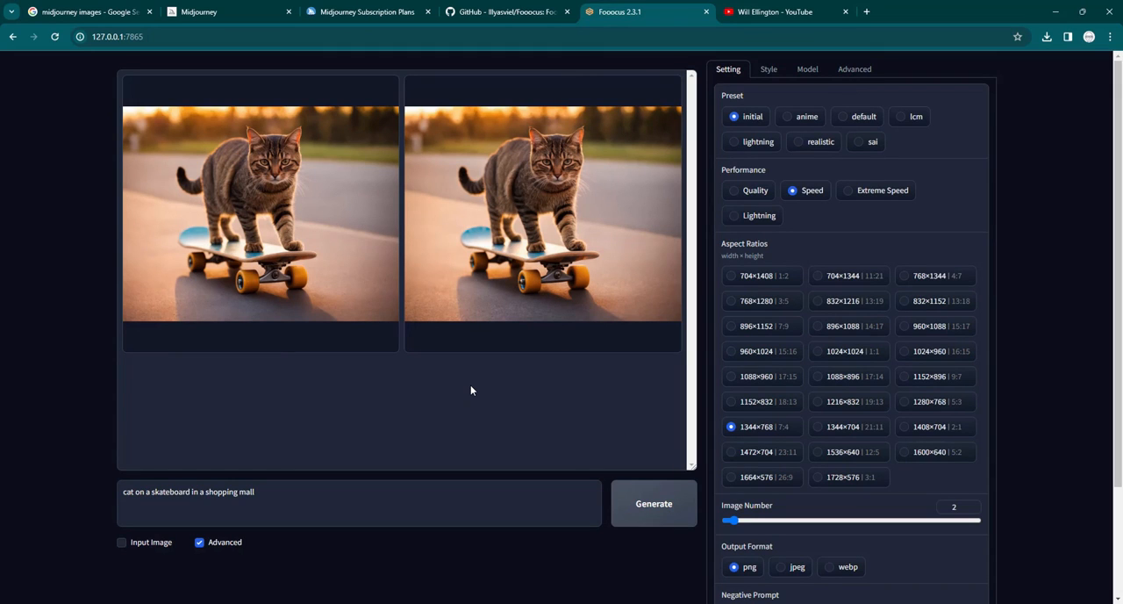
mouse_move(485, 402)
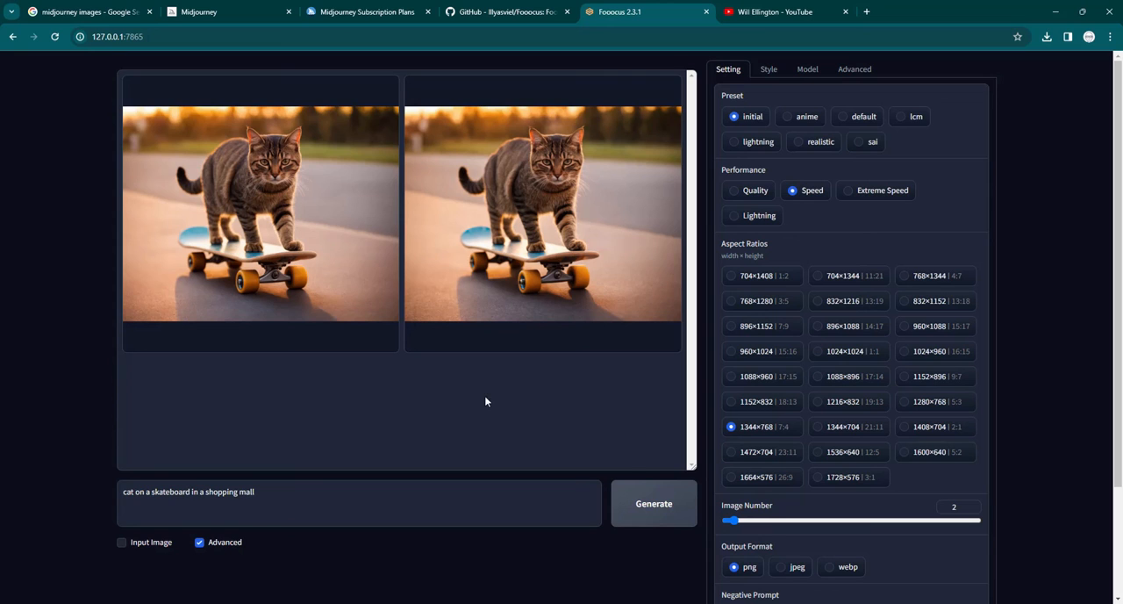
mouse_move(49, 182)
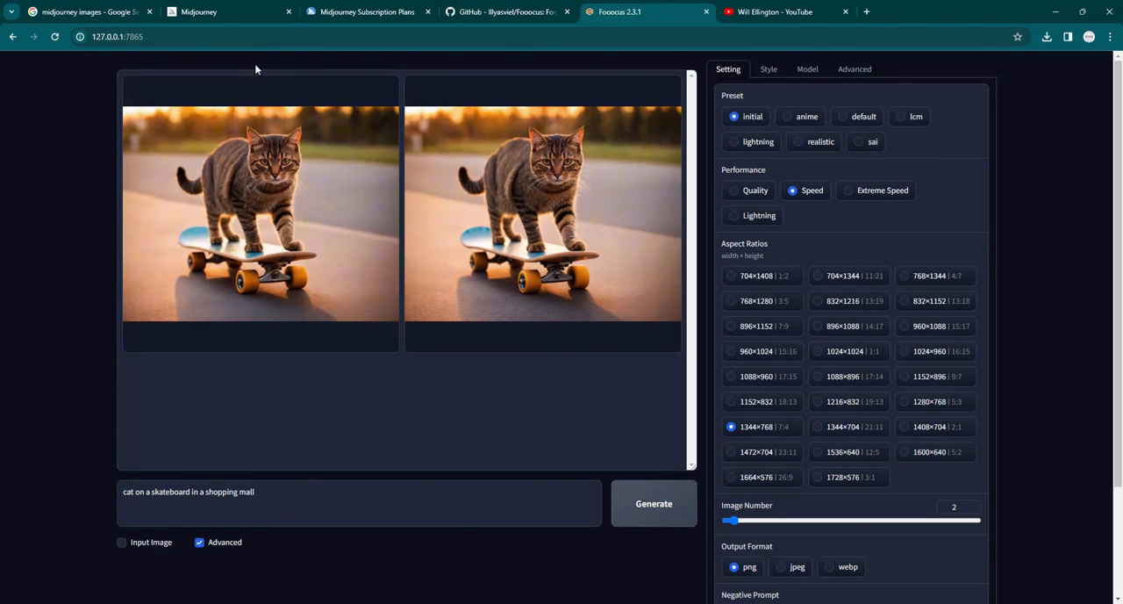
Visit the Midjourney plan comparison and the Fooocus GitHub checkpoints readme, then return to Fooocus
left_click(369, 11)
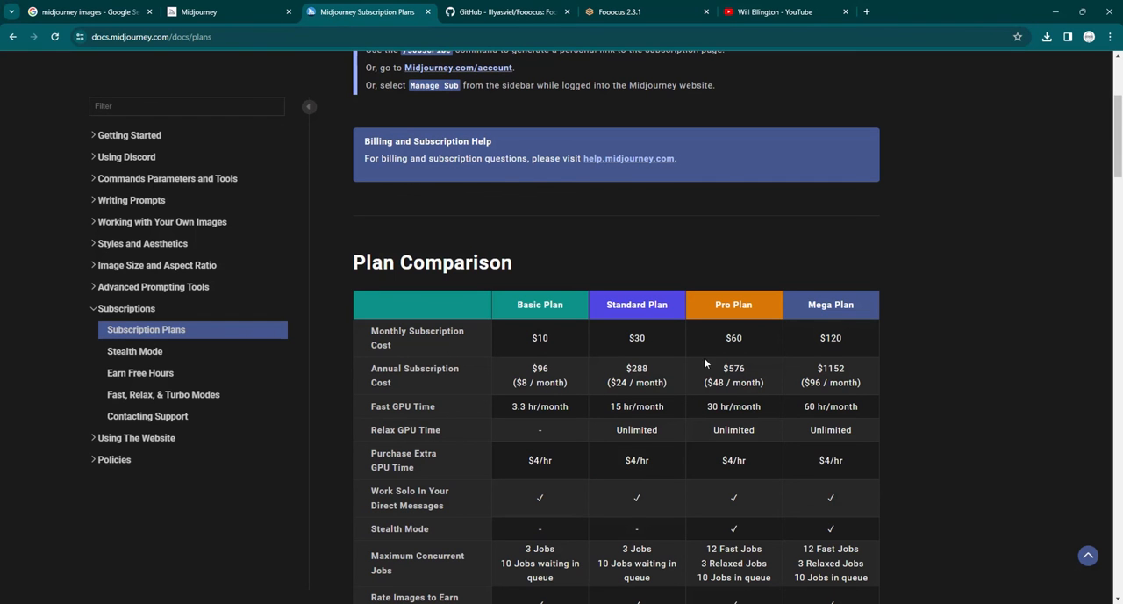
mouse_move(707, 362)
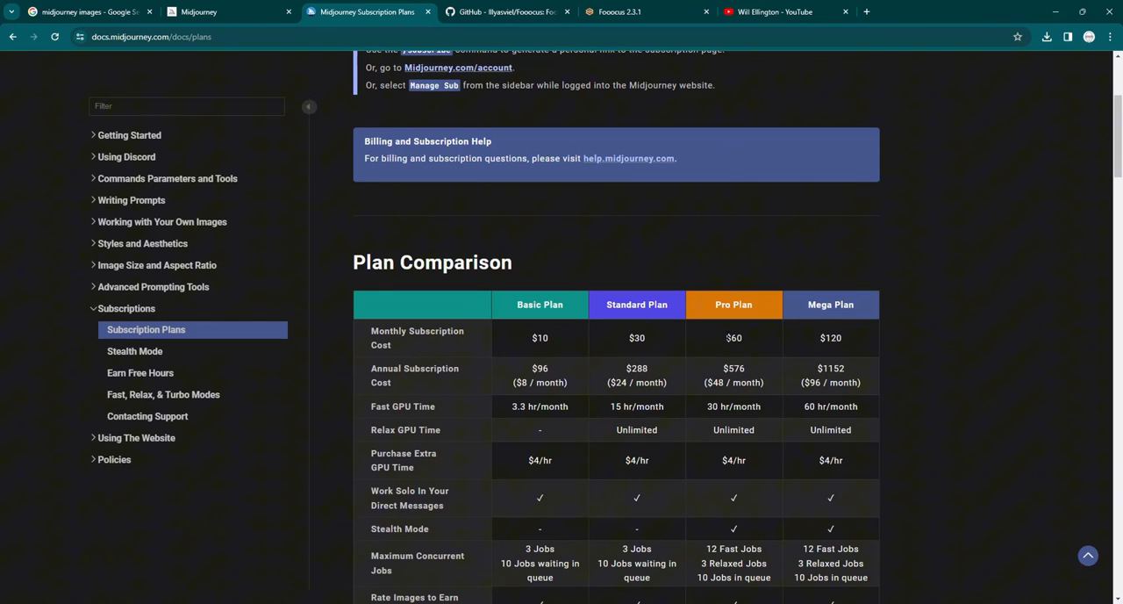
mouse_move(663, 421)
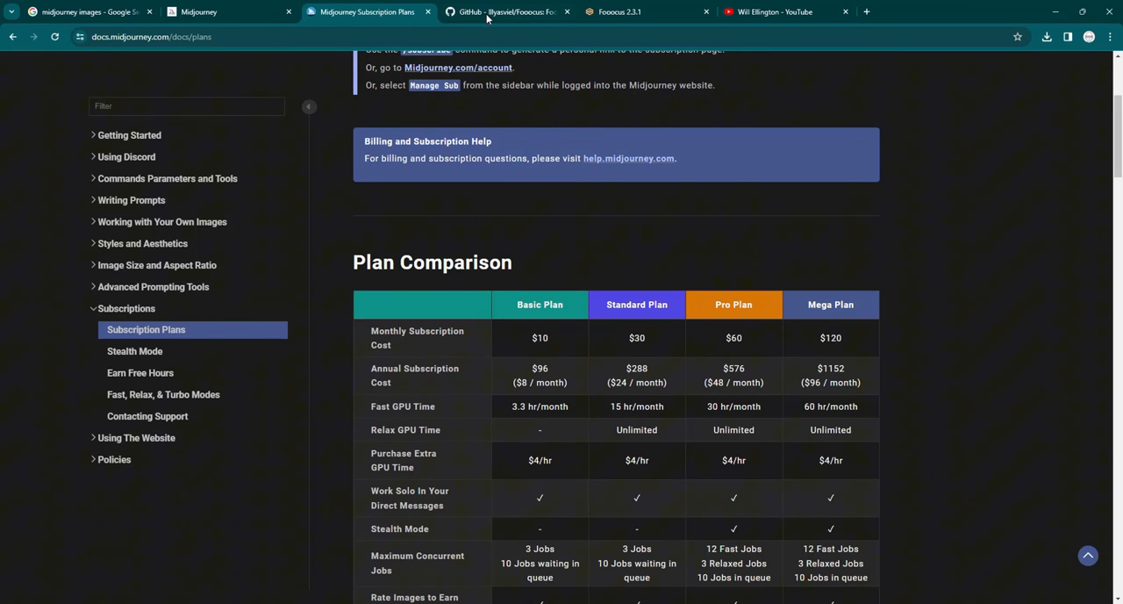
left_click(507, 11)
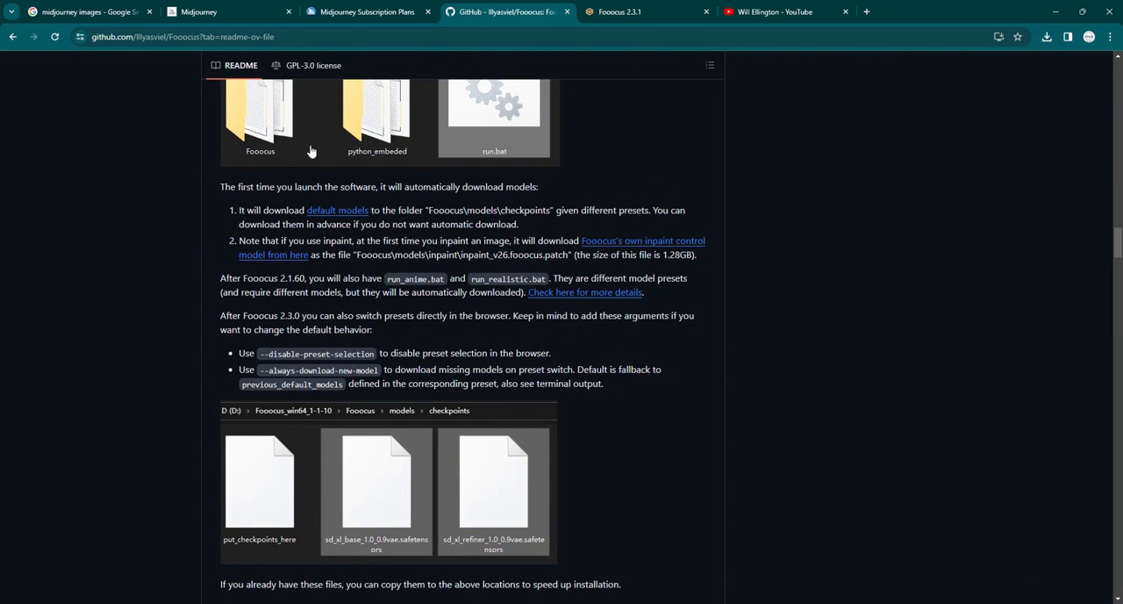
left_click(617, 11)
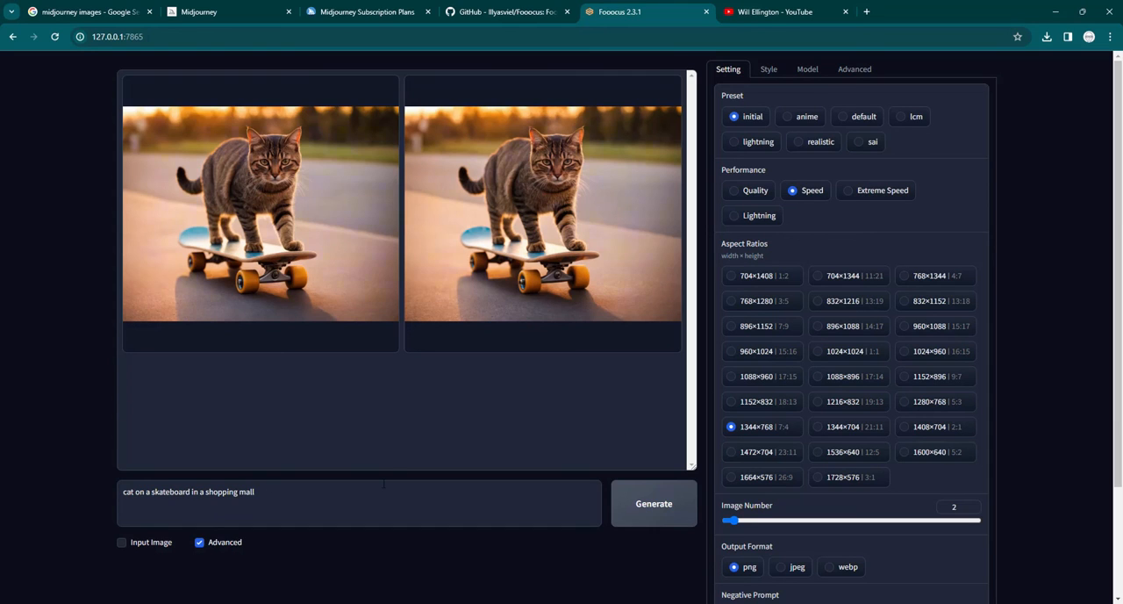
mouse_move(381, 429)
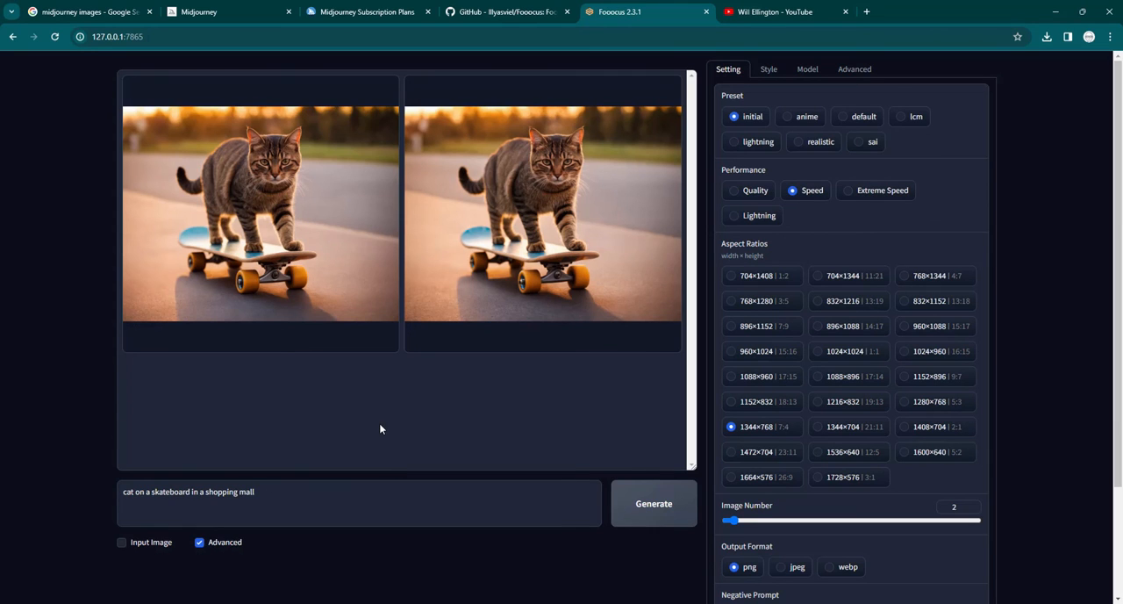
scroll("down", 3)
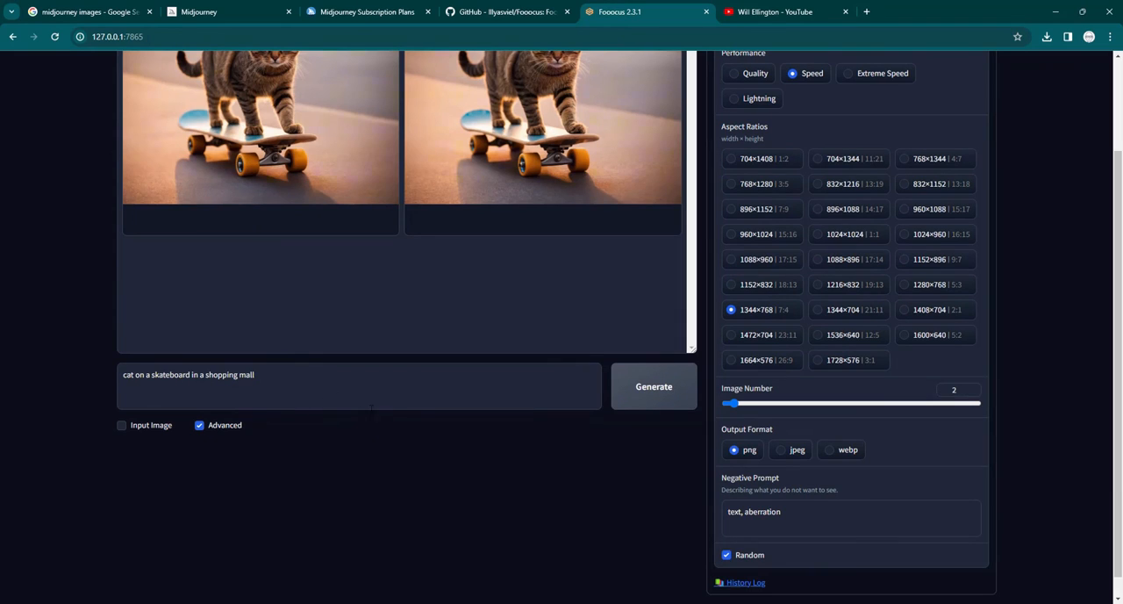
scroll("up", 3)
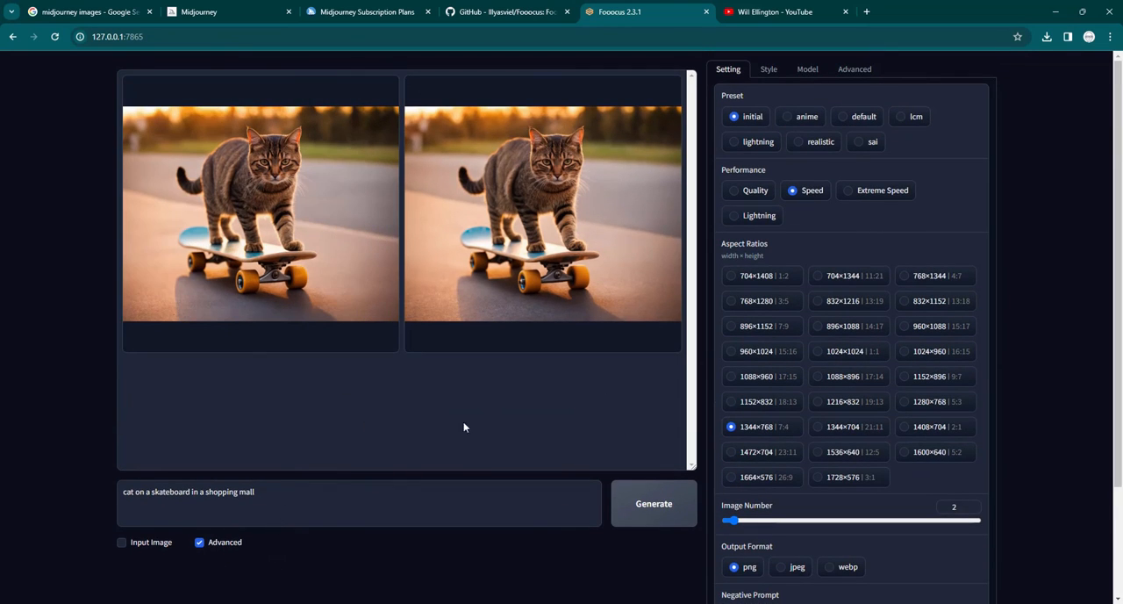
mouse_move(1014, 565)
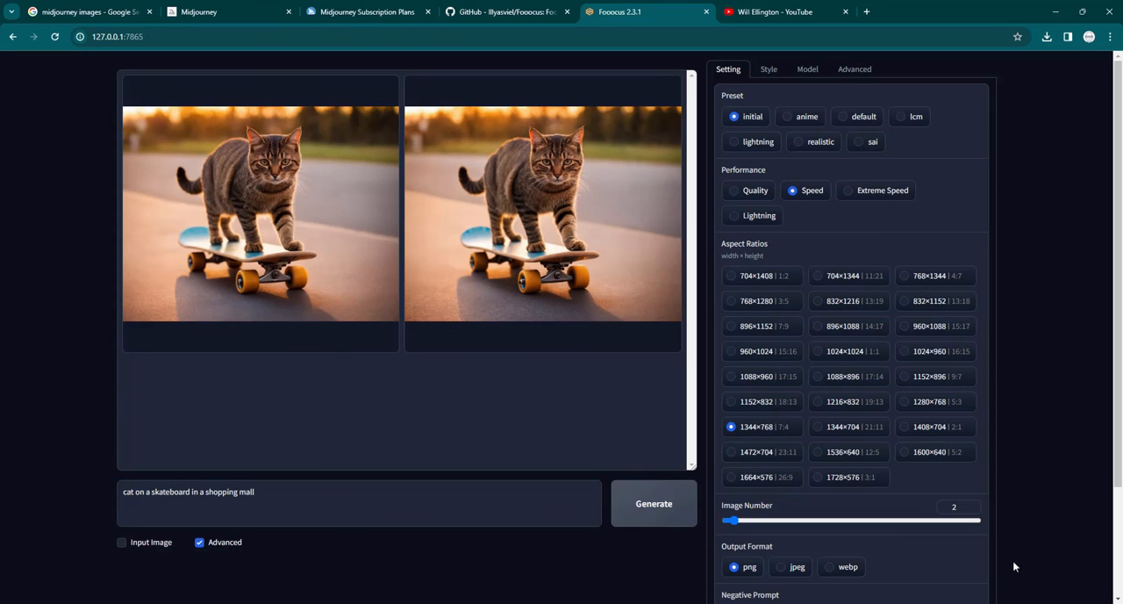
mouse_move(284, 390)
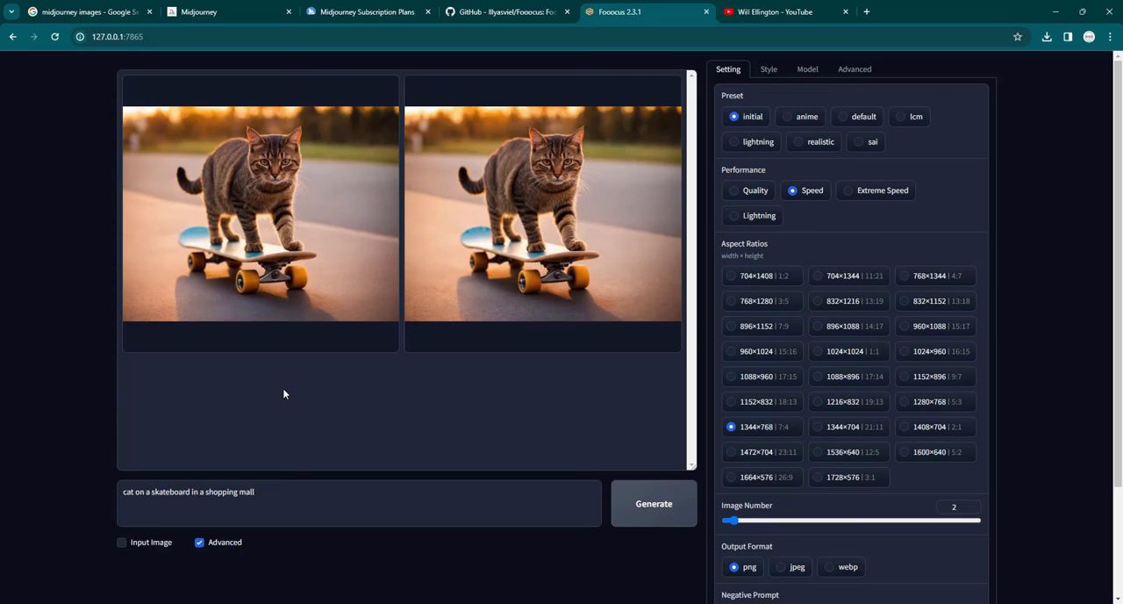
mouse_move(284, 380)
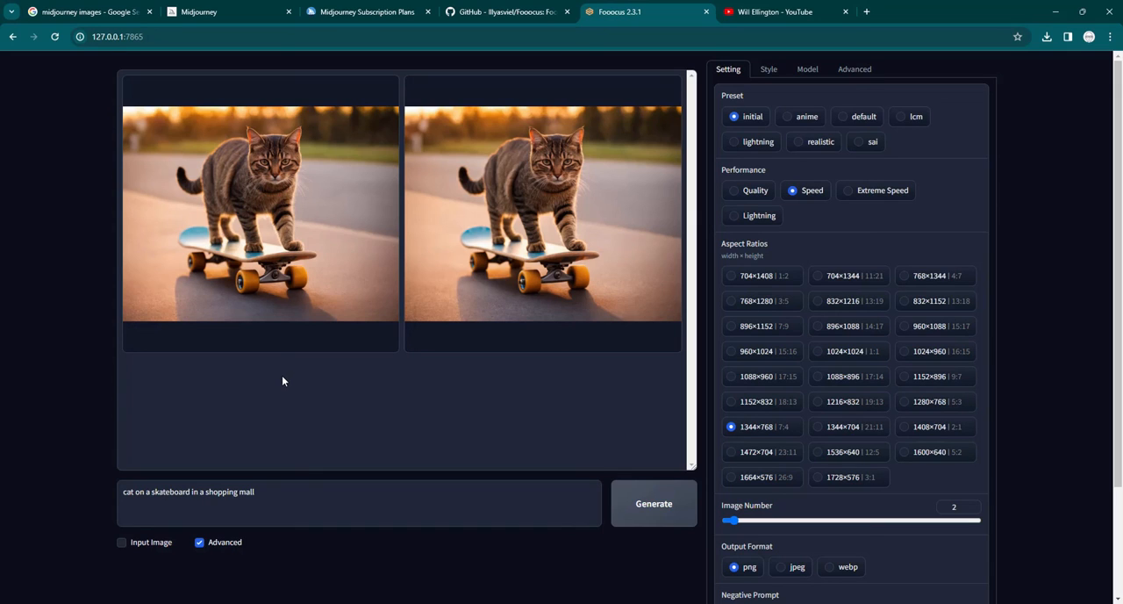
mouse_move(281, 372)
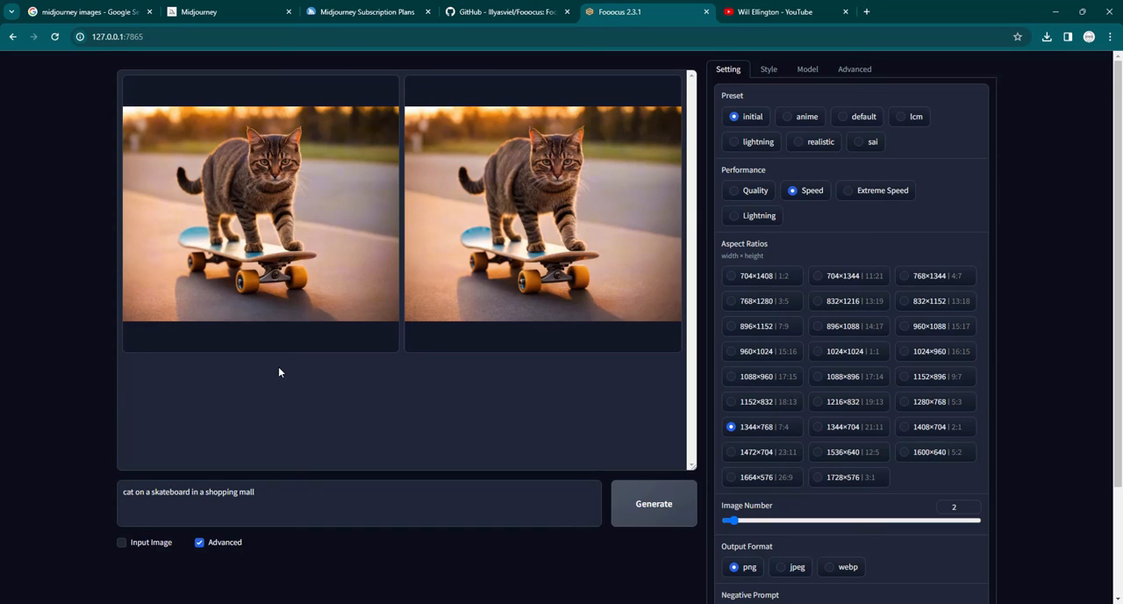